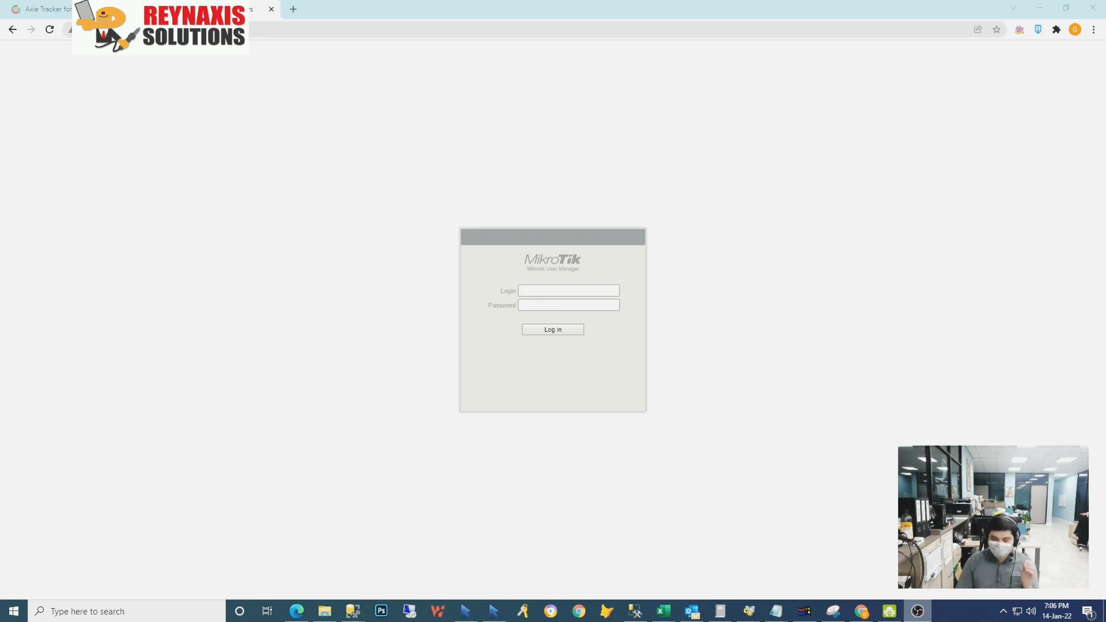
mouse_move(151, 352)
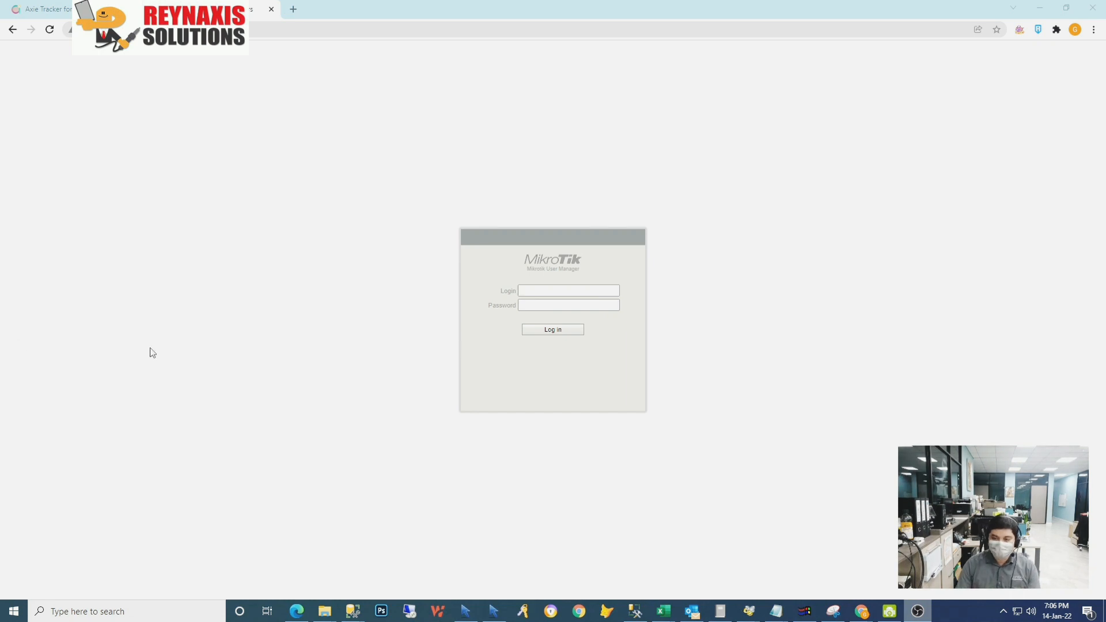
Sign in to User Manager with login admin and its password.
left_click(568, 291)
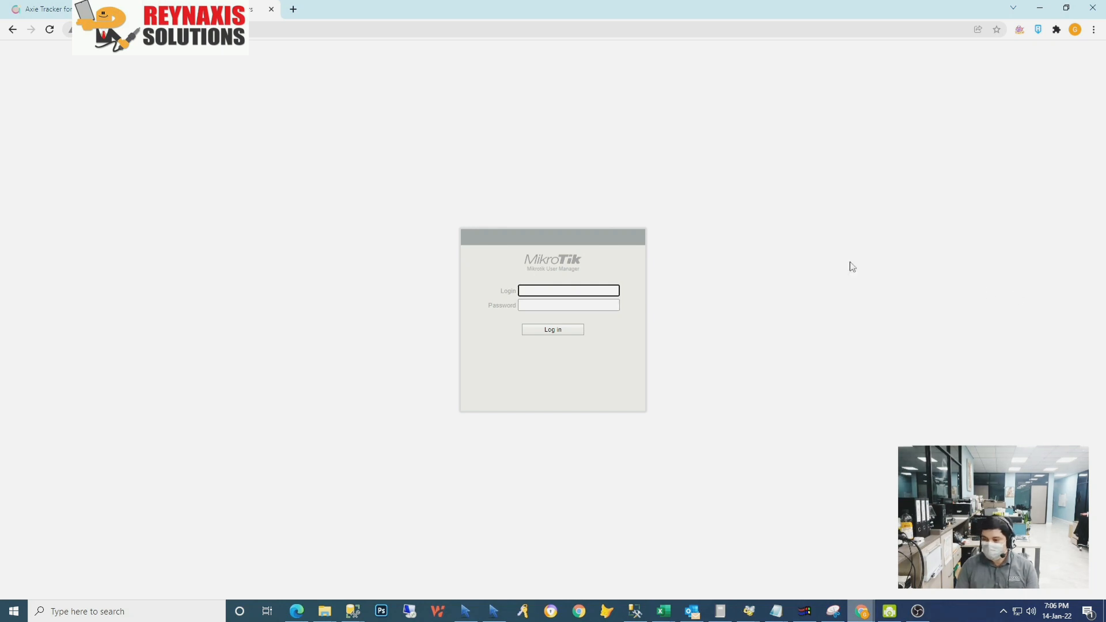
type("ADMIN")
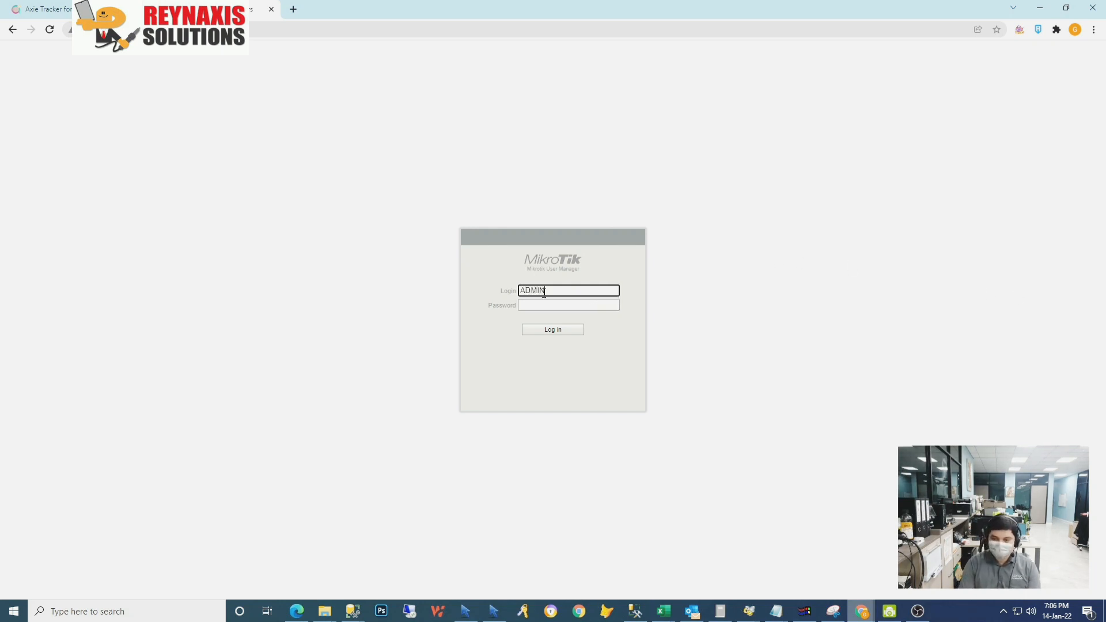
type("ad")
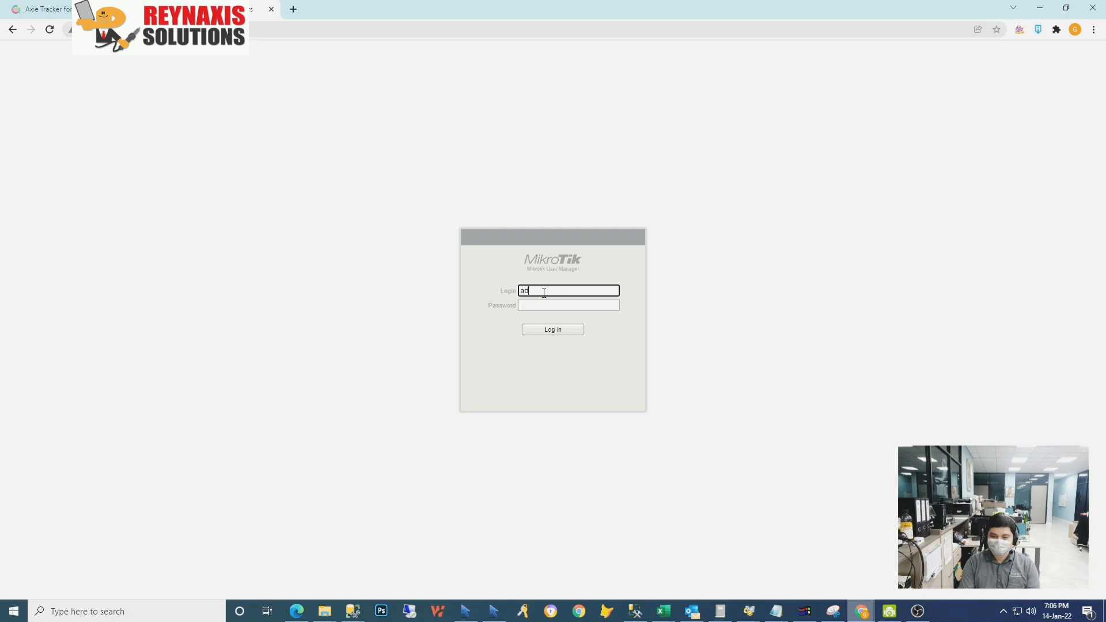
type("min")
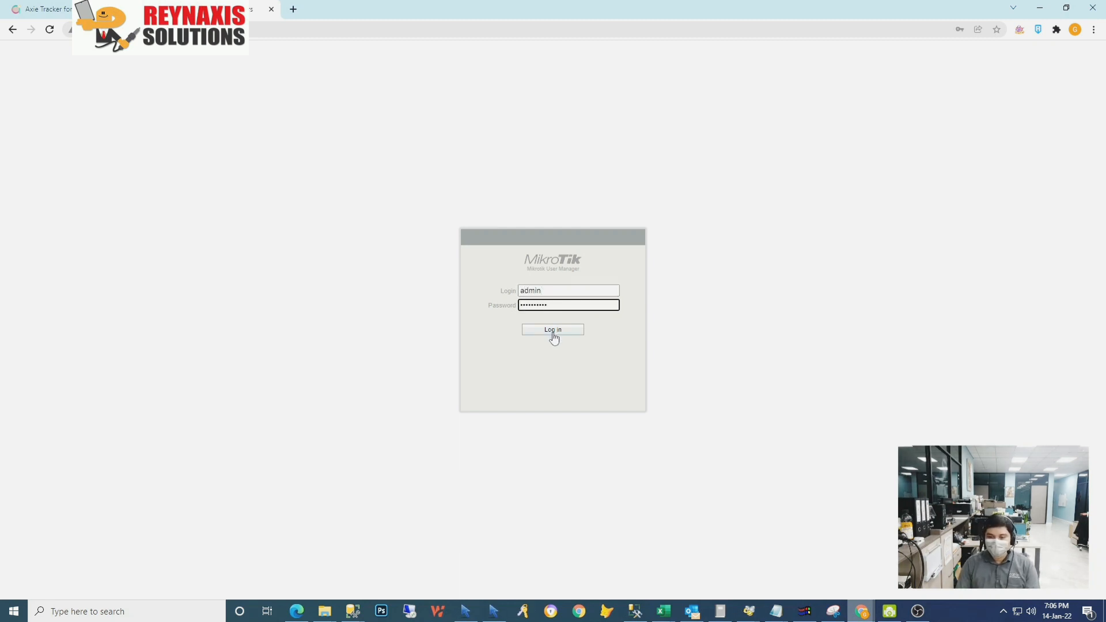
left_click(551, 329)
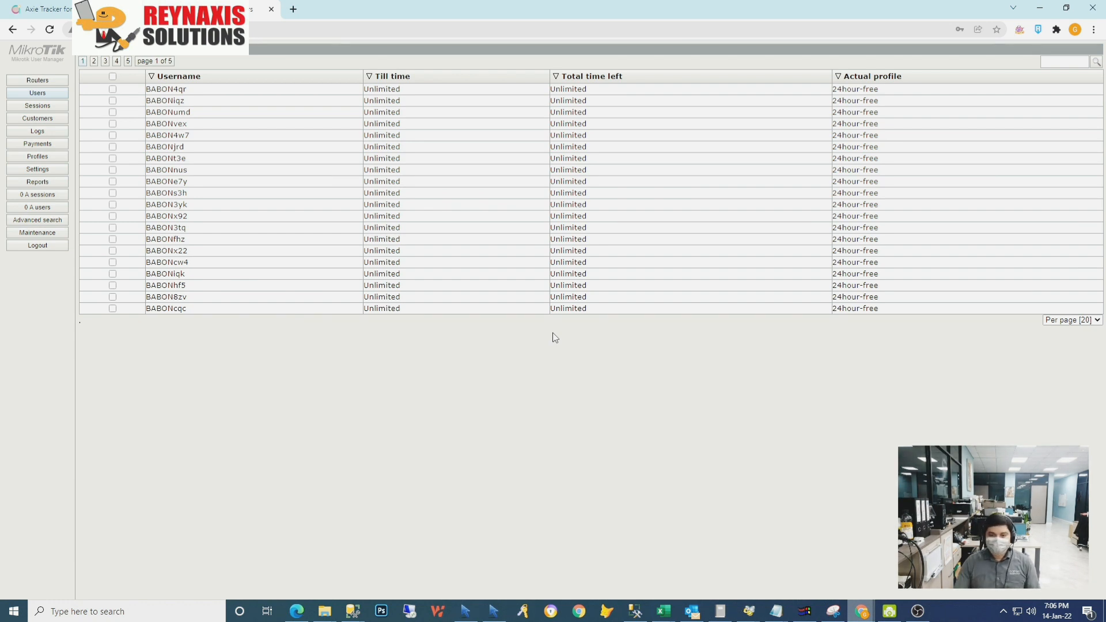
mouse_move(671, 118)
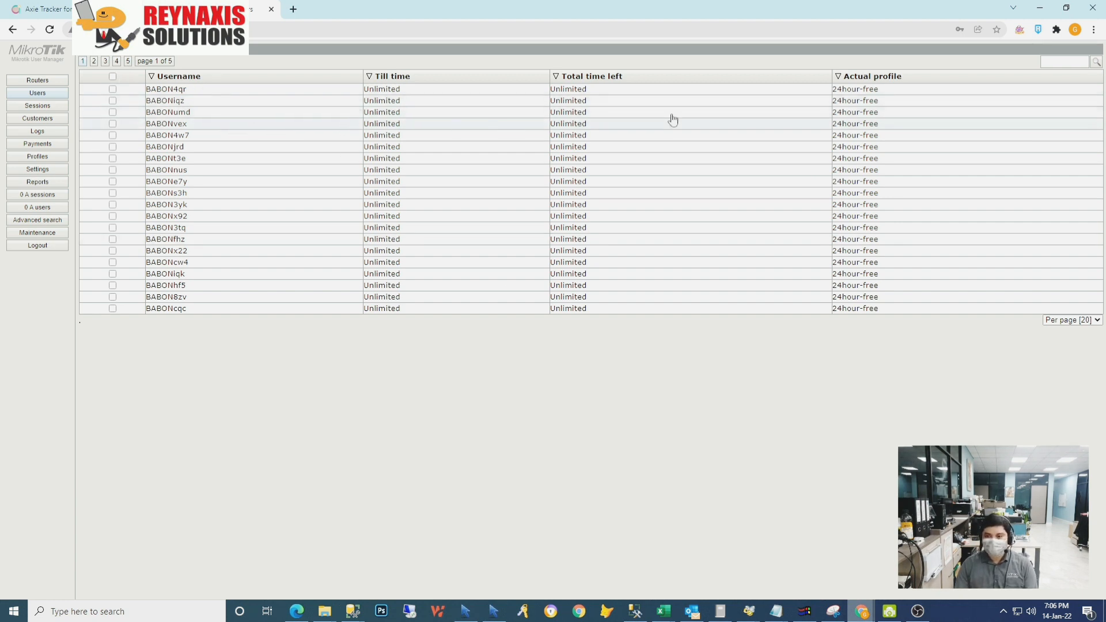
mouse_move(210, 123)
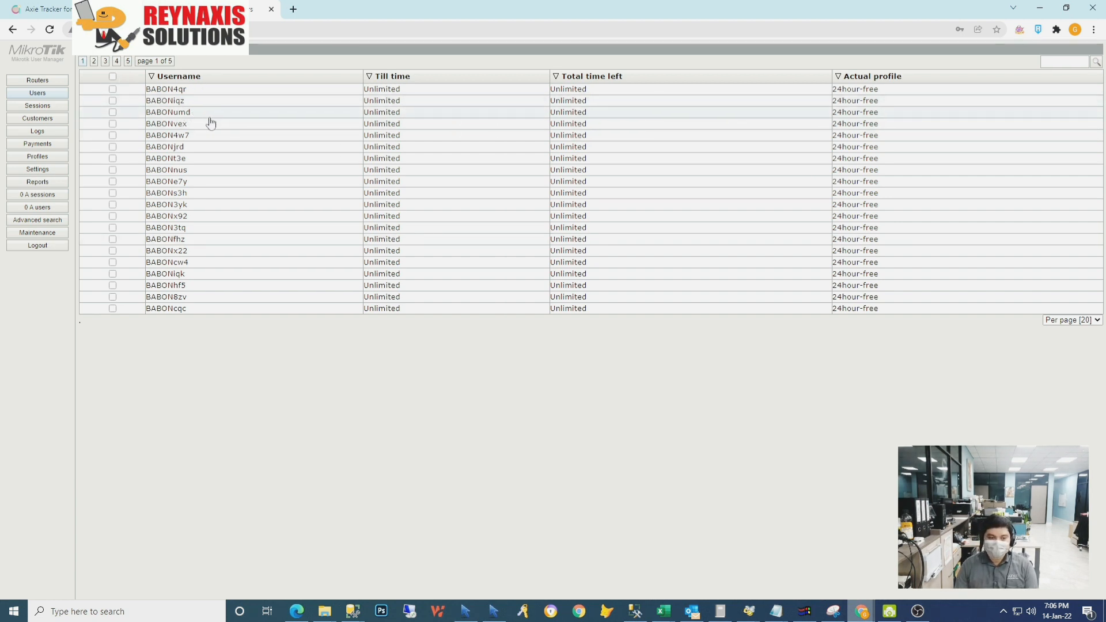
mouse_move(902, 126)
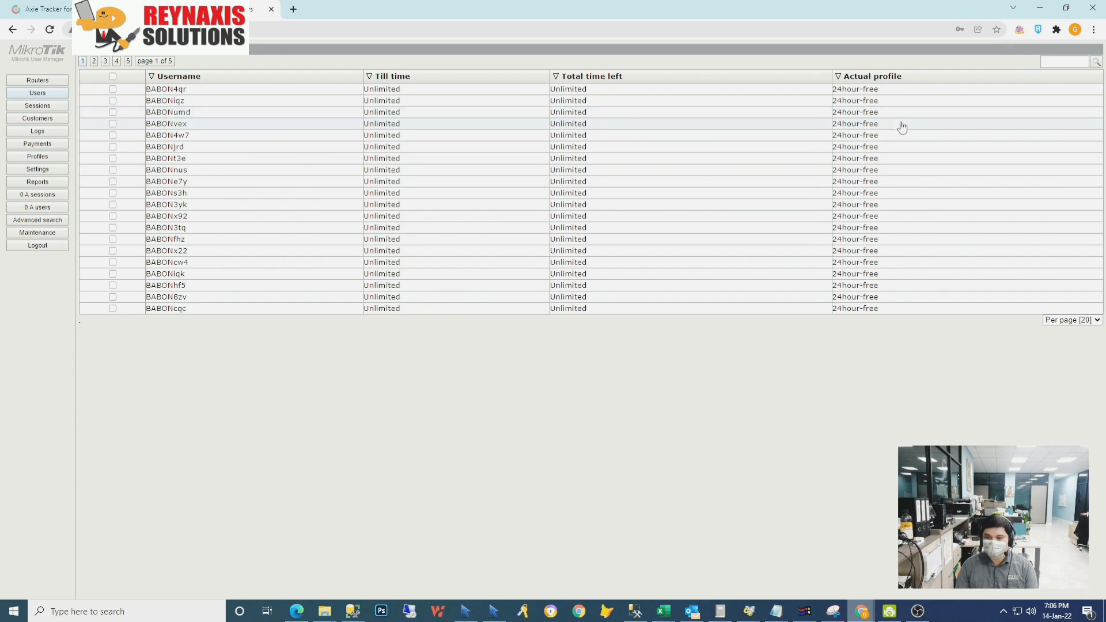
mouse_move(795, 274)
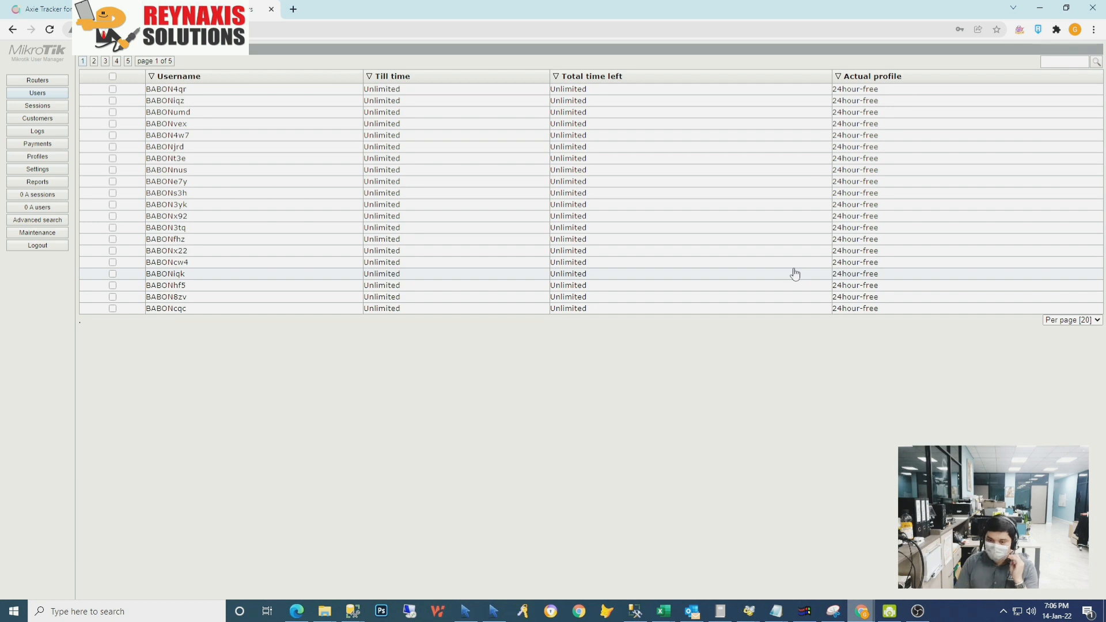
mouse_move(645, 259)
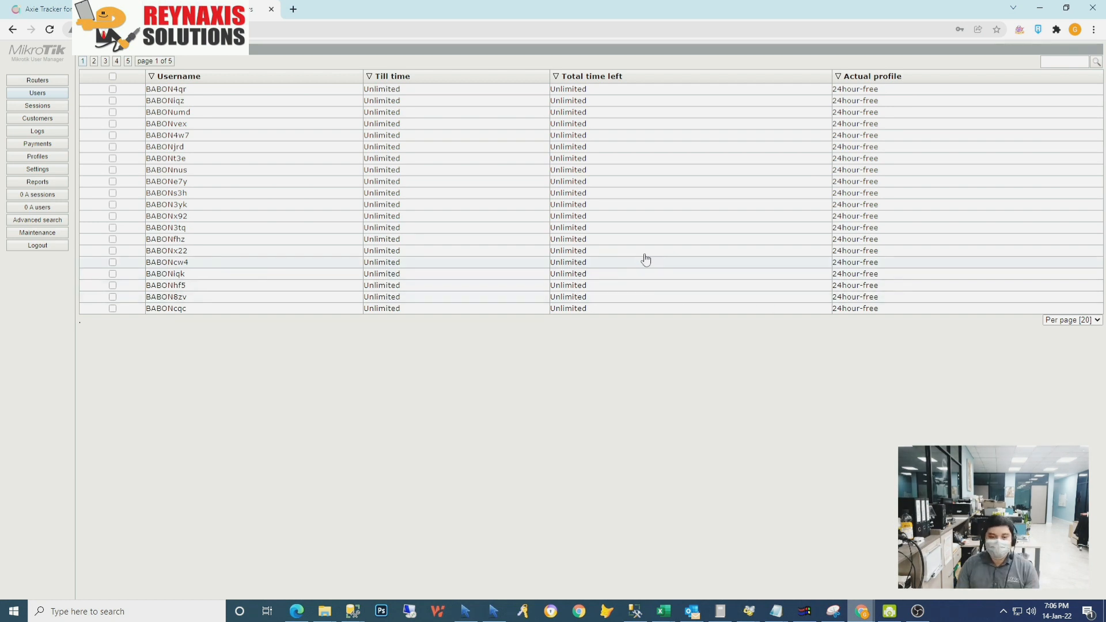
mouse_move(632, 250)
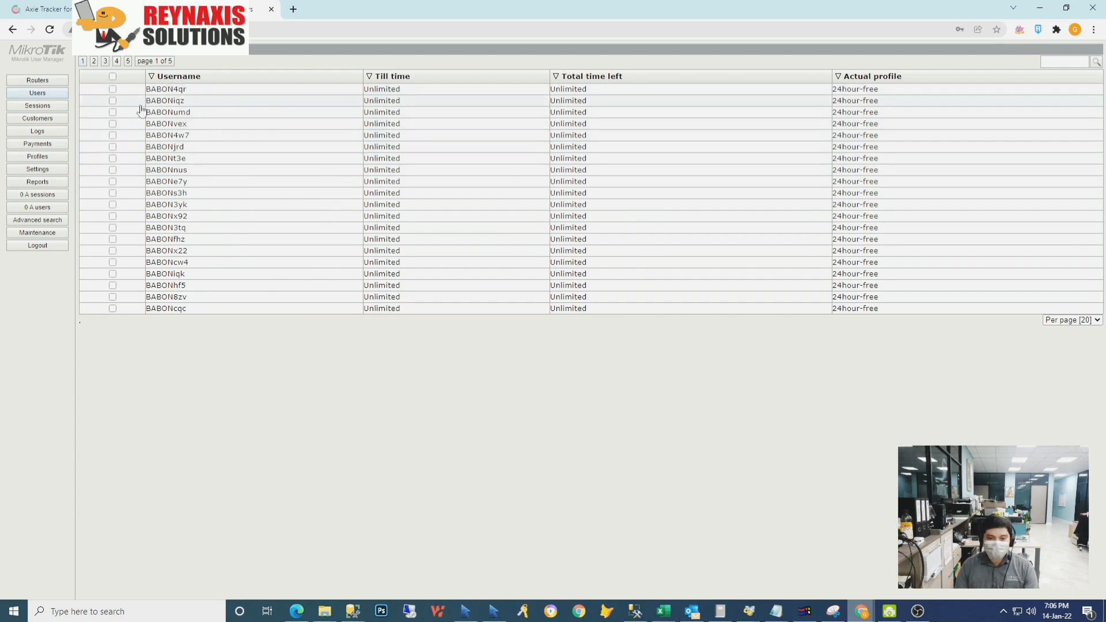
mouse_move(102, 99)
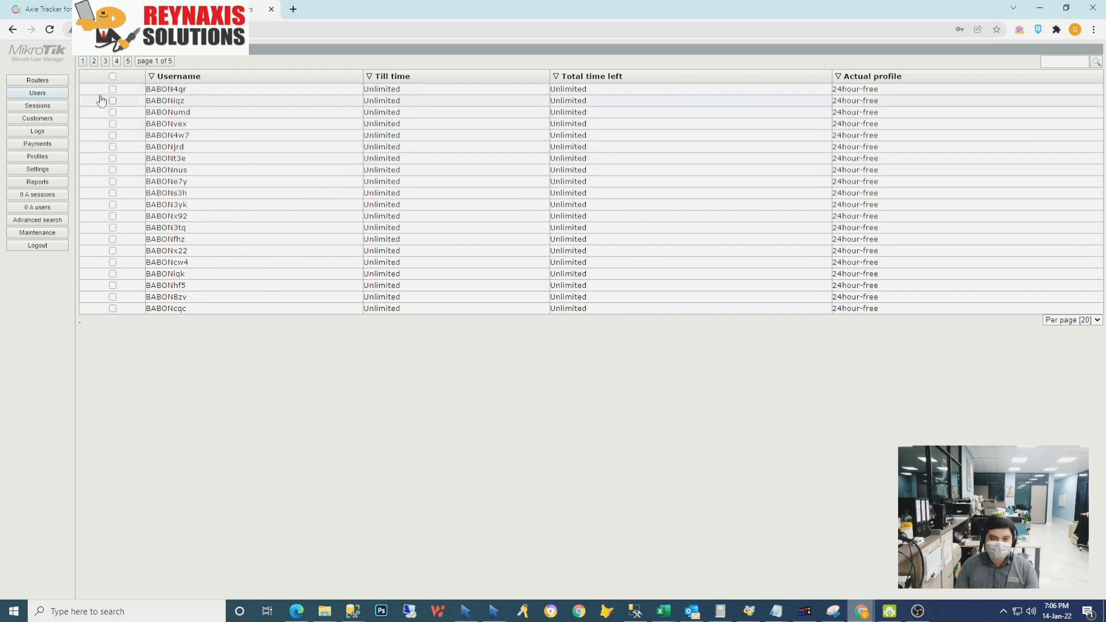
mouse_move(336, 354)
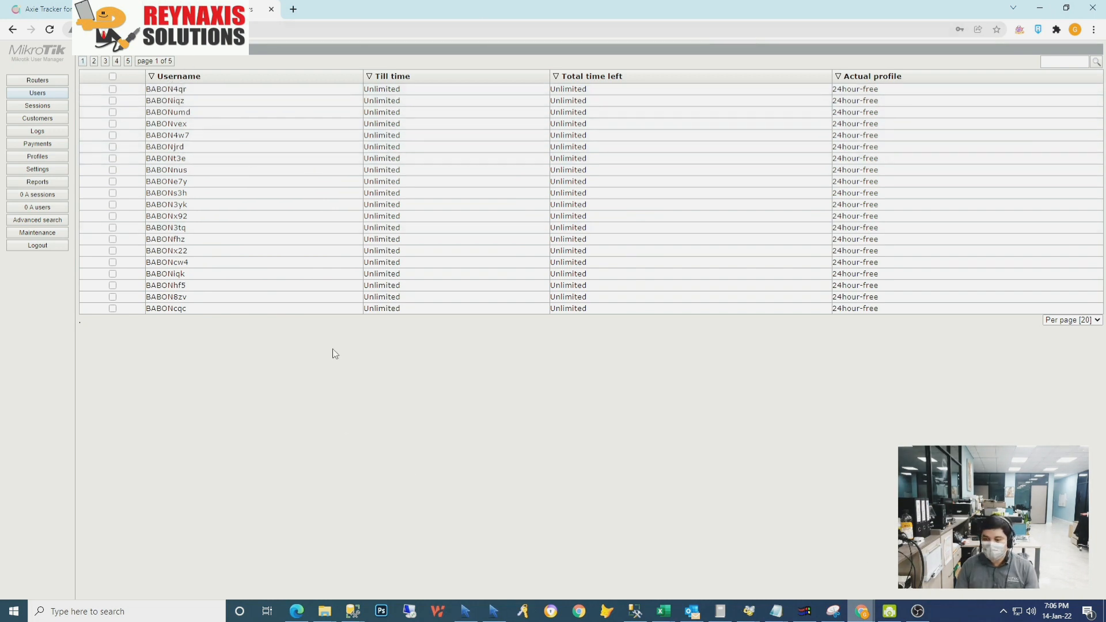
mouse_move(295, 68)
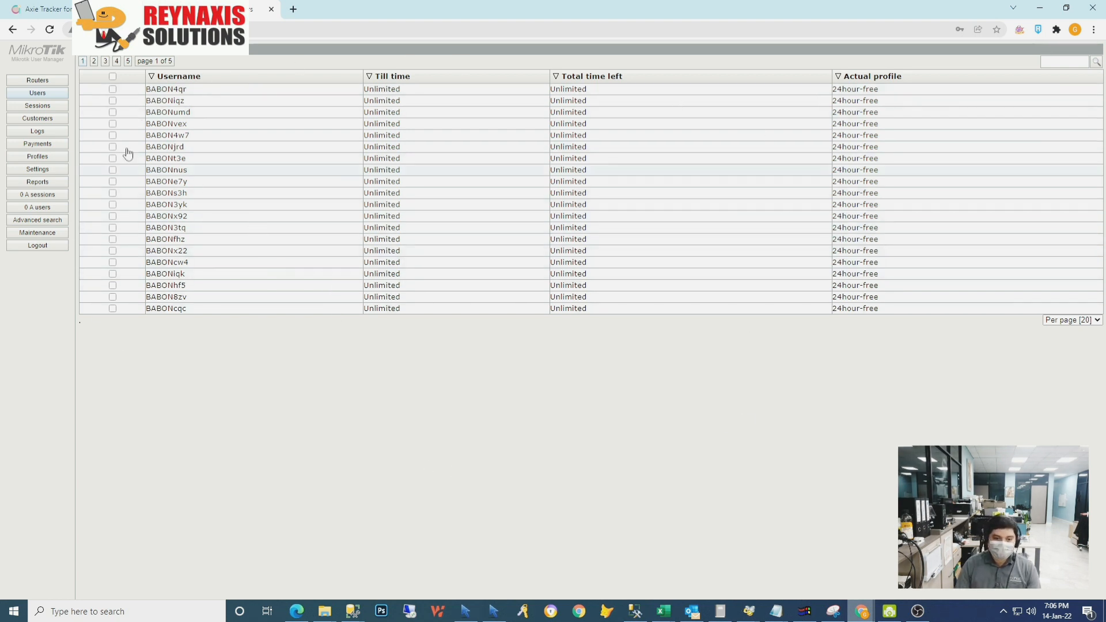
mouse_move(140, 96)
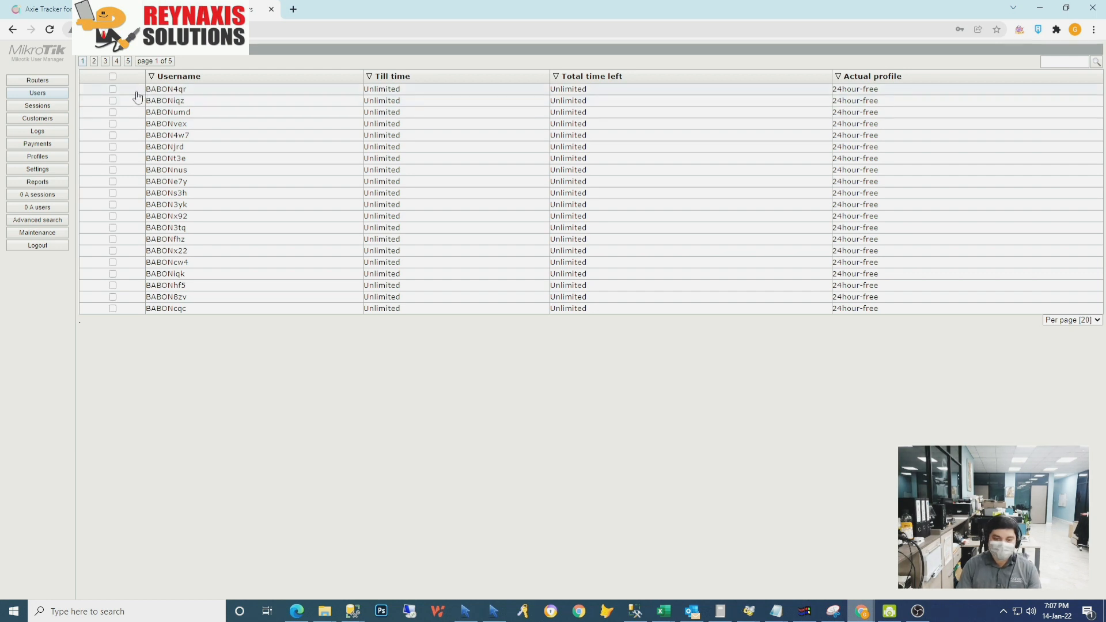
mouse_move(209, 101)
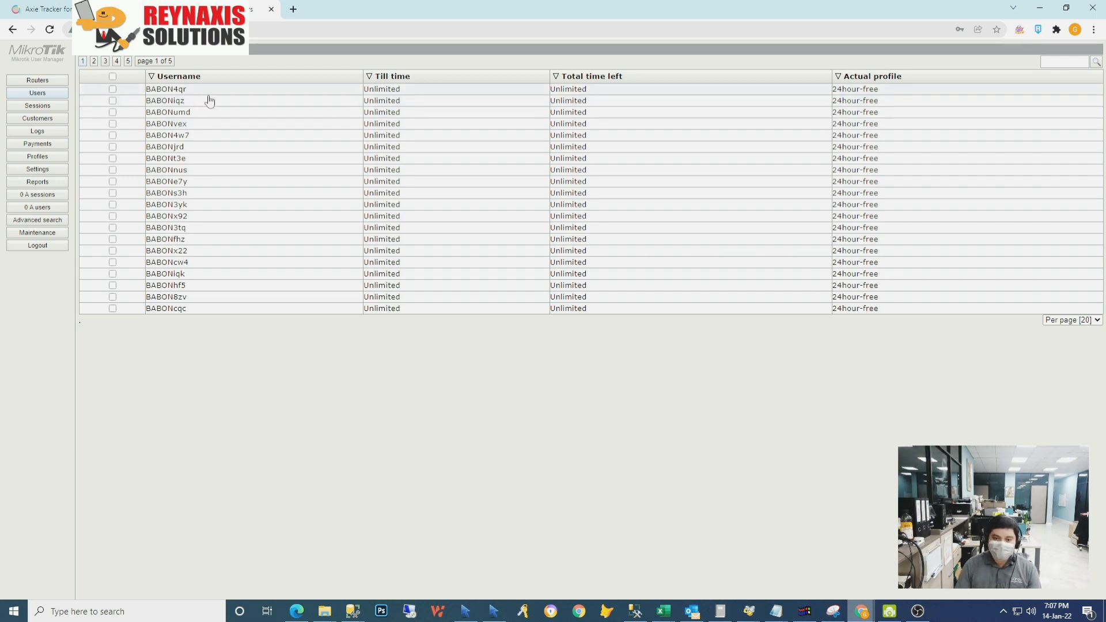
mouse_move(401, 204)
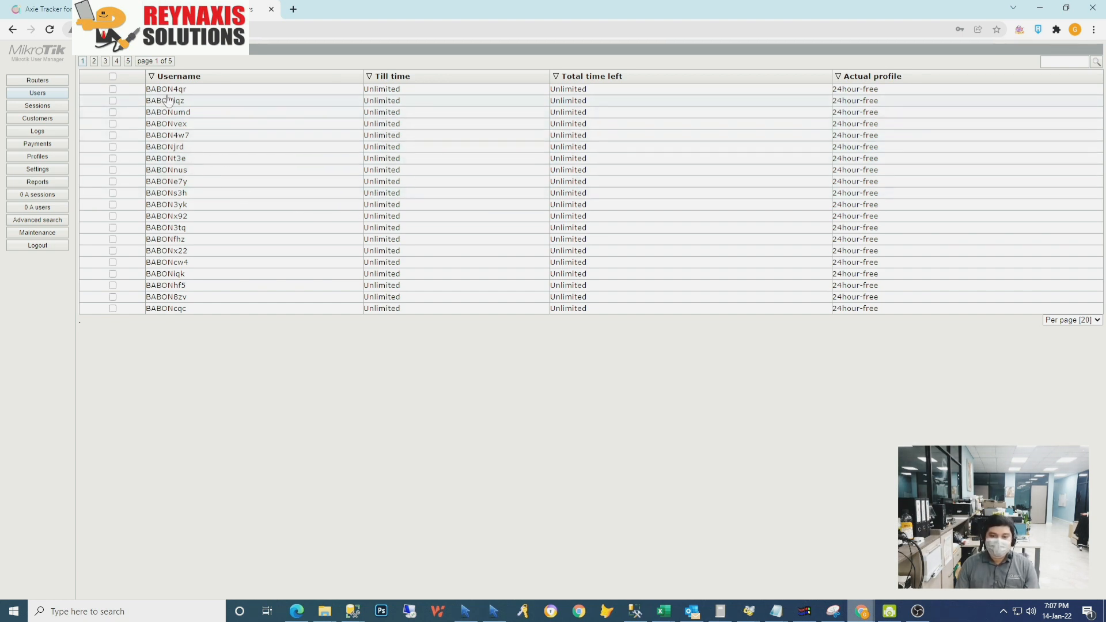
mouse_move(127, 127)
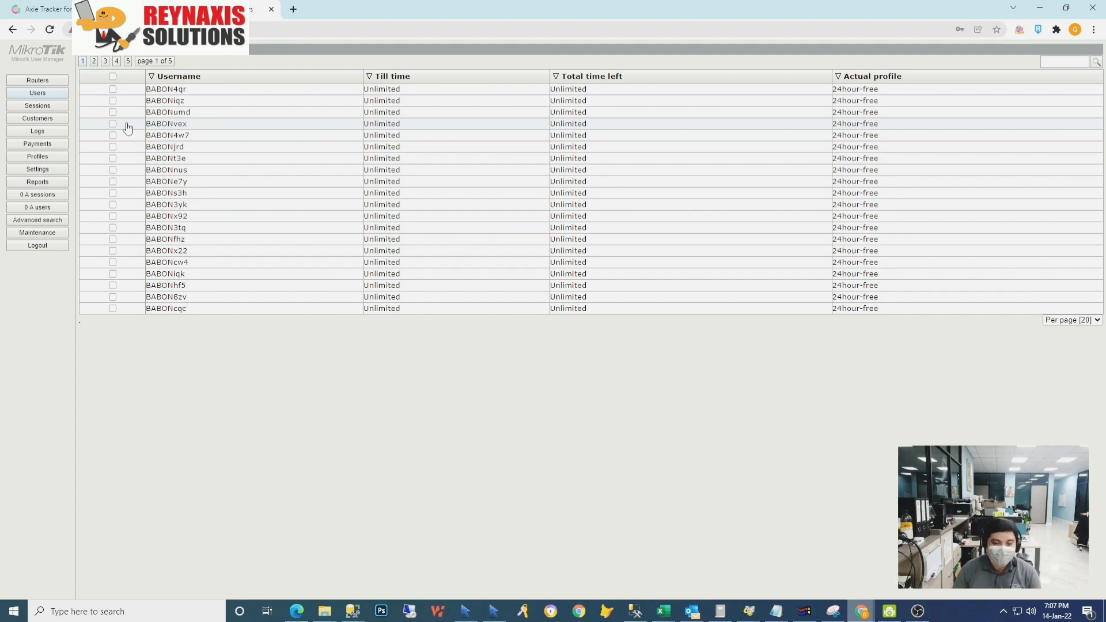
mouse_move(169, 95)
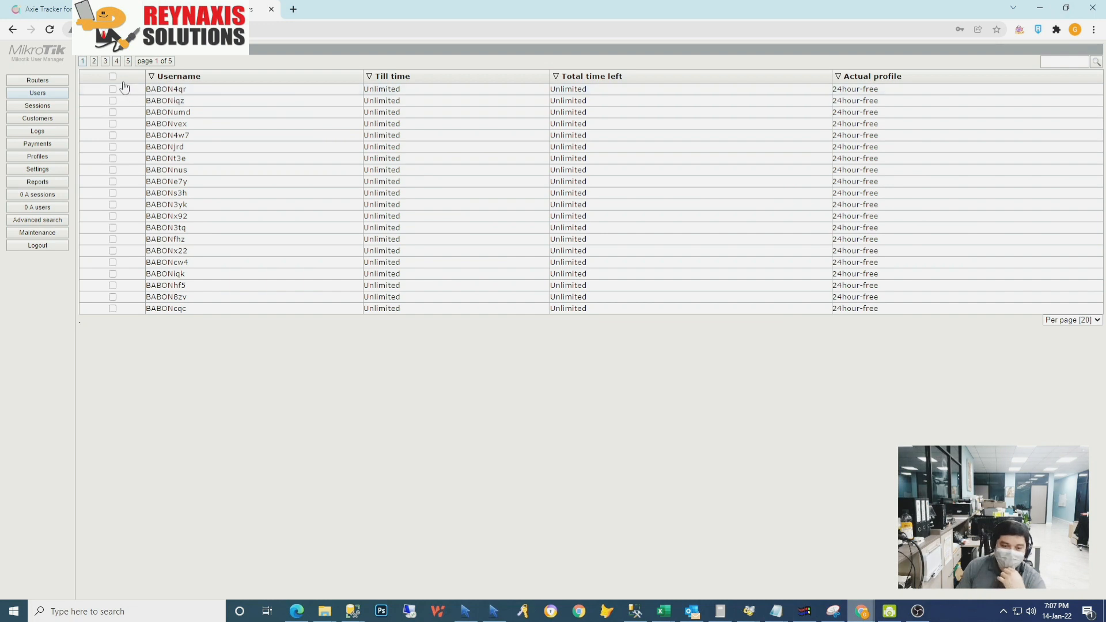
Remove all BABON users page by page until the user list is empty.
left_click(112, 76)
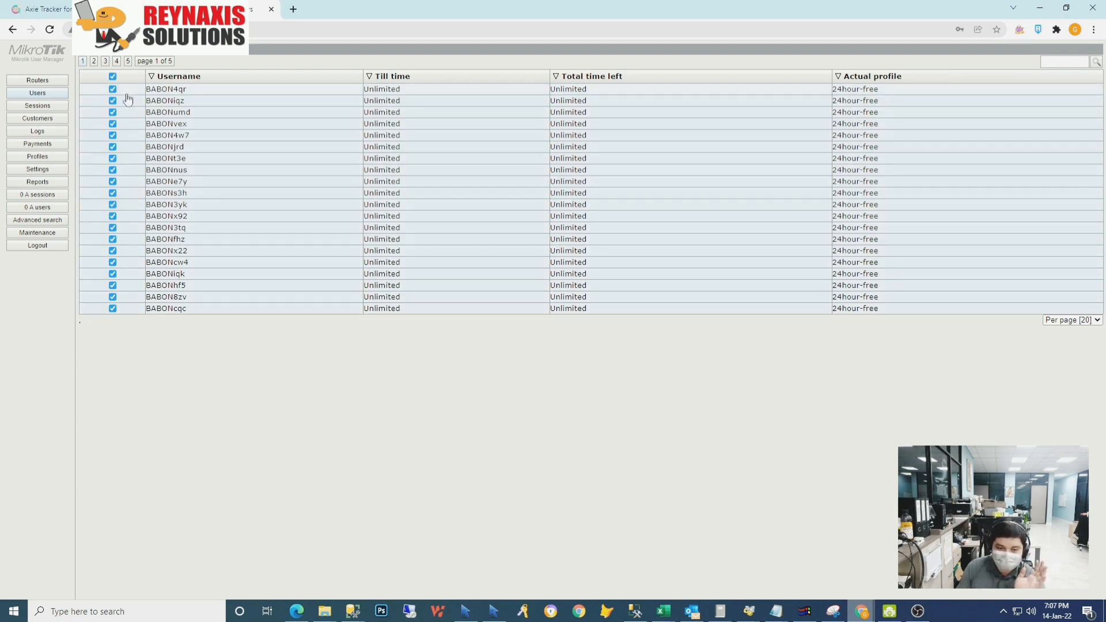
mouse_move(732, 240)
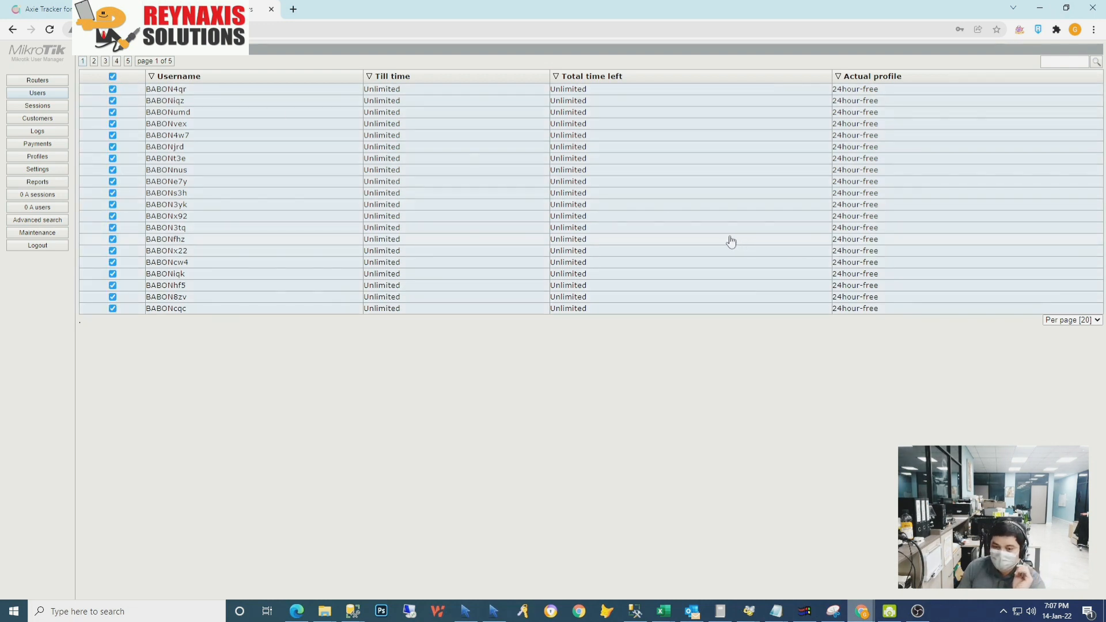
mouse_move(506, 194)
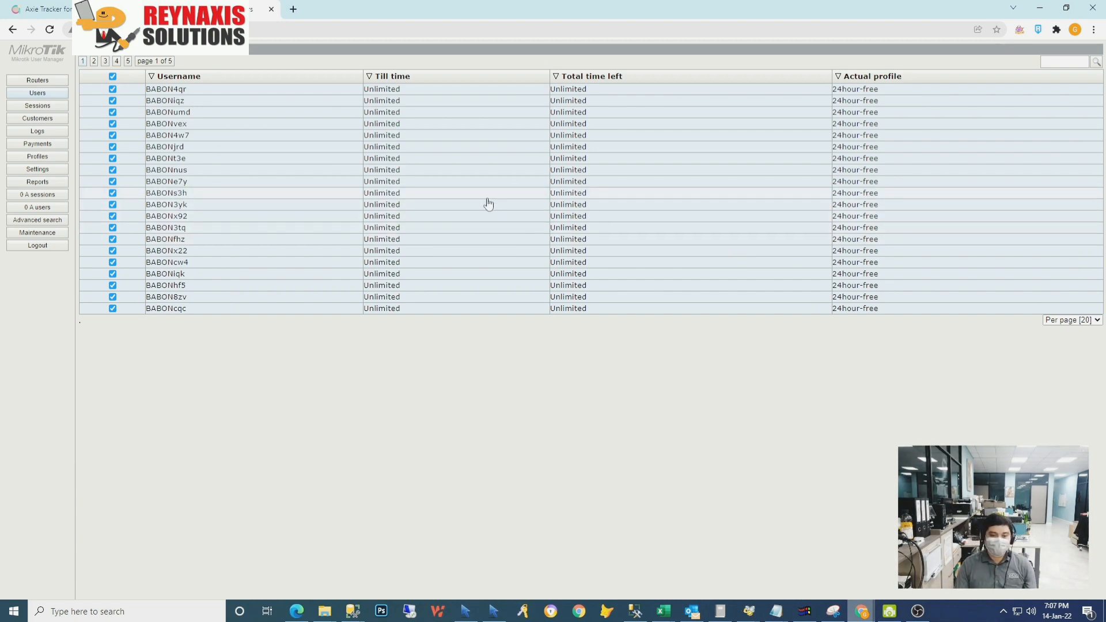
mouse_move(429, 206)
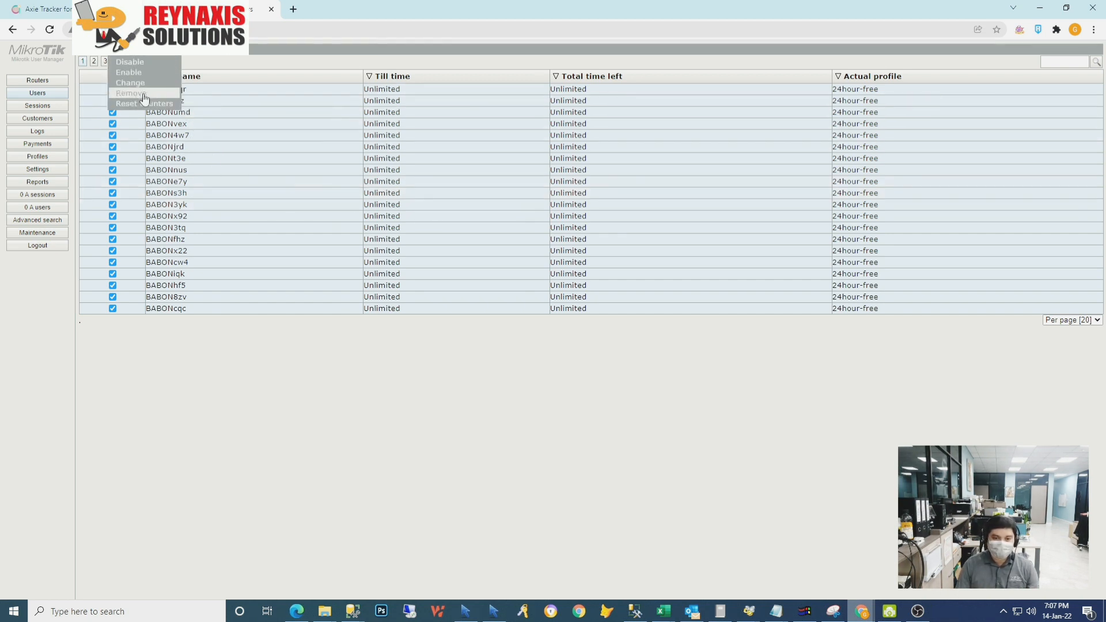
left_click(130, 92)
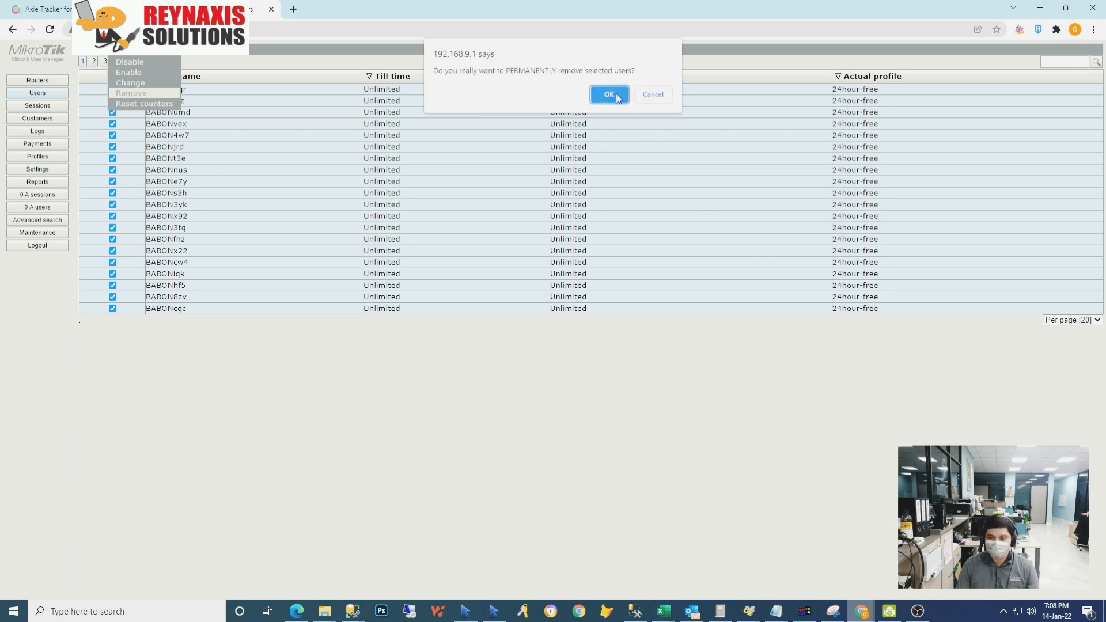
left_click(608, 94)
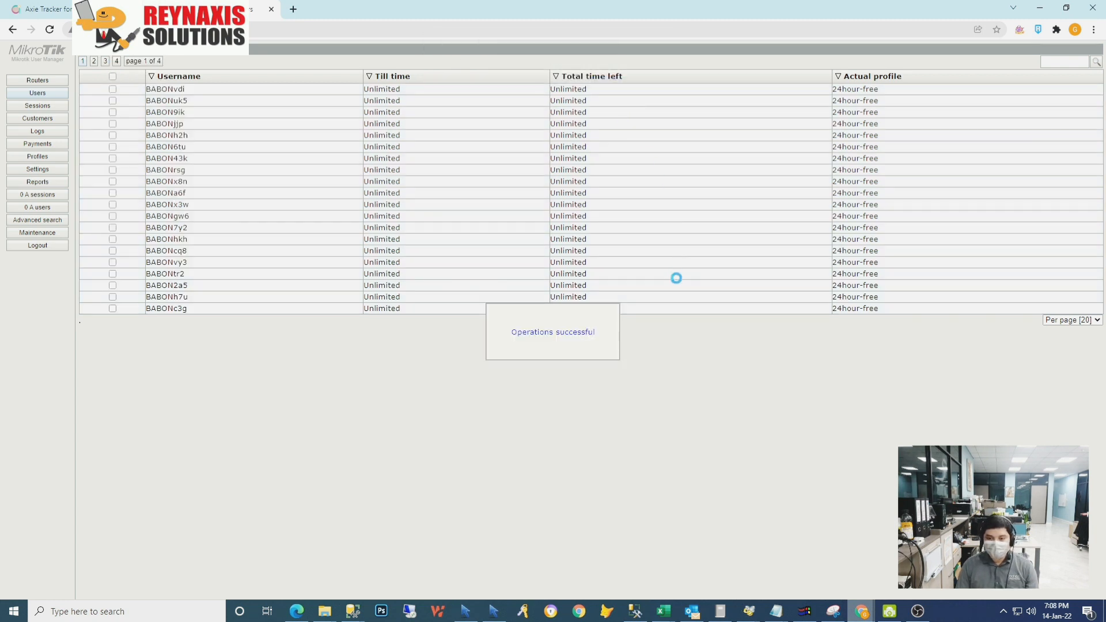
left_click(112, 76)
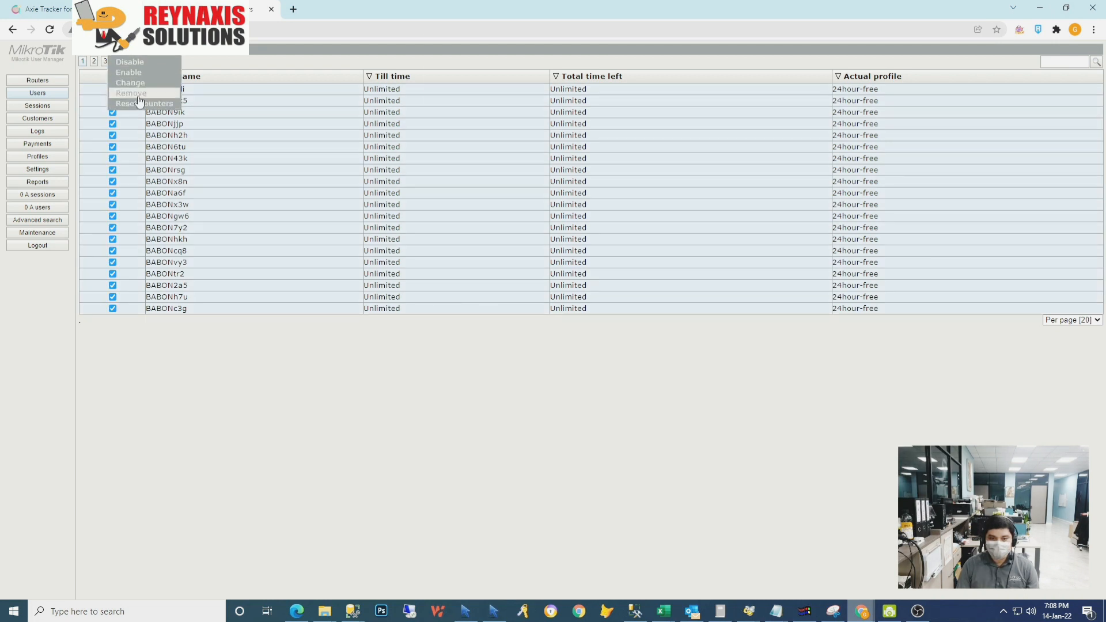
left_click(143, 102)
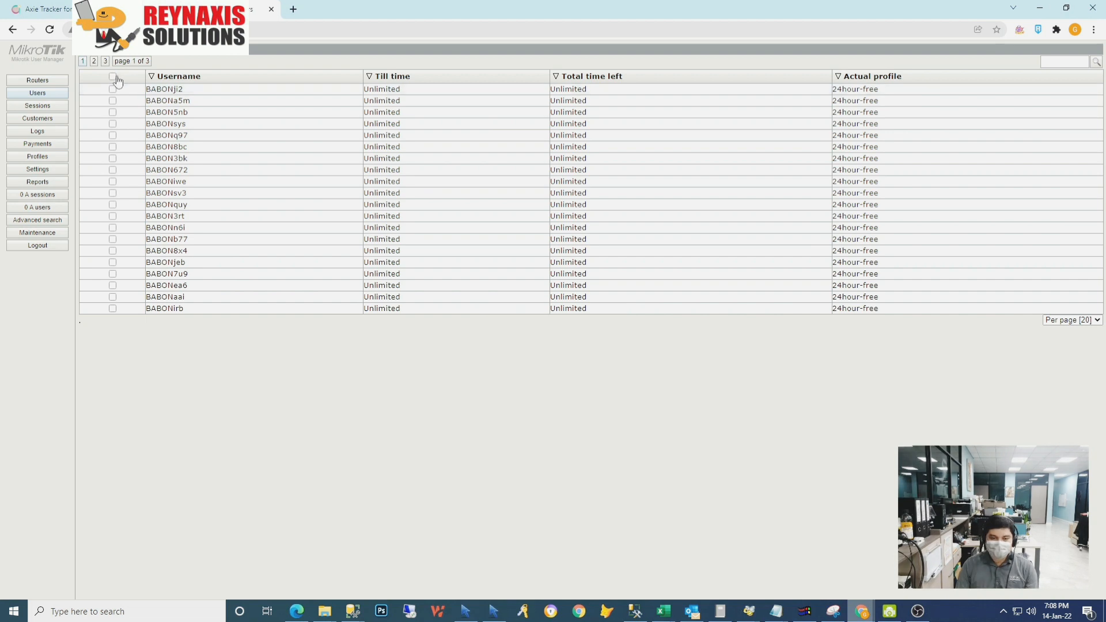
left_click(112, 76)
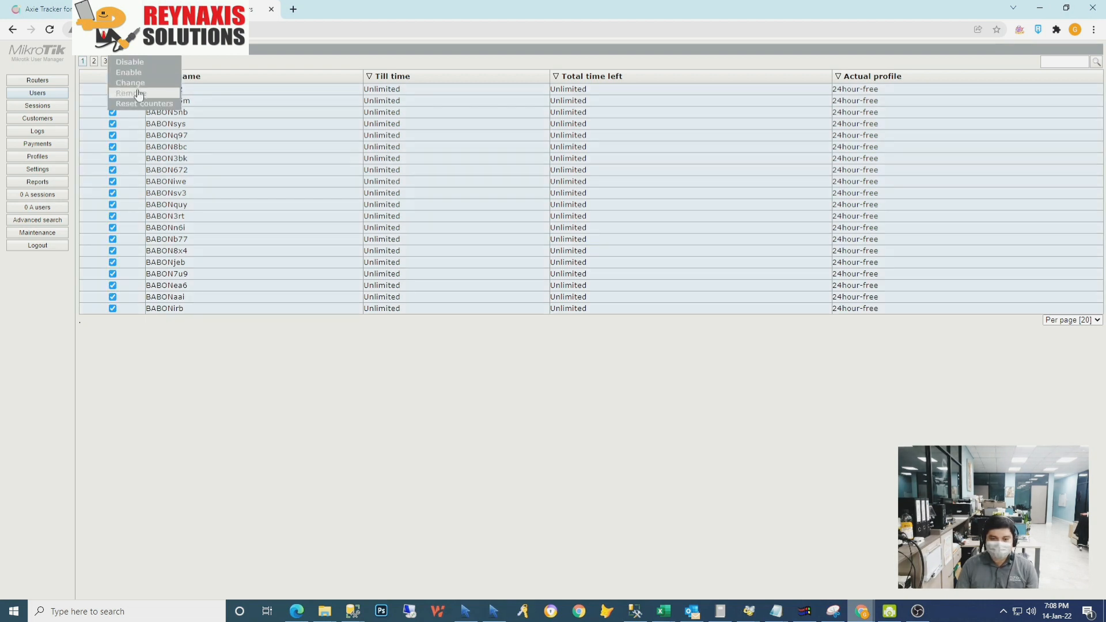
left_click(129, 92)
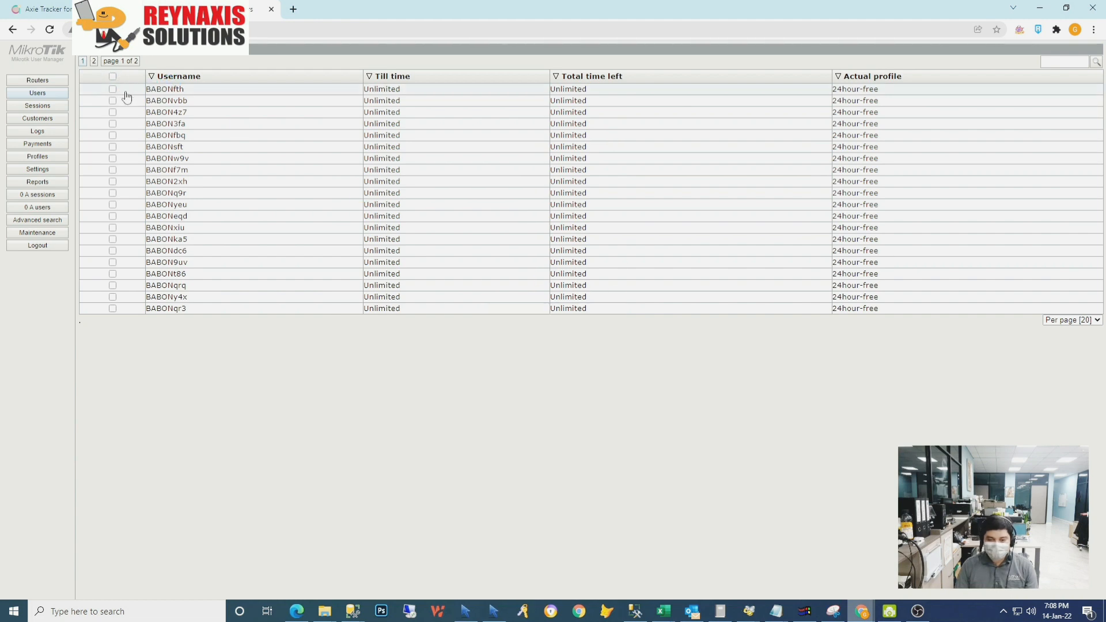
left_click(112, 76)
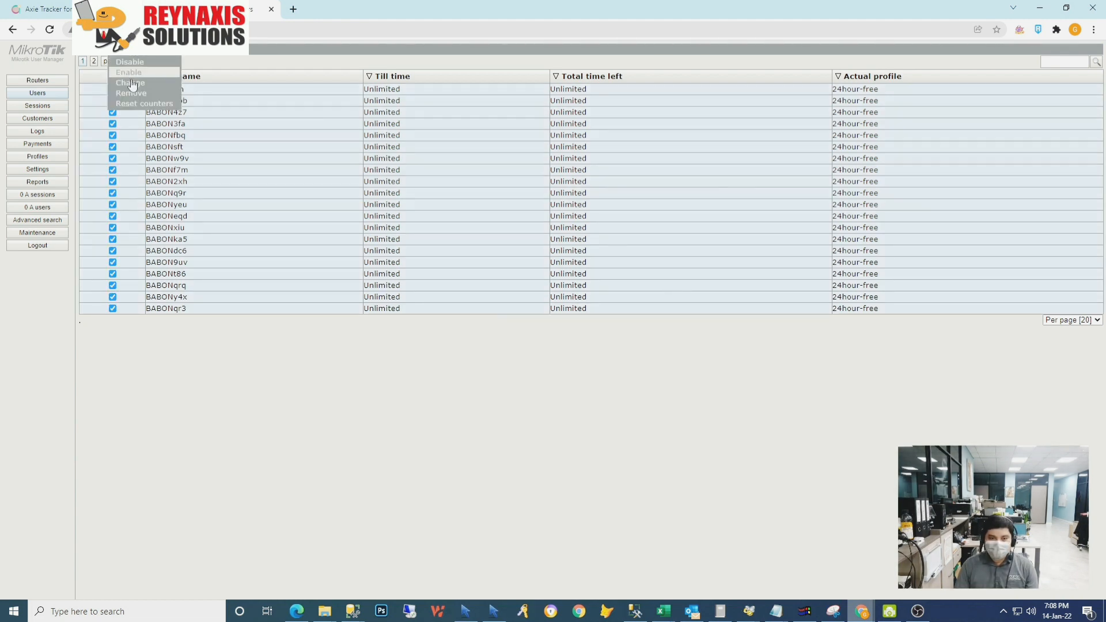
mouse_move(153, 97)
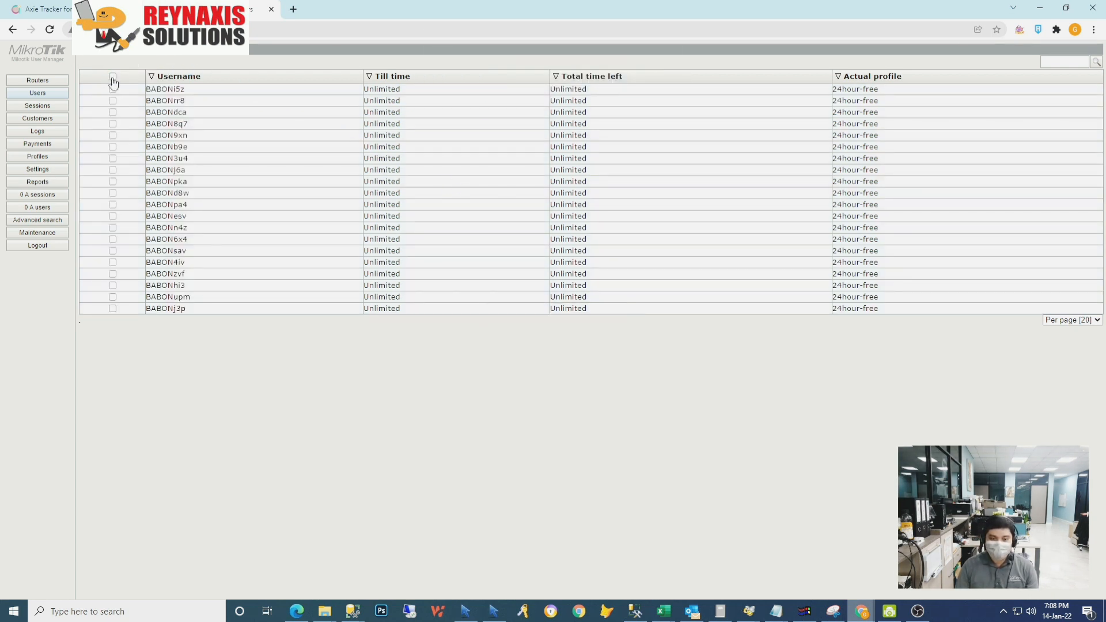
left_click(112, 76)
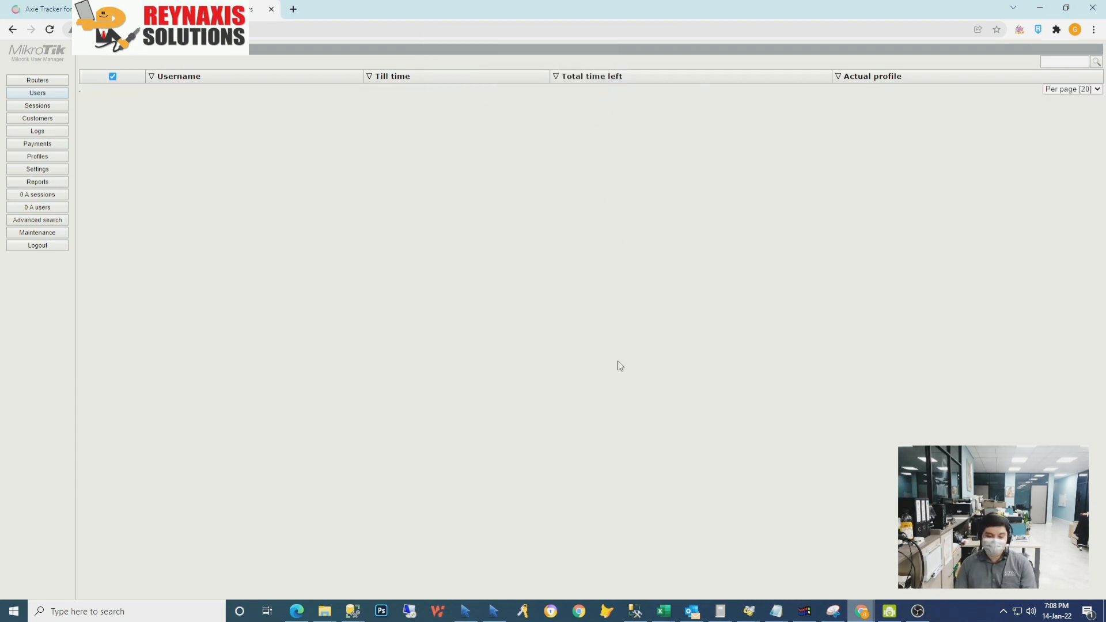
mouse_move(612, 388)
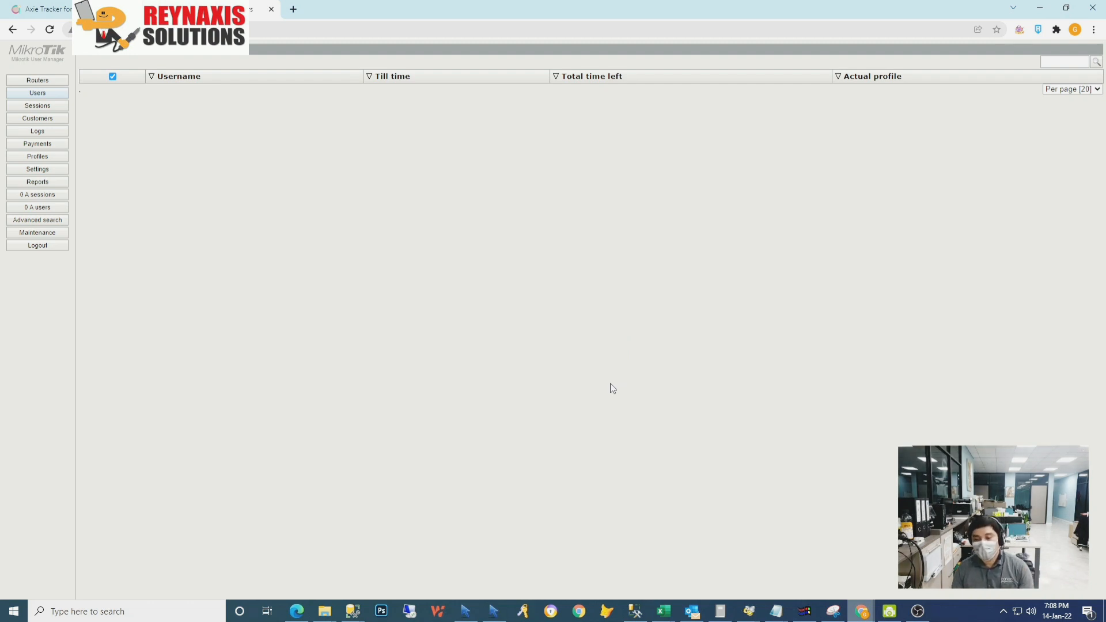
mouse_move(586, 392)
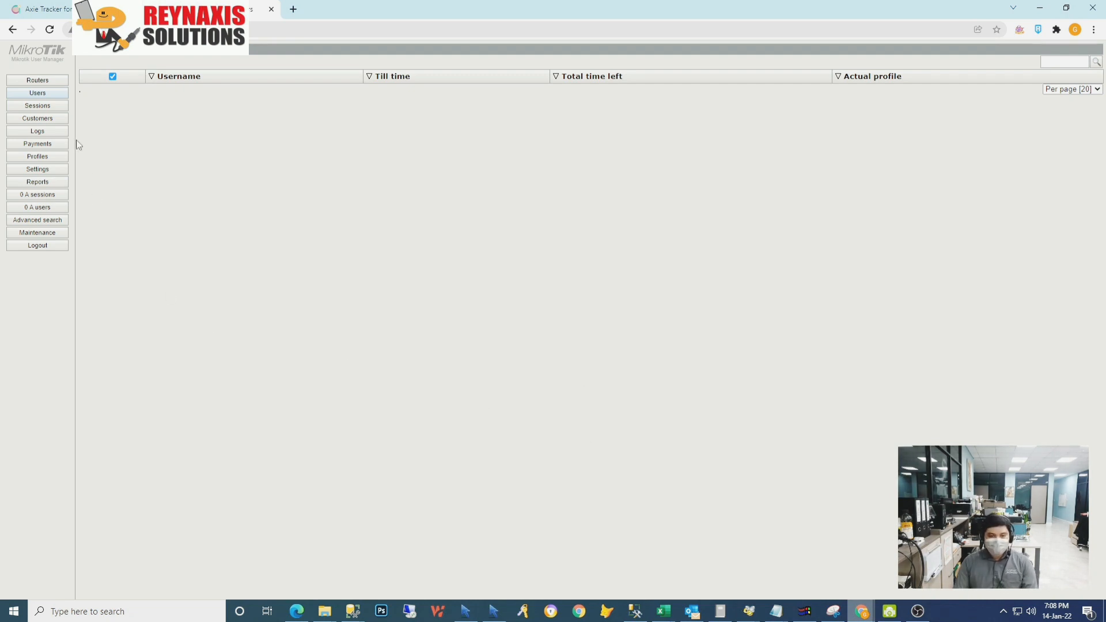
mouse_move(199, 149)
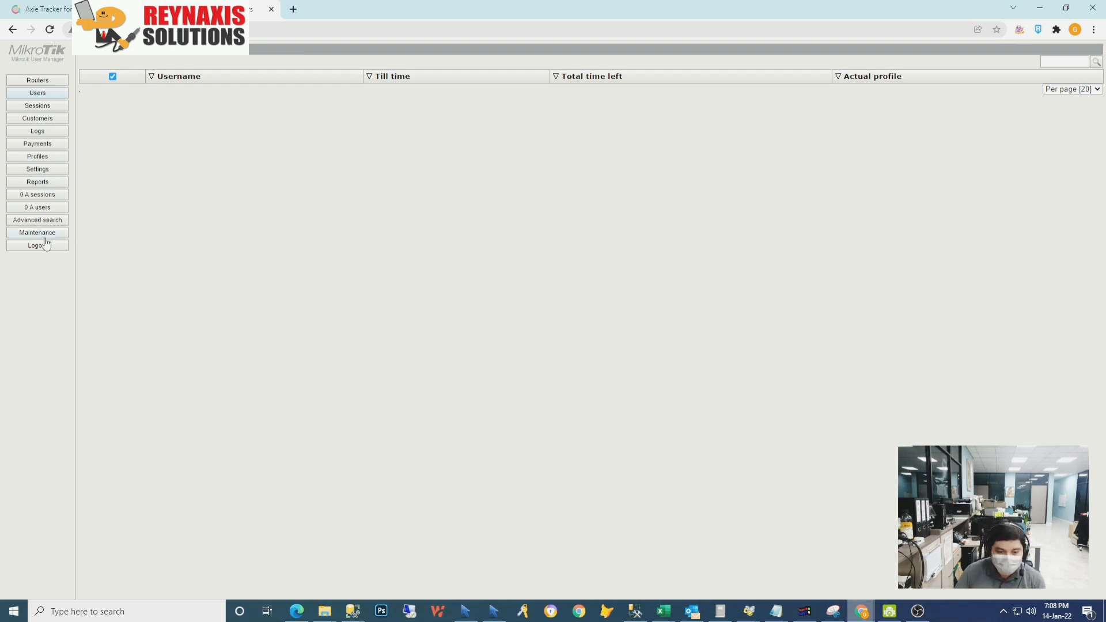
Show the Maintenance page listing the single pre-migration database backup.
left_click(37, 231)
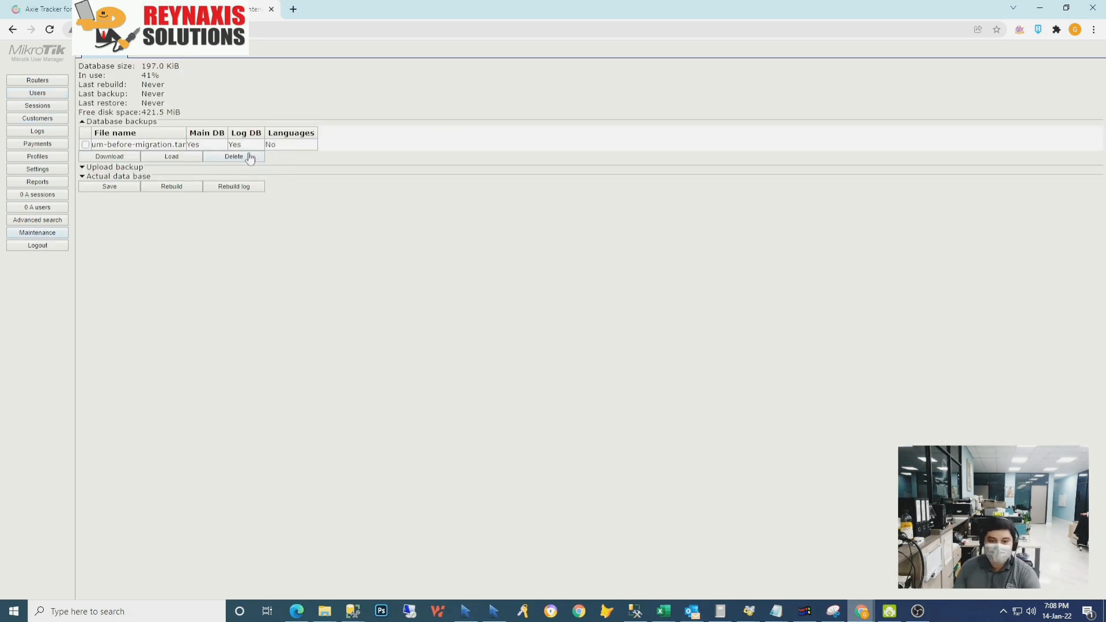
mouse_move(96, 249)
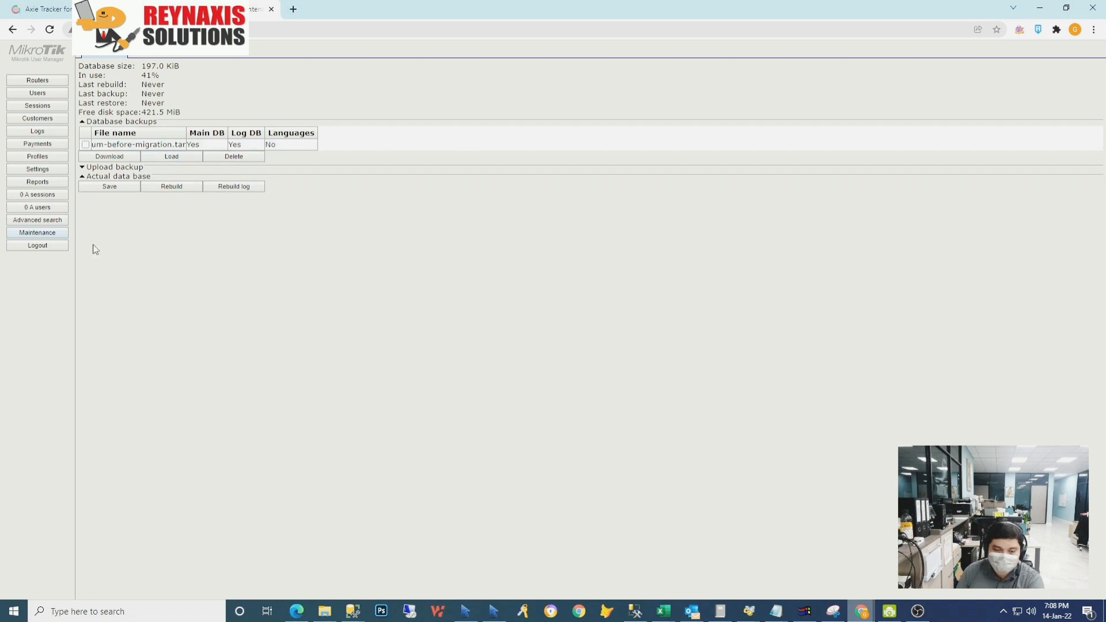
mouse_move(99, 209)
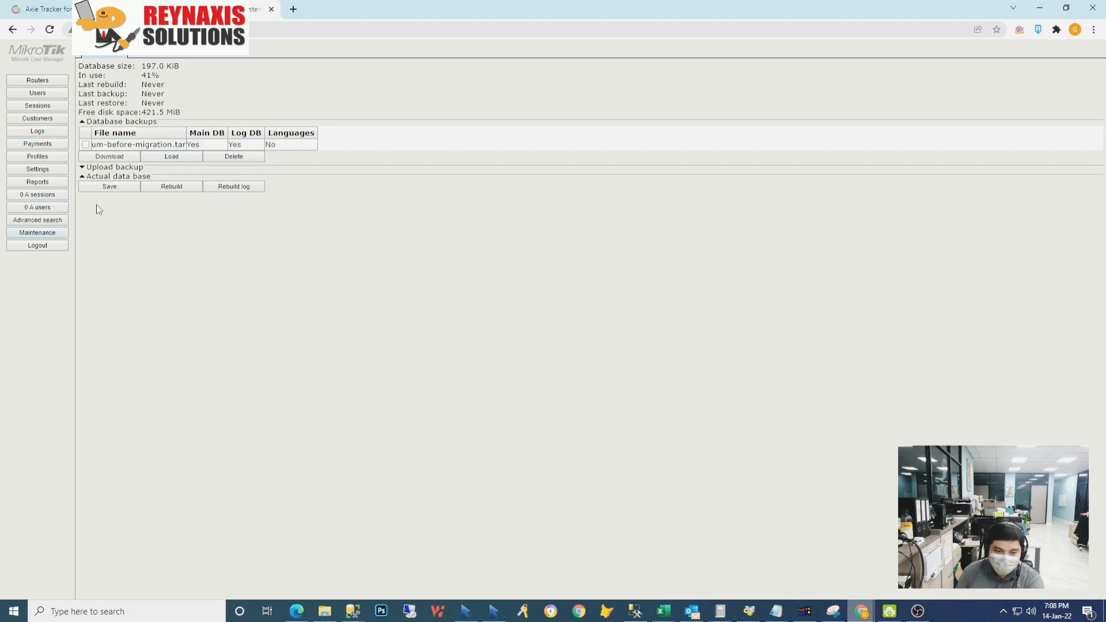
mouse_move(56, 157)
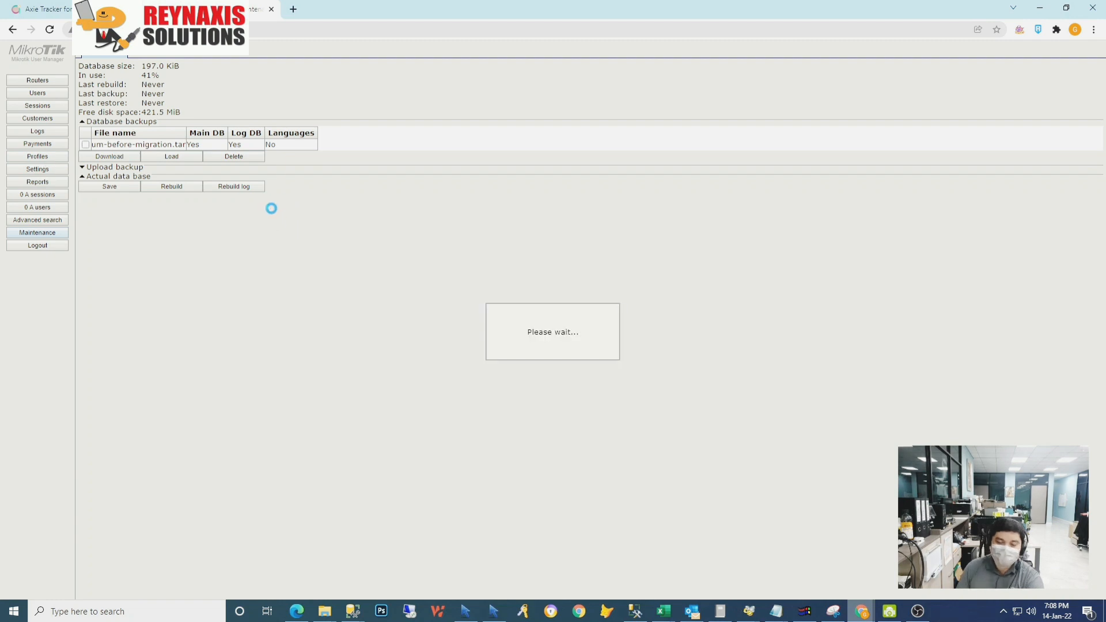
Show the Profiles page listing the 3hour-free and 24hour-free profiles.
left_click(36, 156)
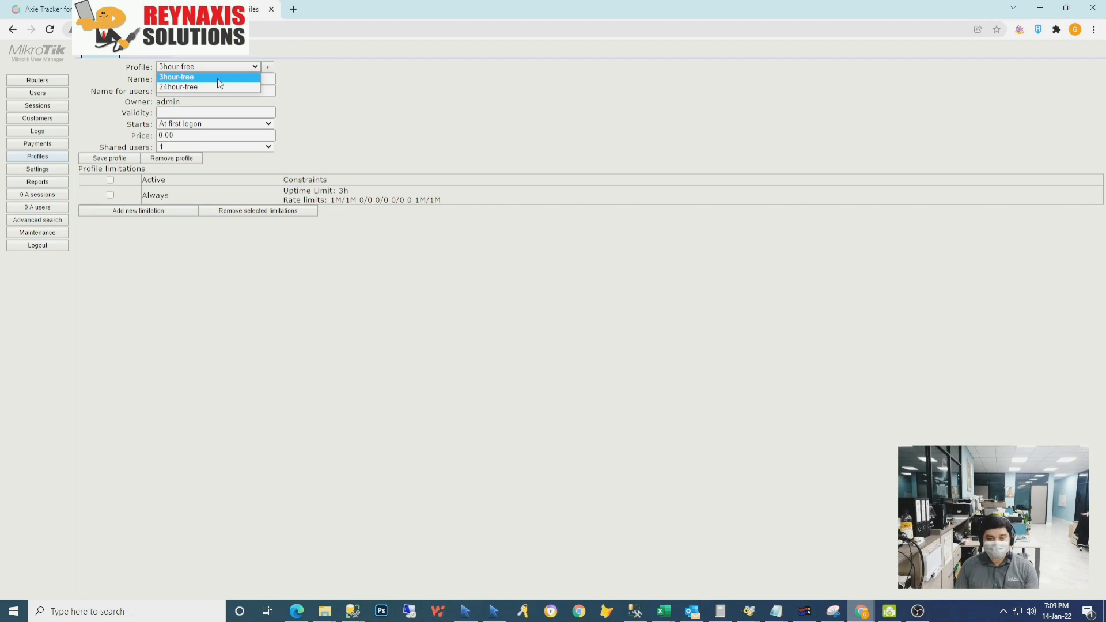
Set Shared users to 1 on the 24hour-free profile, then switch back to 3hour-free.
left_click(177, 87)
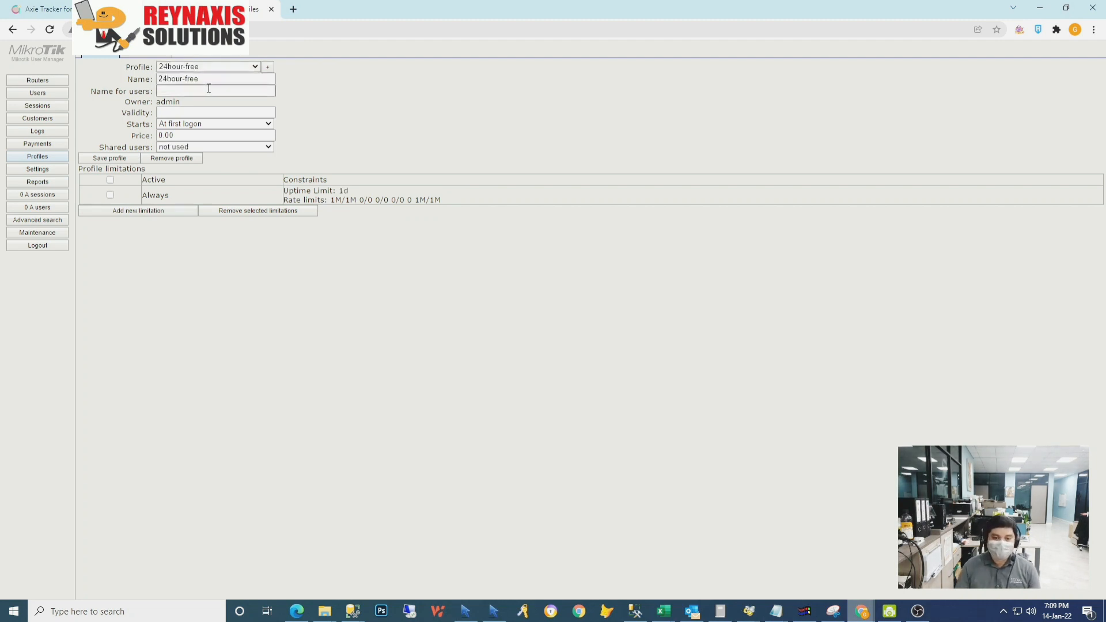
left_click(208, 67)
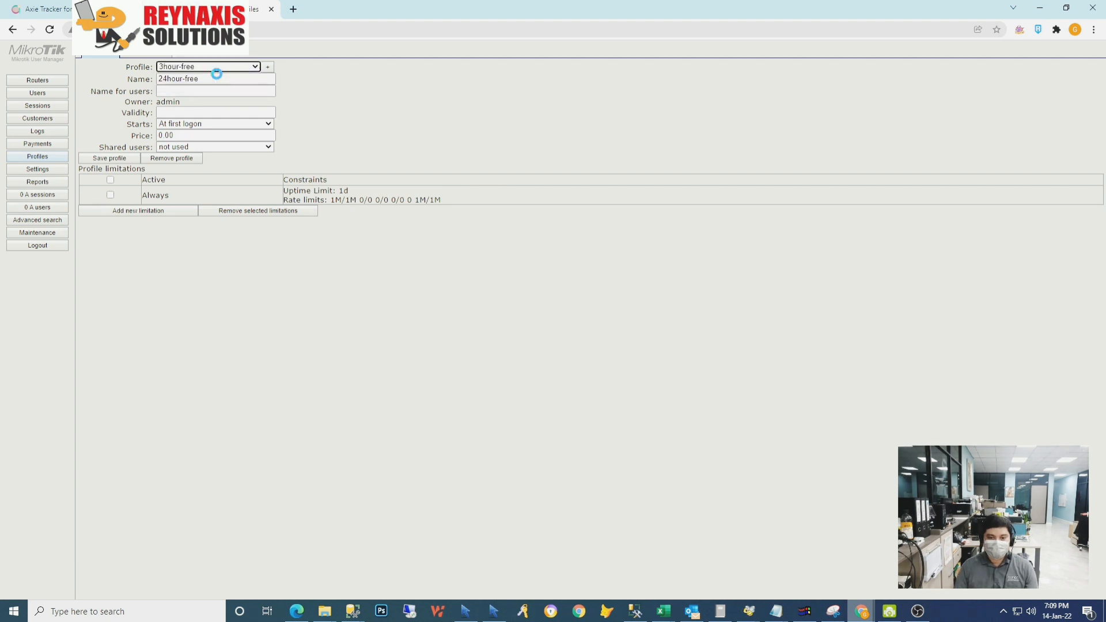
left_click(208, 67)
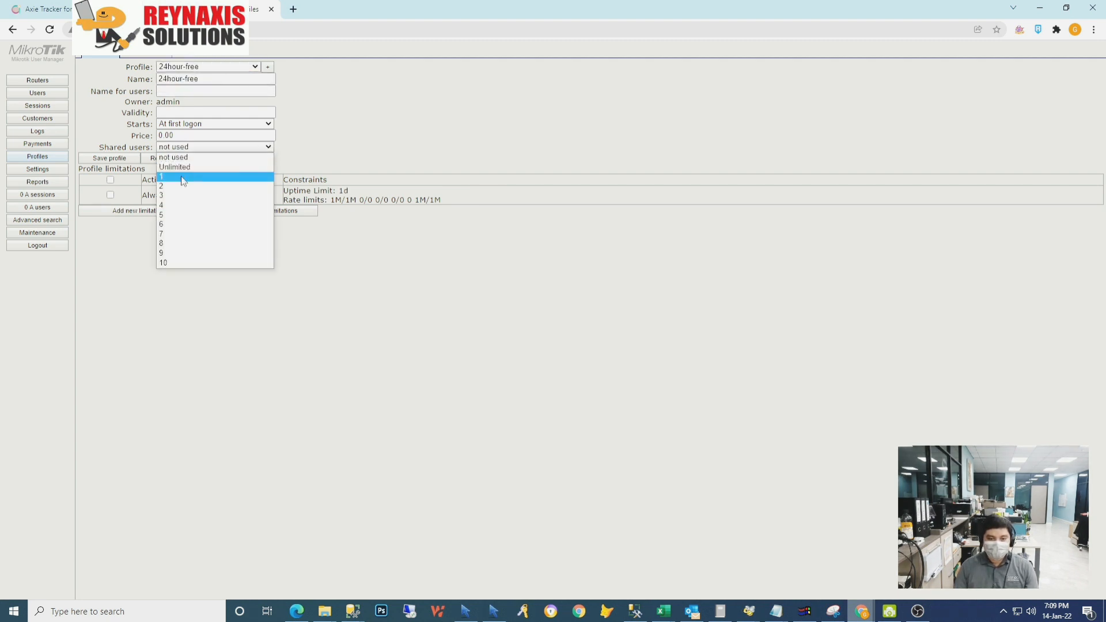
left_click(181, 178)
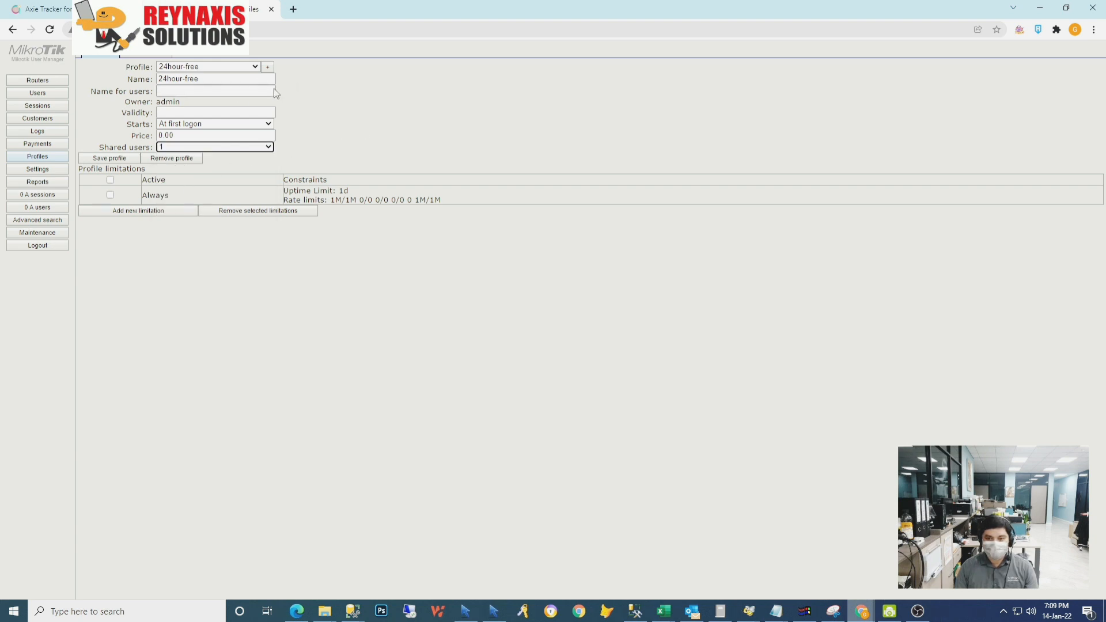
left_click(208, 67)
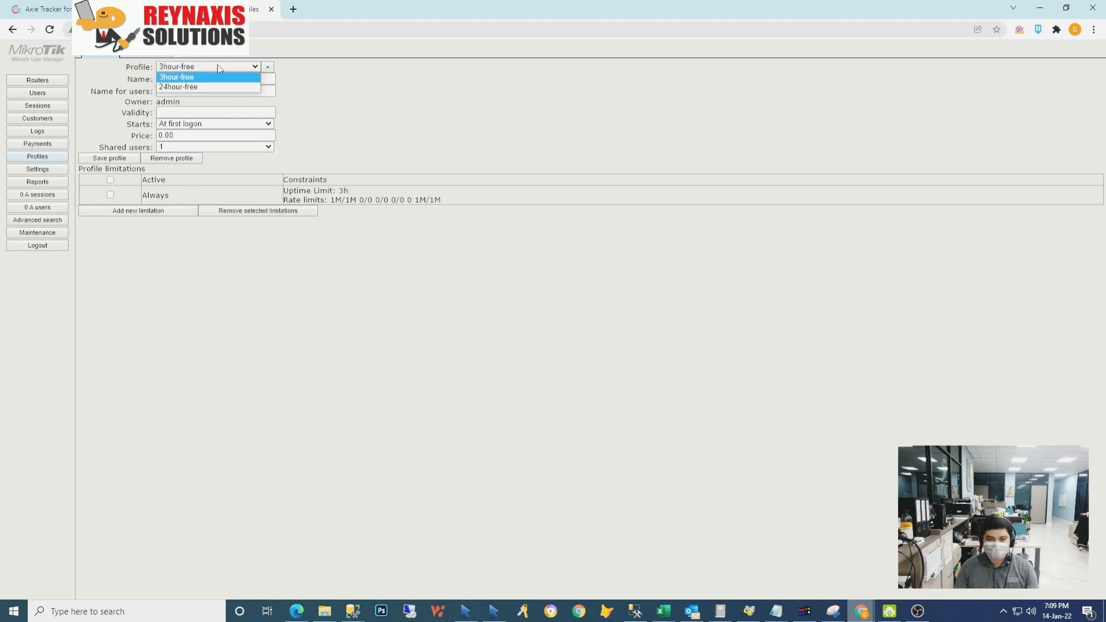
left_click(178, 86)
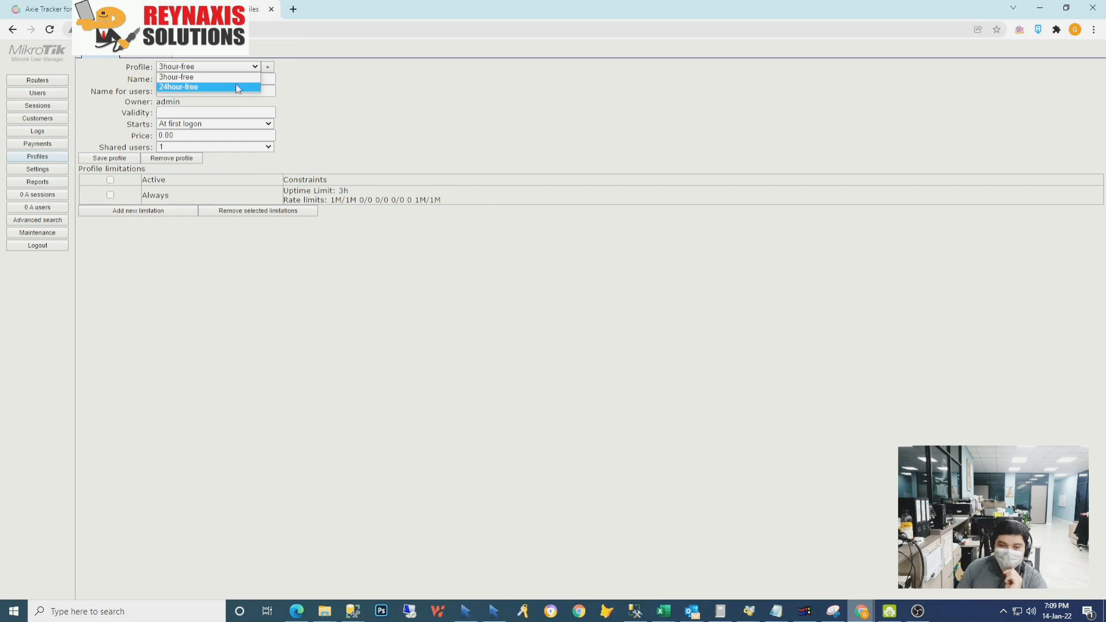
left_click(175, 77)
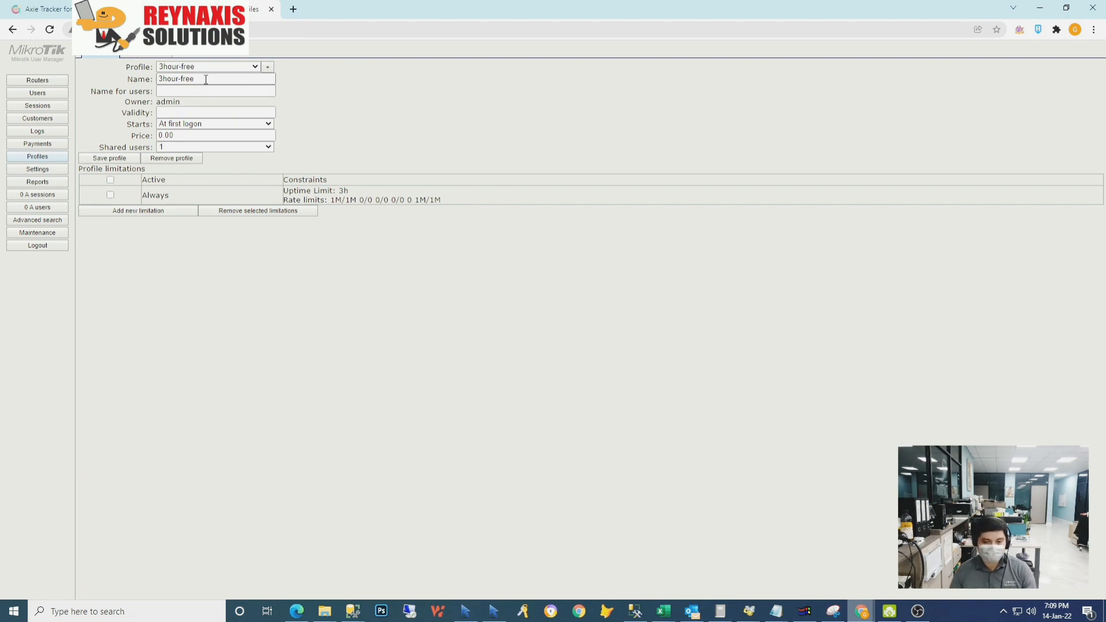
mouse_move(197, 73)
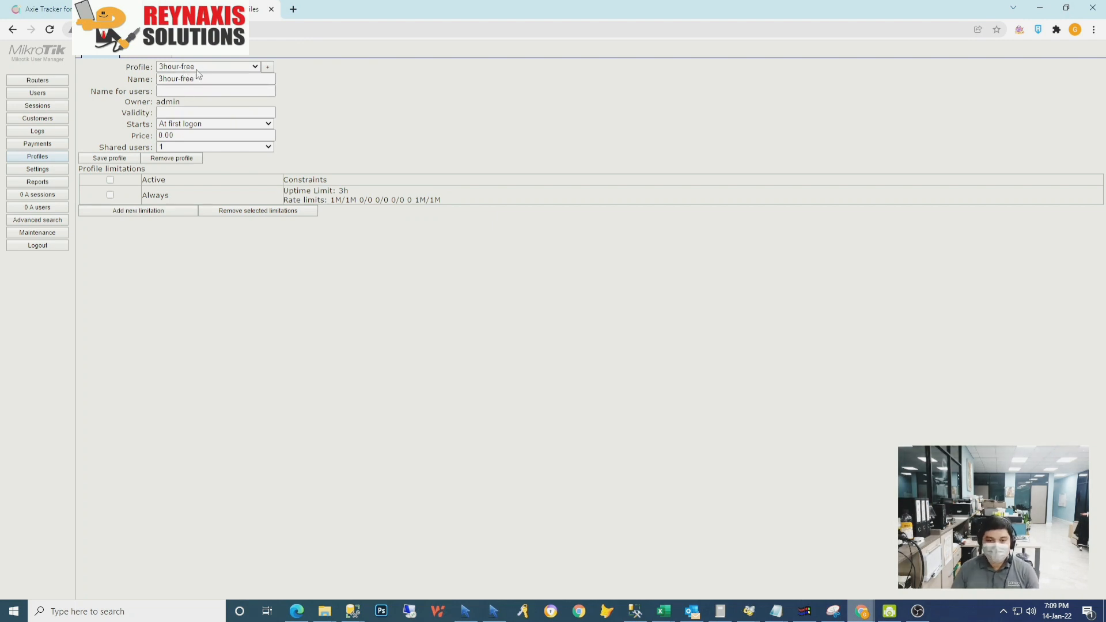
mouse_move(49, 163)
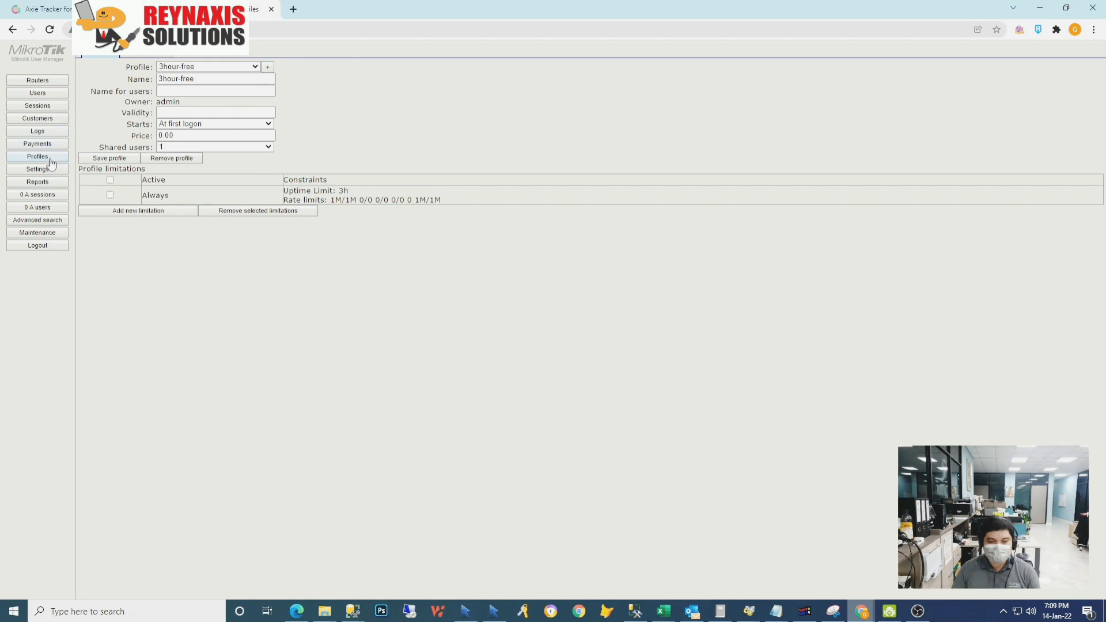
mouse_move(50, 114)
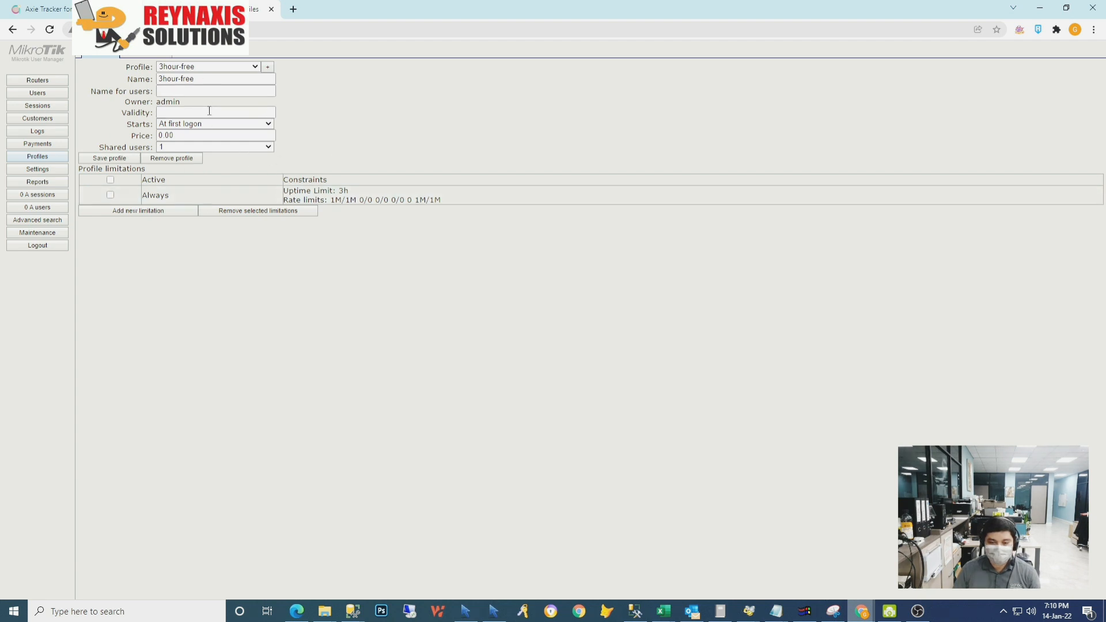
mouse_move(278, 76)
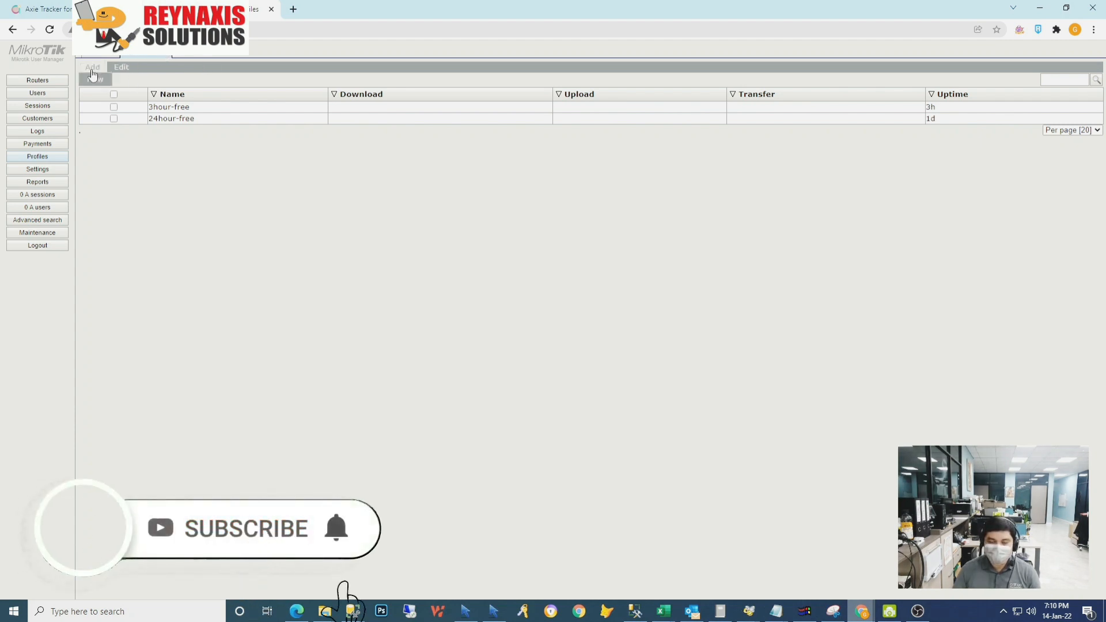
Add a limitation named 12hour-free with 1M rate limit and 1M minimum rate.
left_click(93, 67)
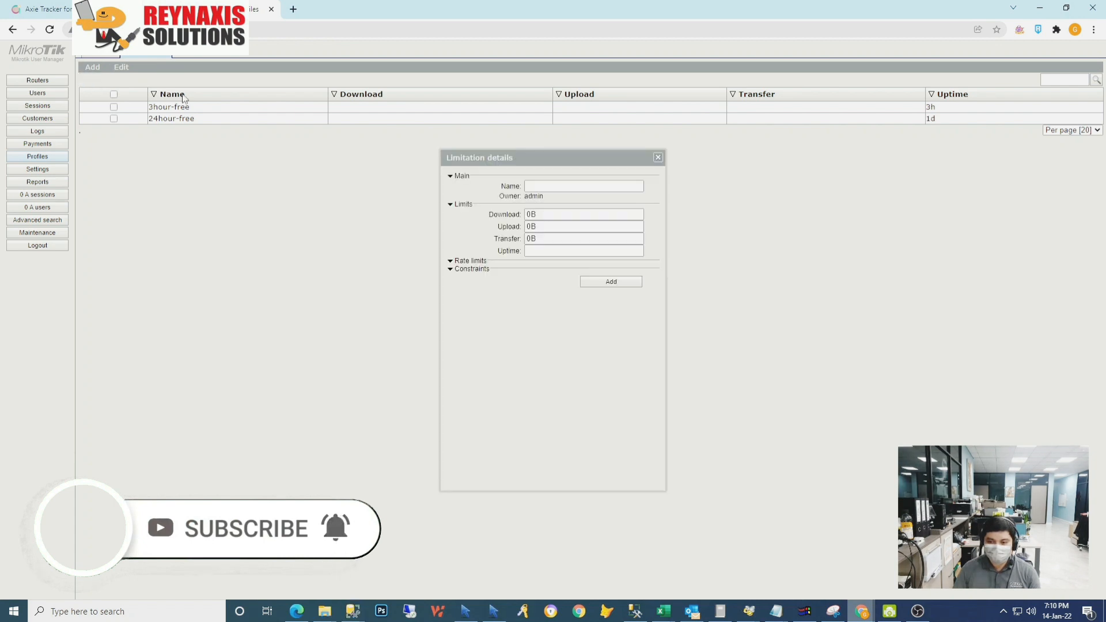
left_click(583, 185)
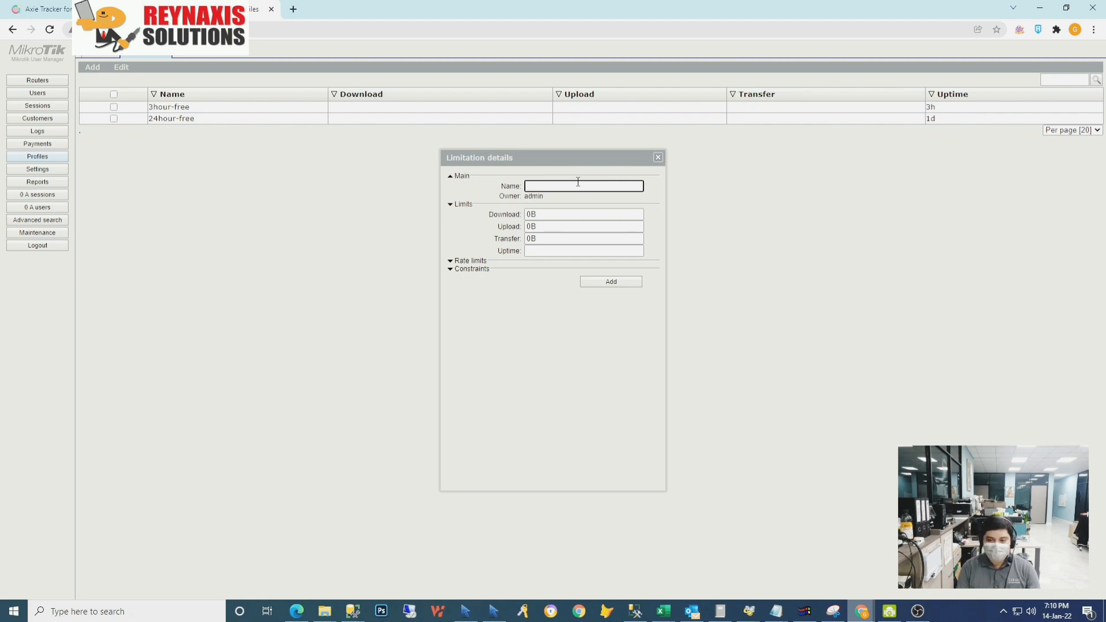
type("12hour-free")
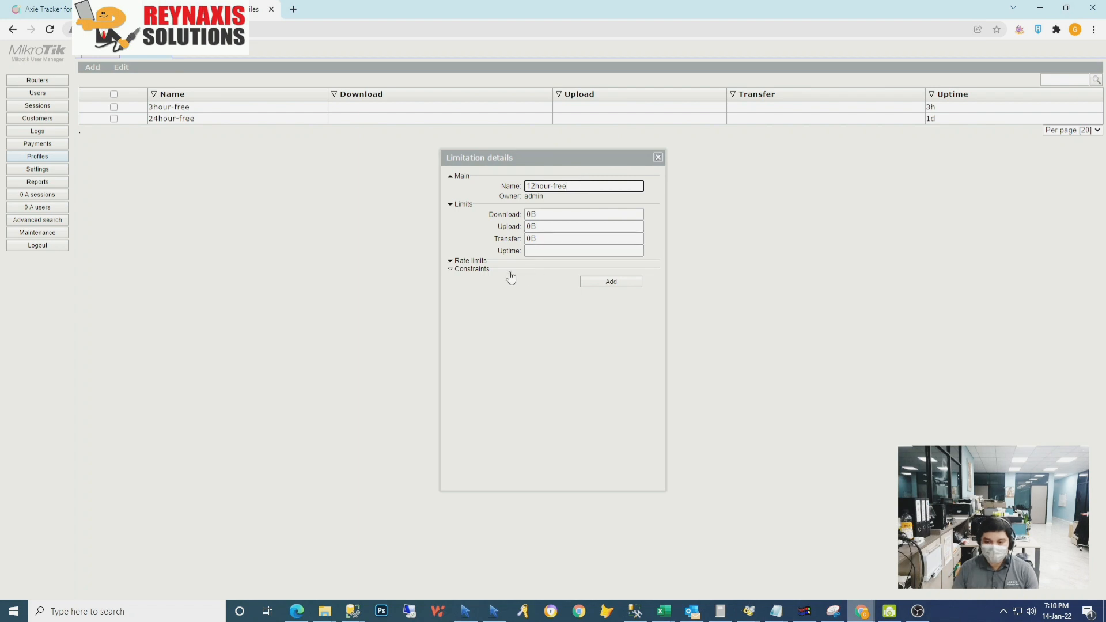
left_click(451, 260)
type("1")
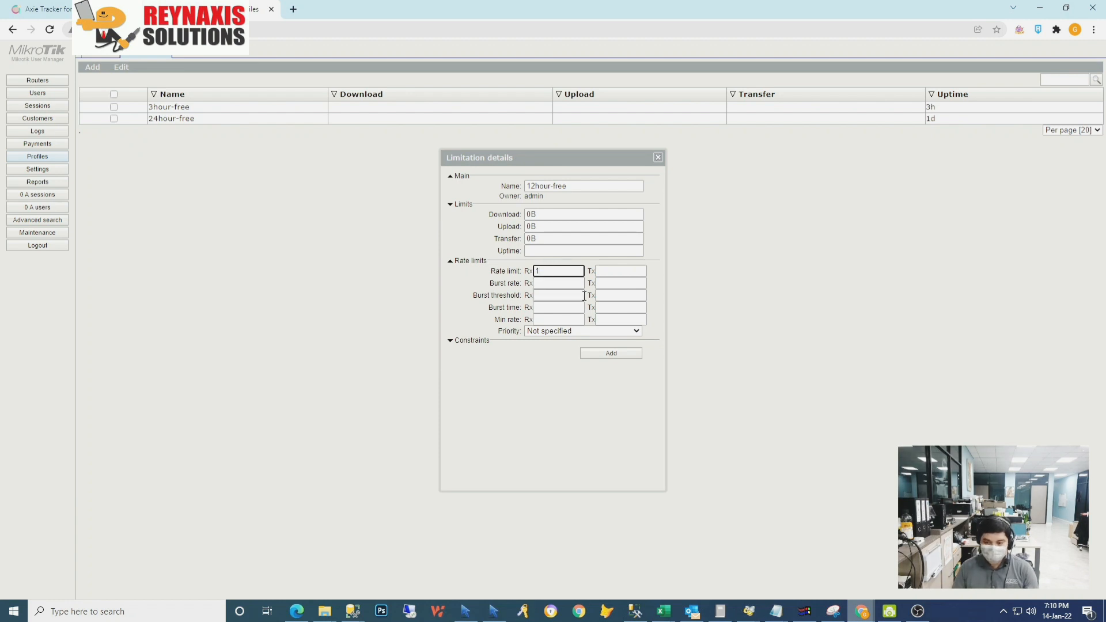
type("M")
left_click(620, 270)
type("1M")
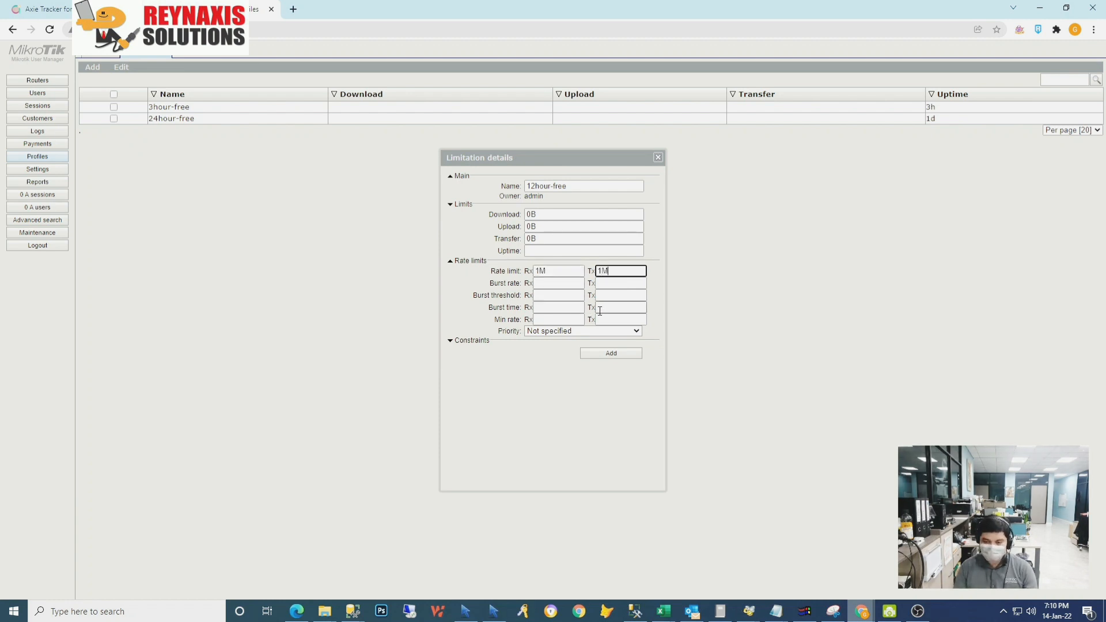
left_click(620, 307)
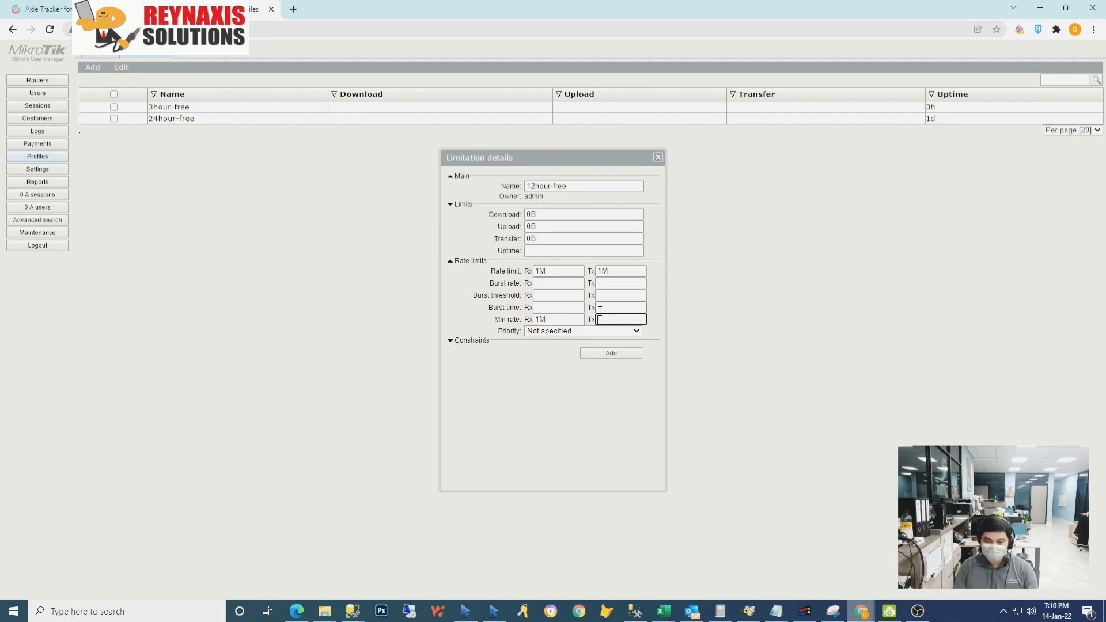
type("1M")
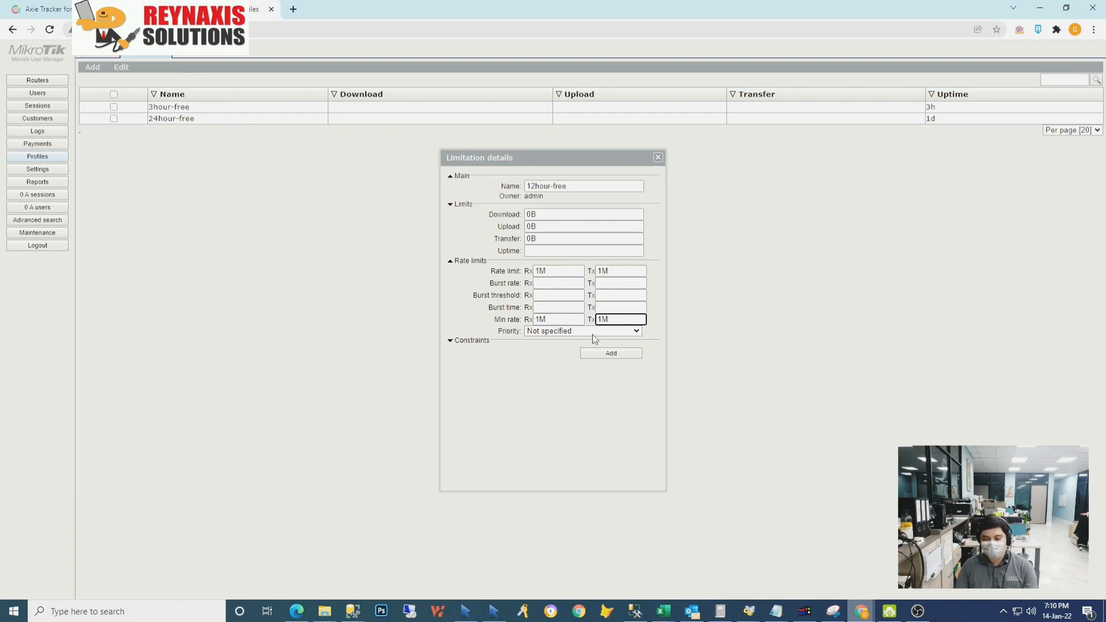
mouse_move(617, 379)
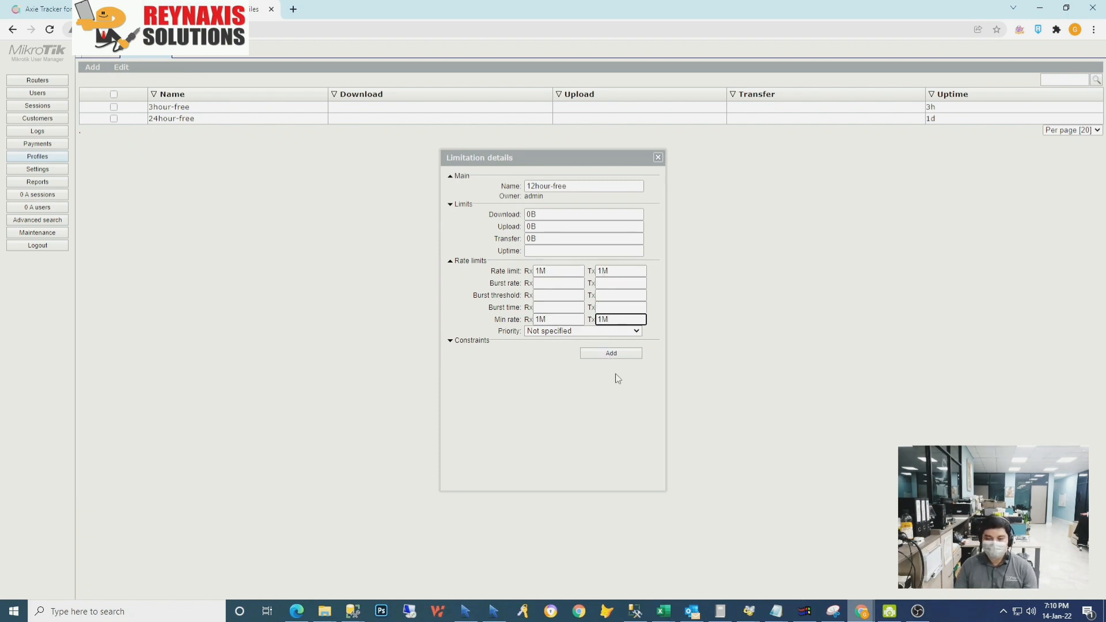
mouse_move(571, 270)
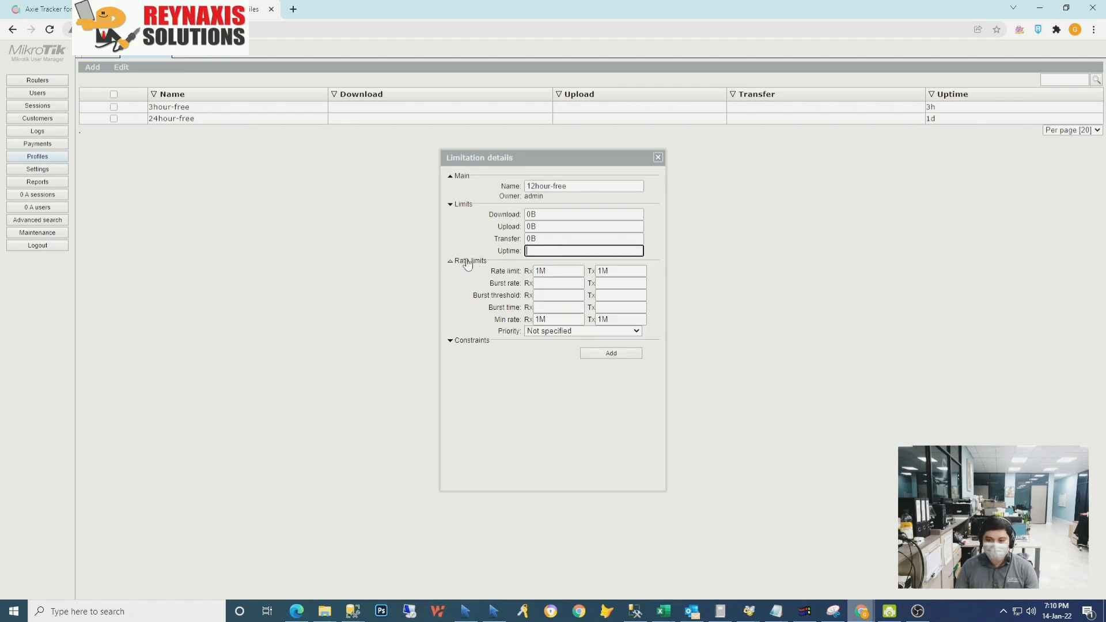
Give the 12hour-free limitation a 12h uptime and save it.
type("12")
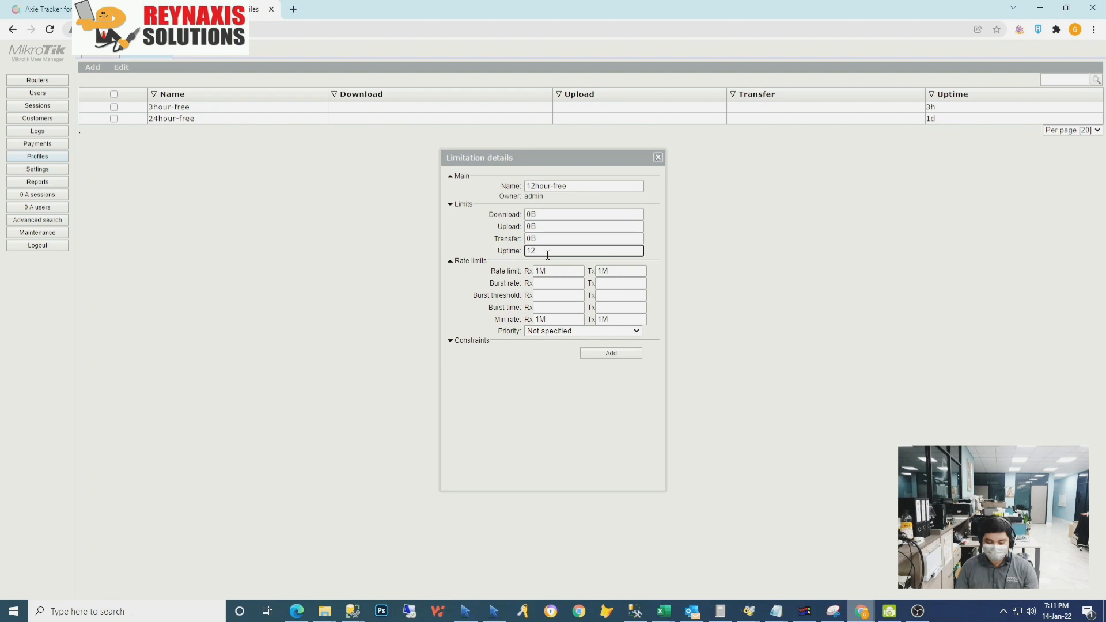
type("h")
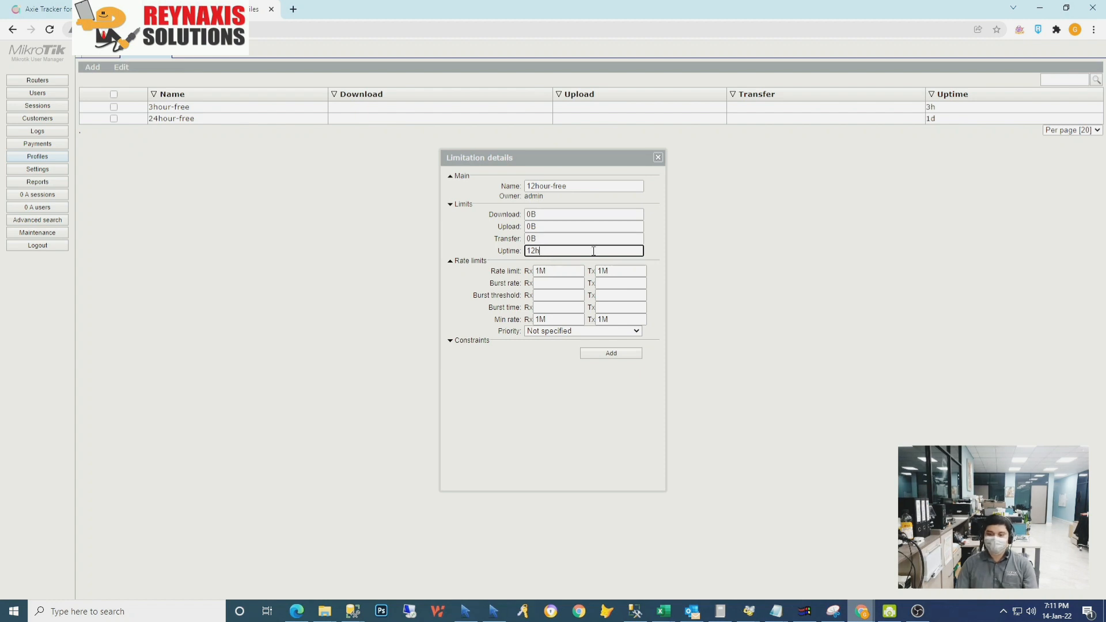
left_click(636, 331)
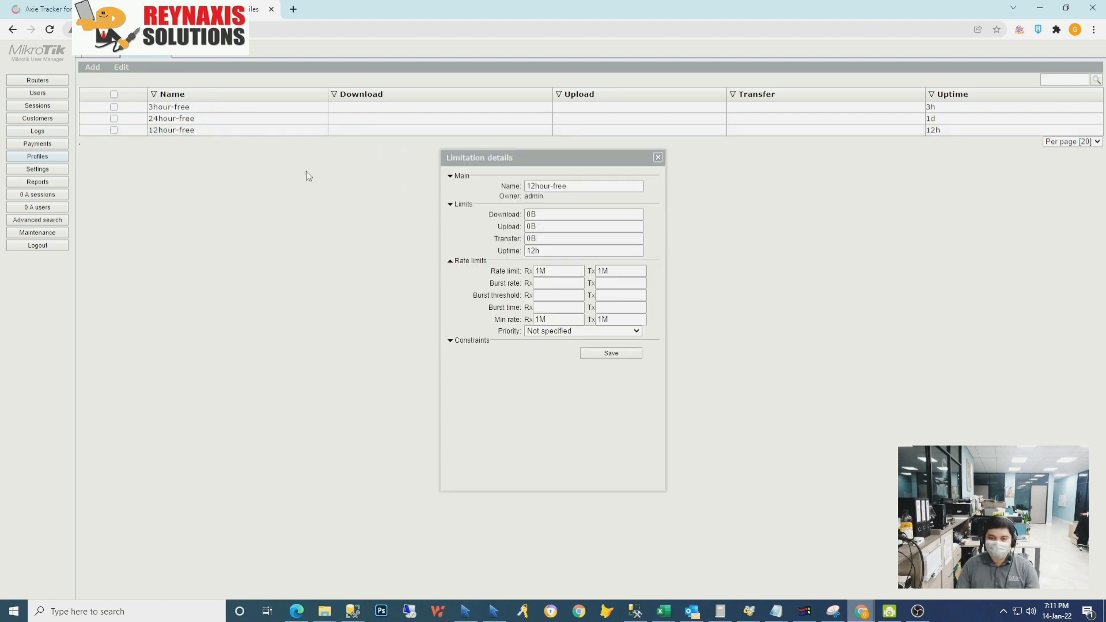
mouse_move(220, 122)
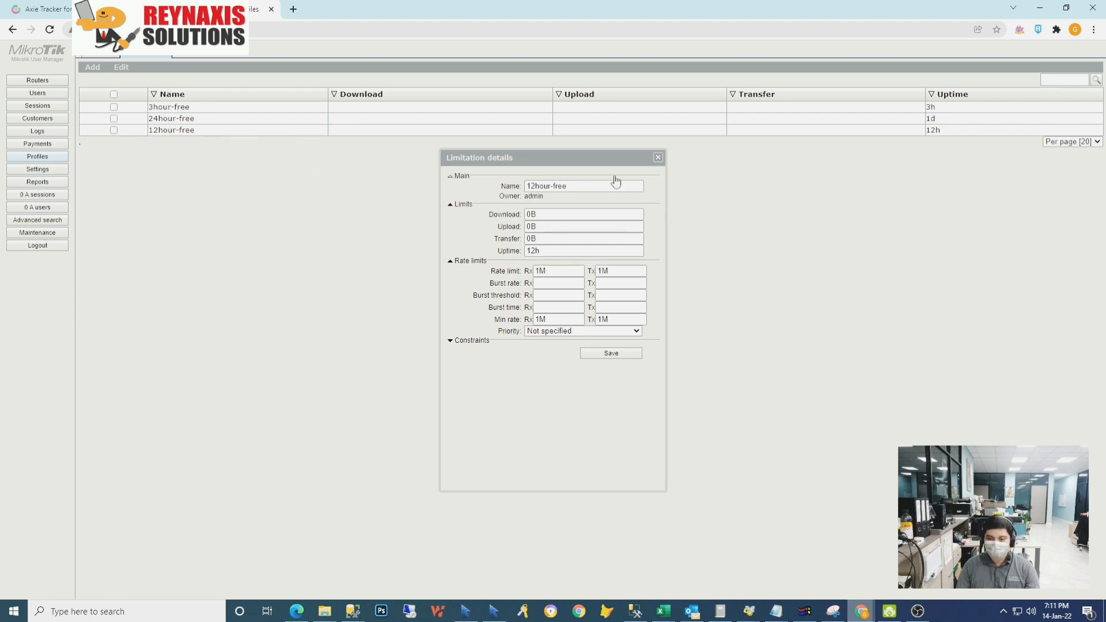
Review the uptimes of 3hour-free (3h), 24hour-free (1d) and 12hour-free (12h), then return to Profiles.
left_click(168, 106)
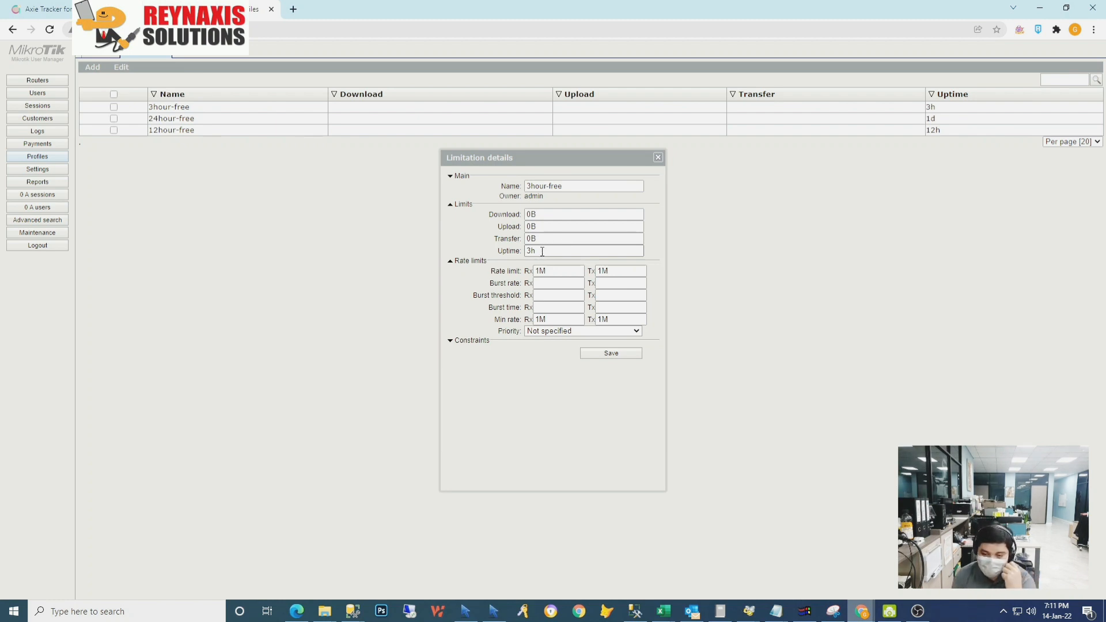
left_click(657, 158)
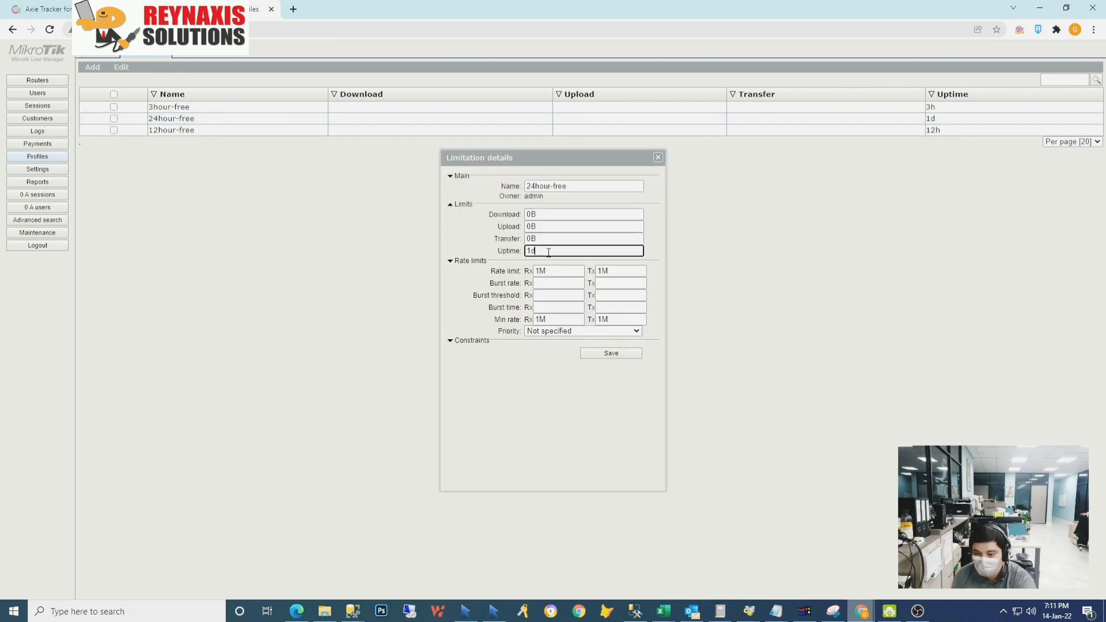
left_click(656, 158)
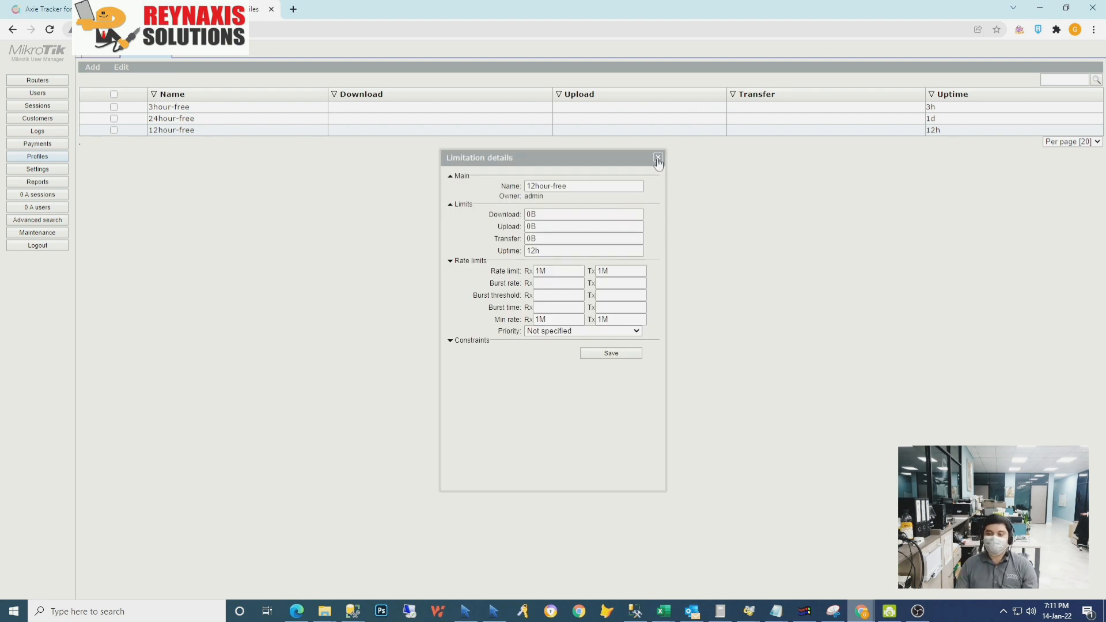
left_click(657, 158)
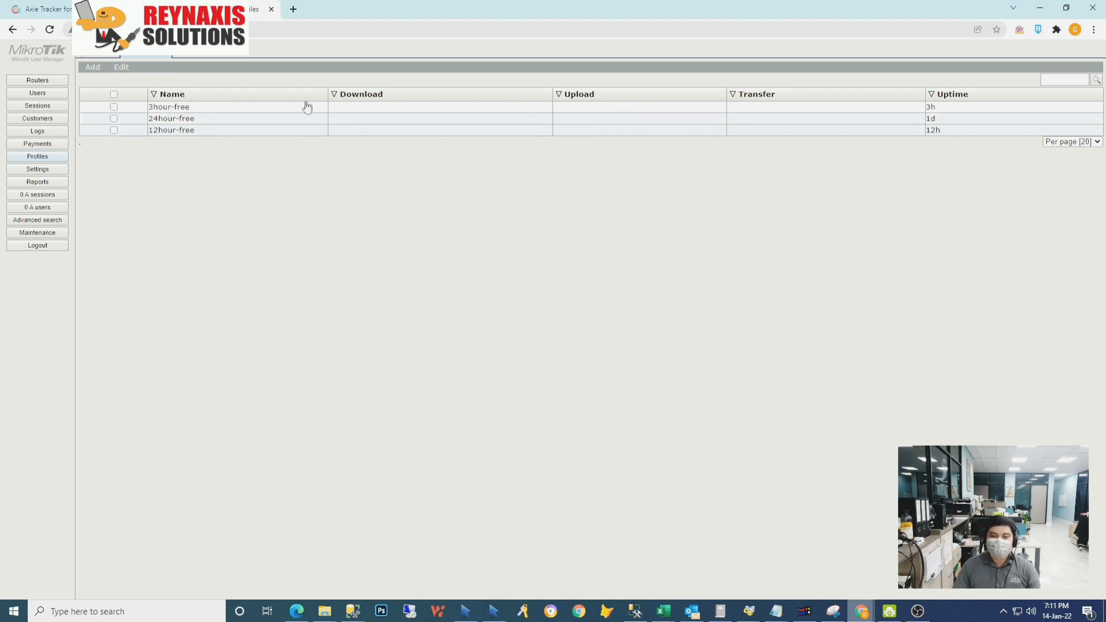
left_click(168, 106)
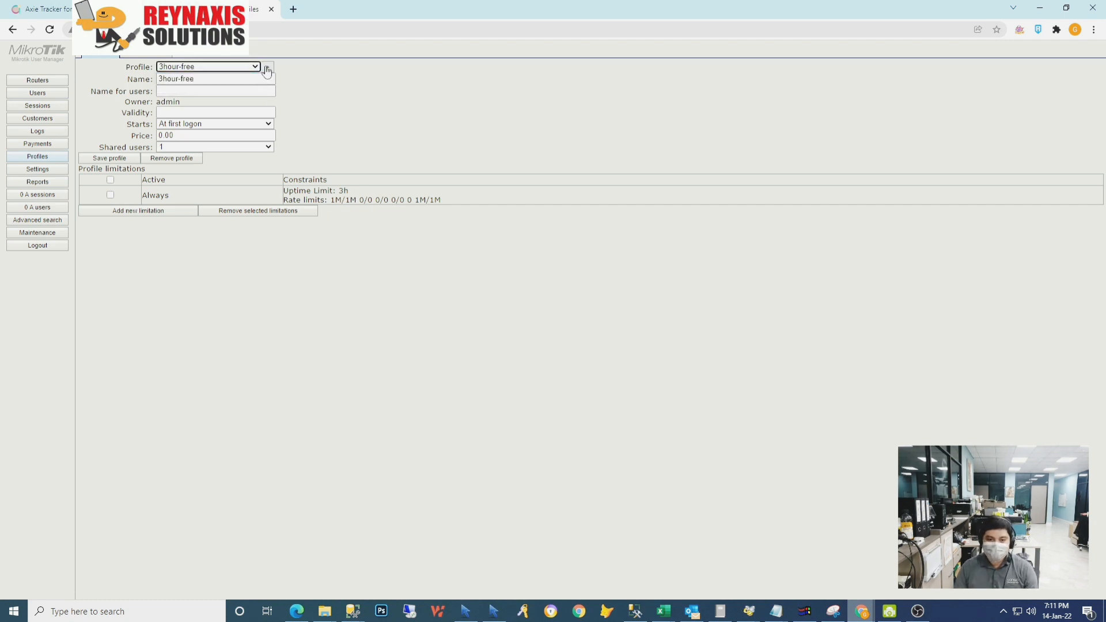
Create a profile named 12hour-free and select it in the Profile list.
left_click(266, 67)
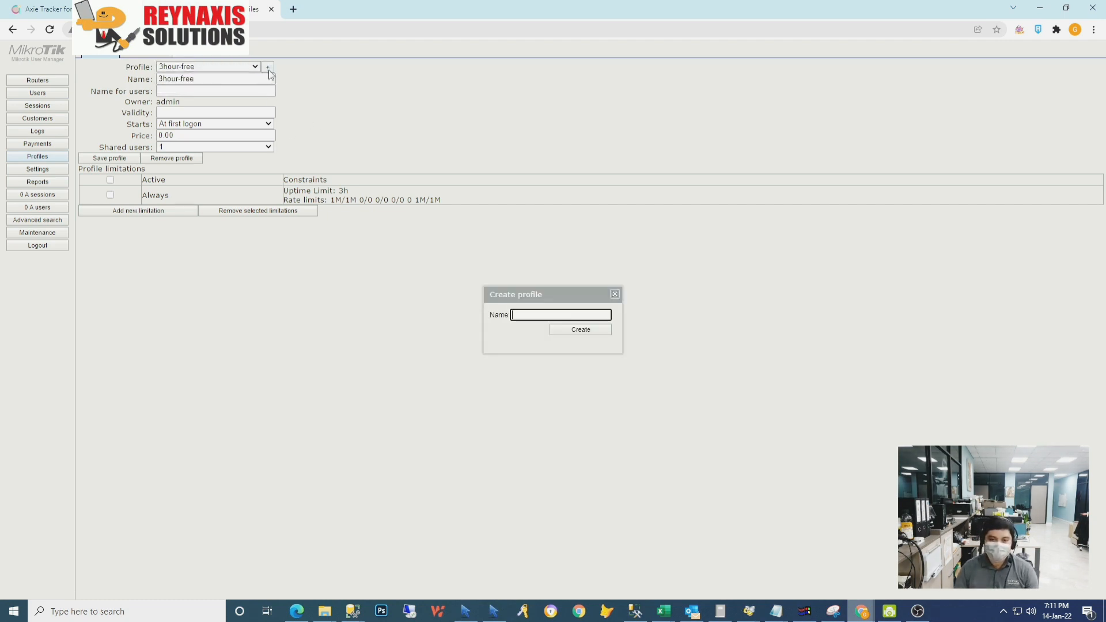
mouse_move(555, 253)
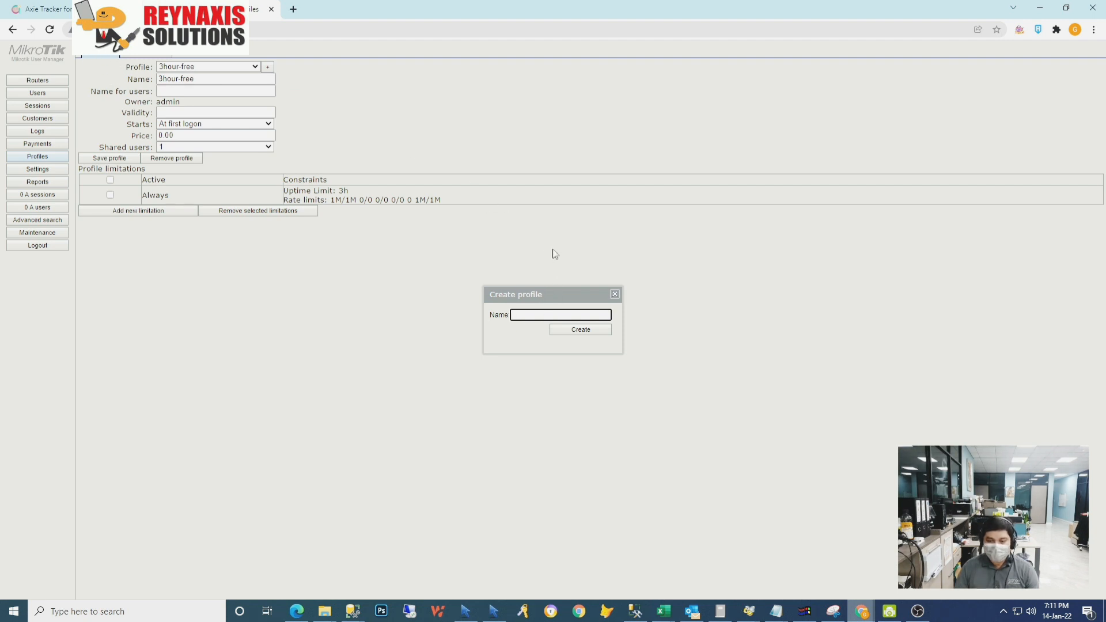
mouse_move(103, 60)
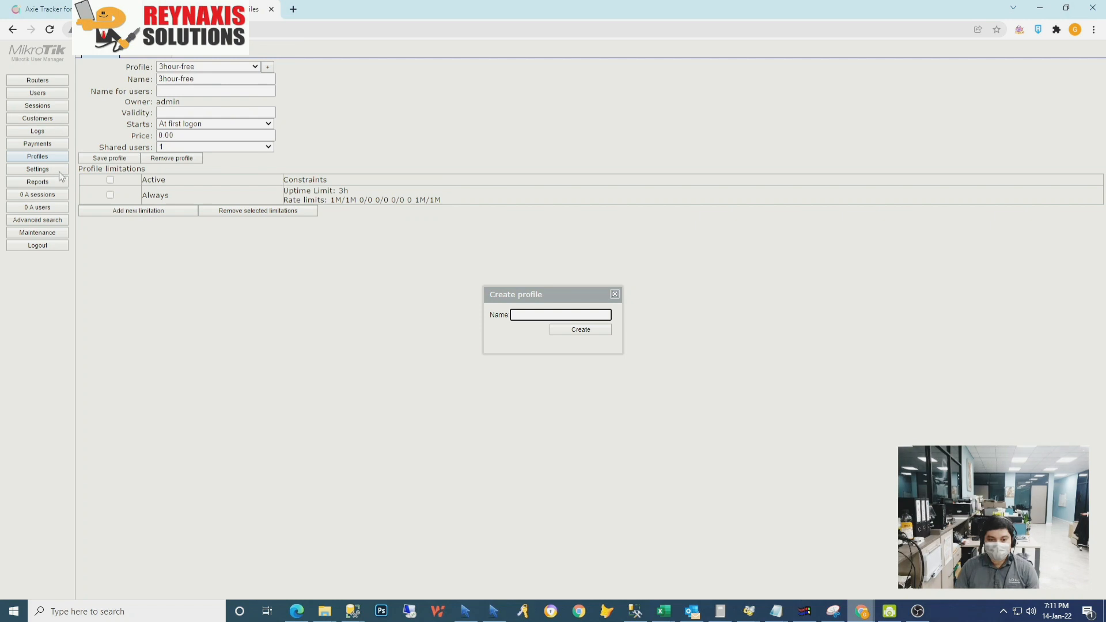
mouse_move(517, 300)
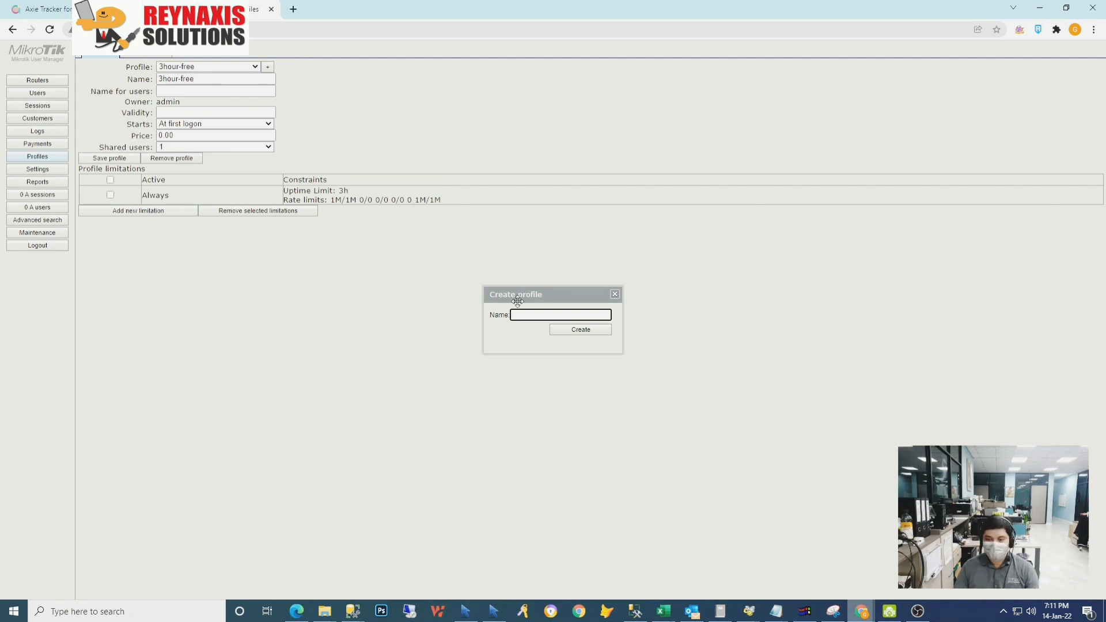
type("12")
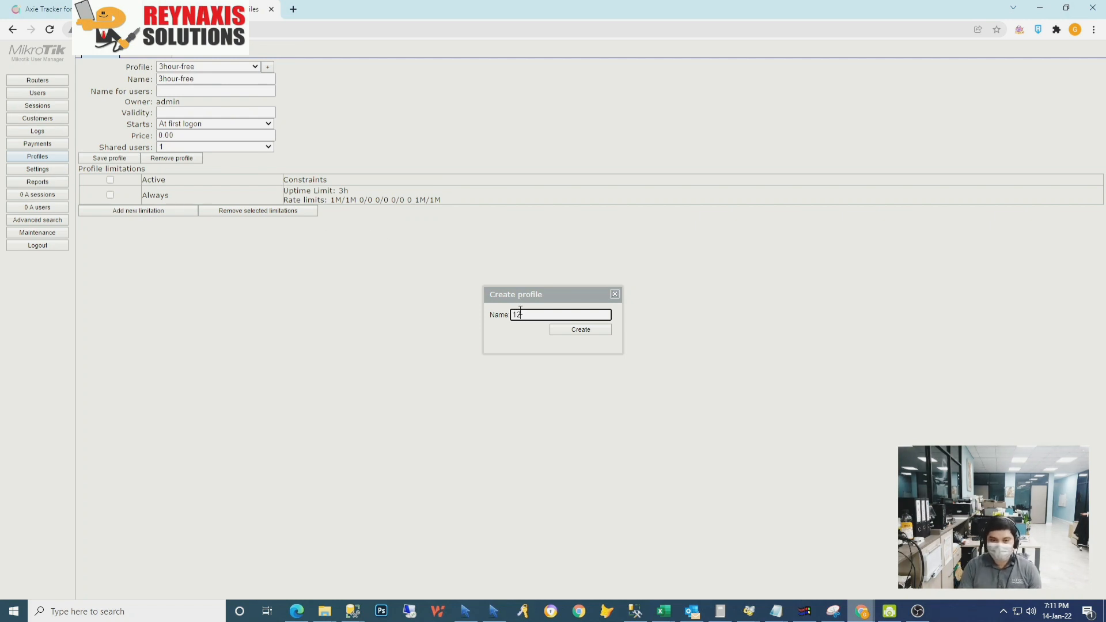
type("hour-fre")
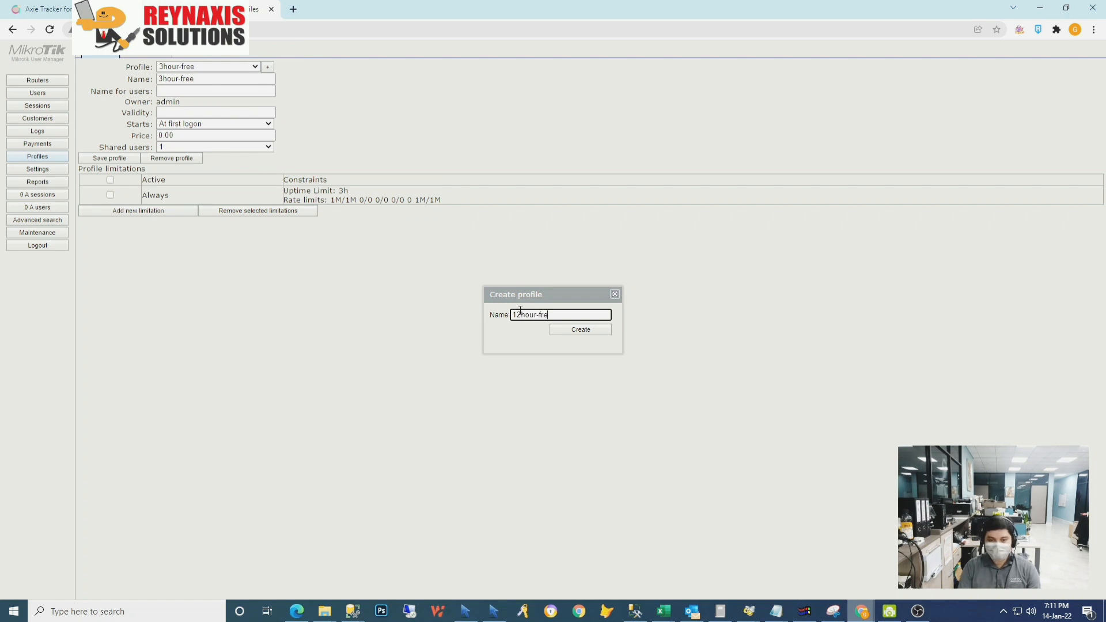
left_click(579, 330)
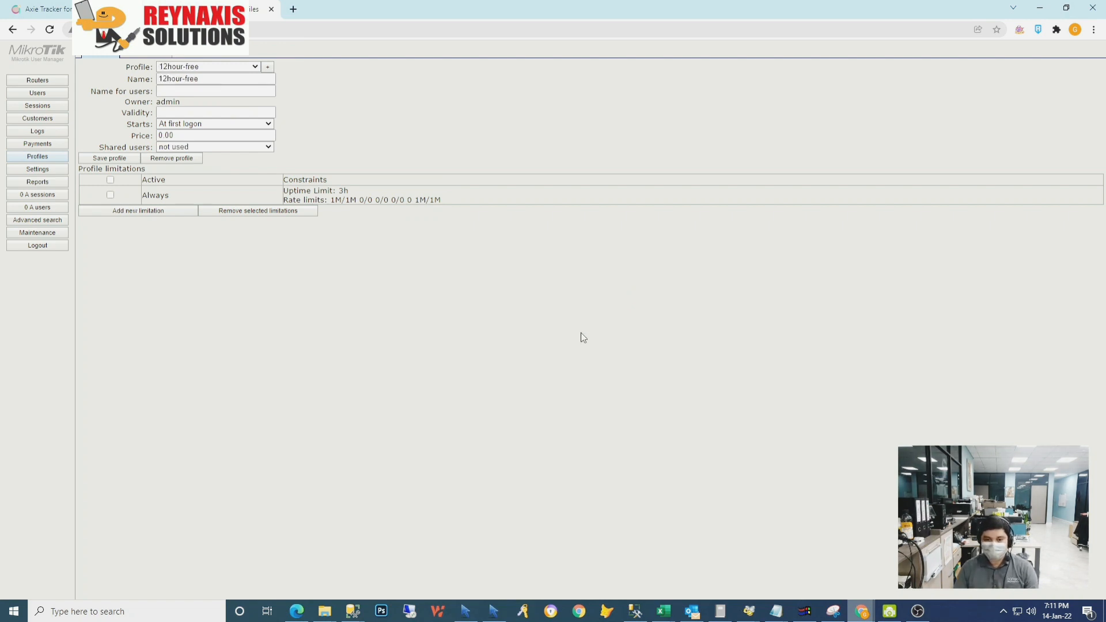
mouse_move(227, 130)
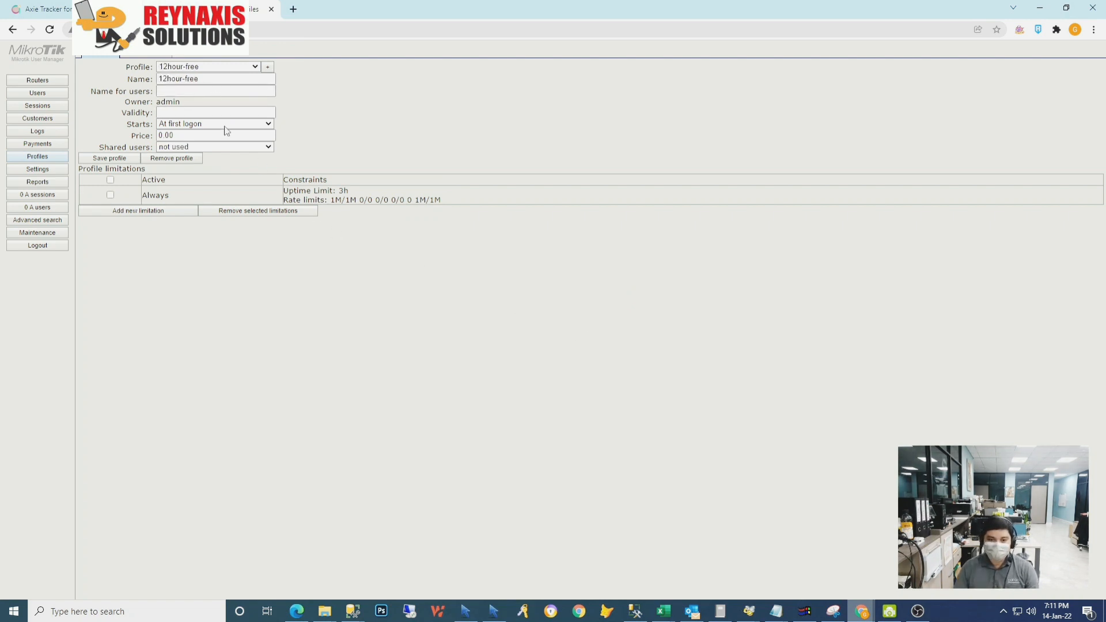
left_click(208, 66)
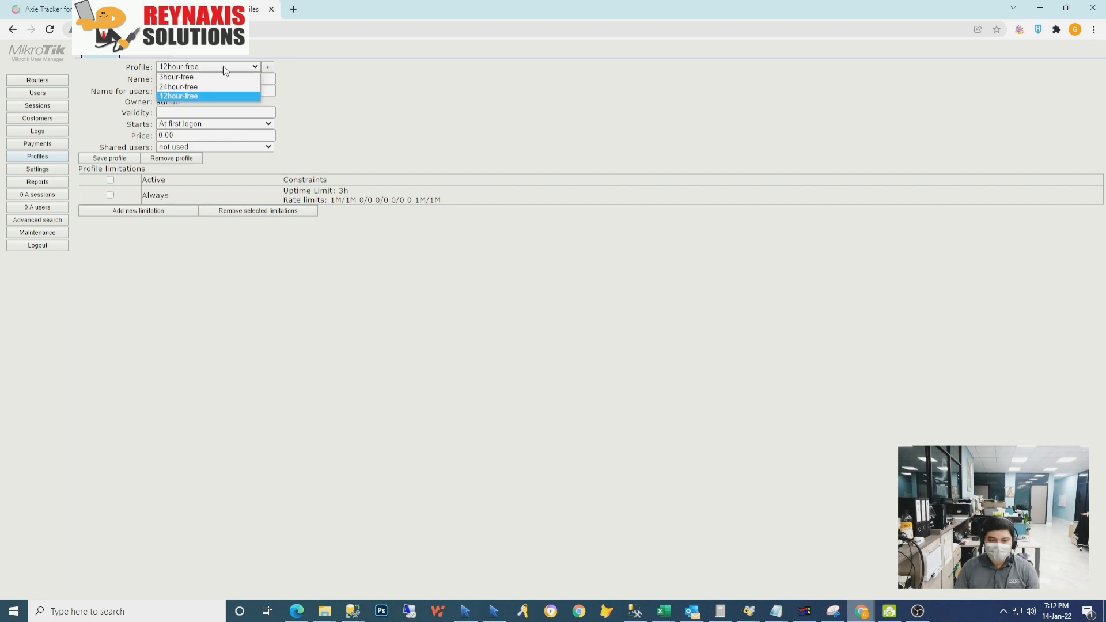
left_click(179, 96)
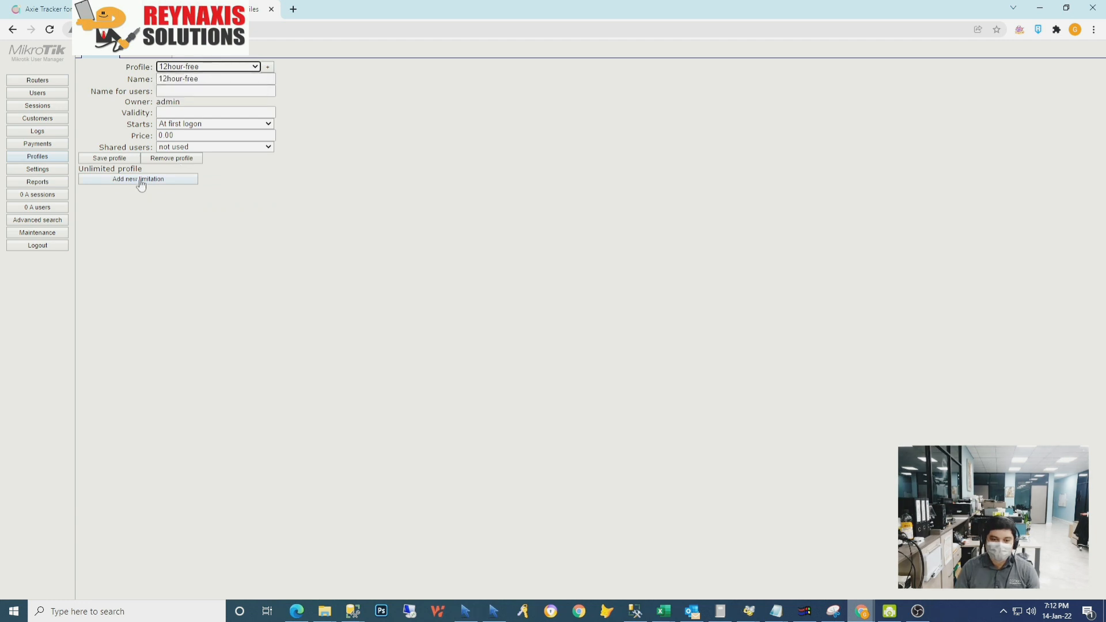
mouse_move(127, 179)
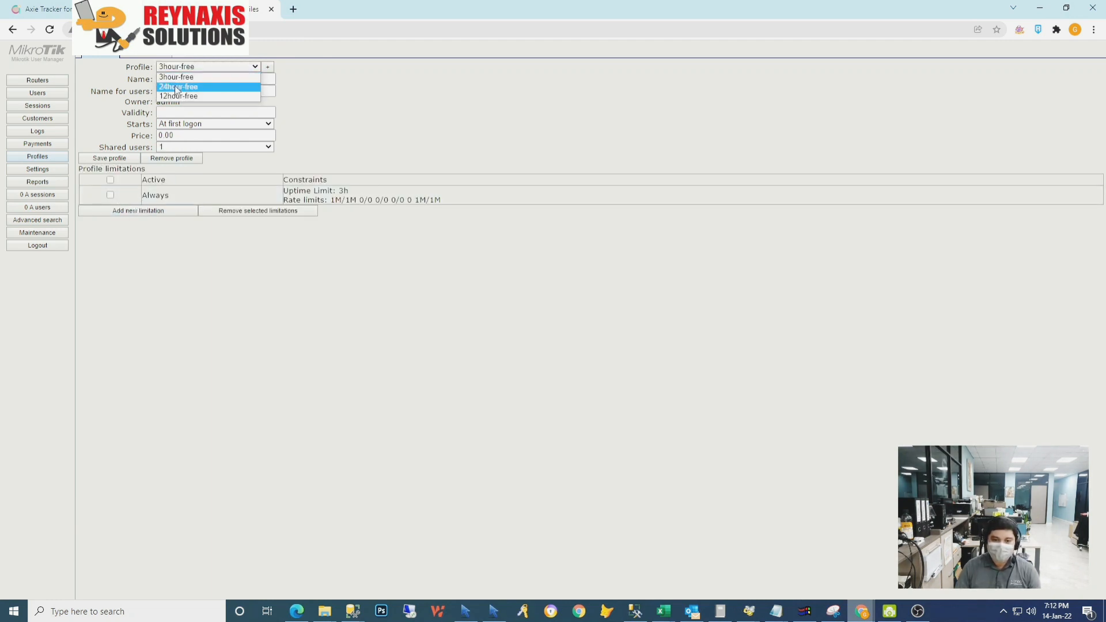
left_click(178, 87)
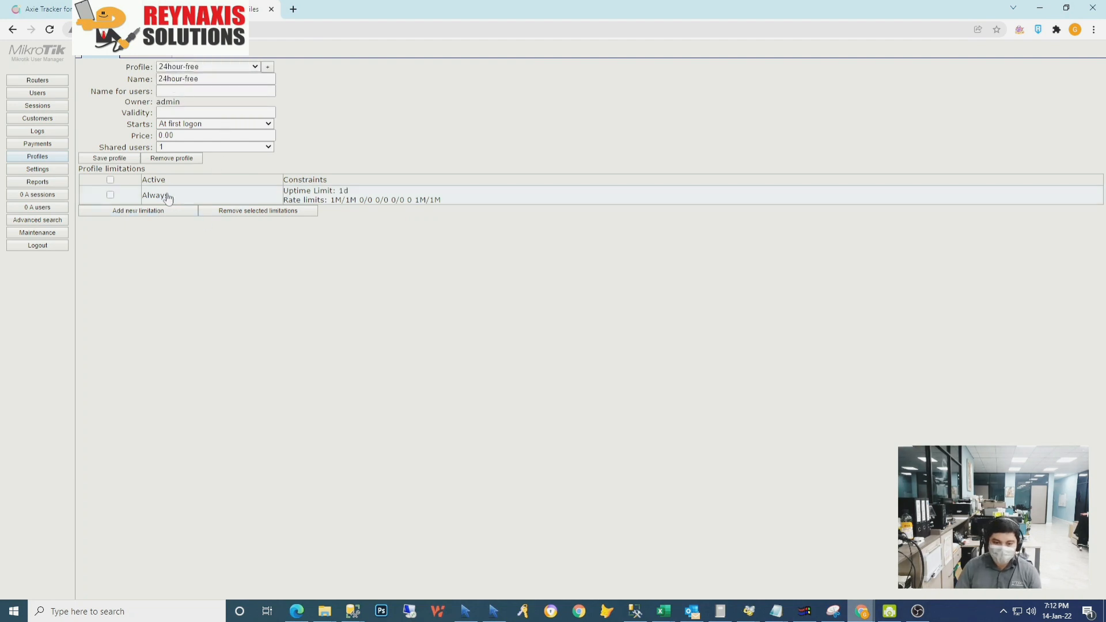
left_click(209, 67)
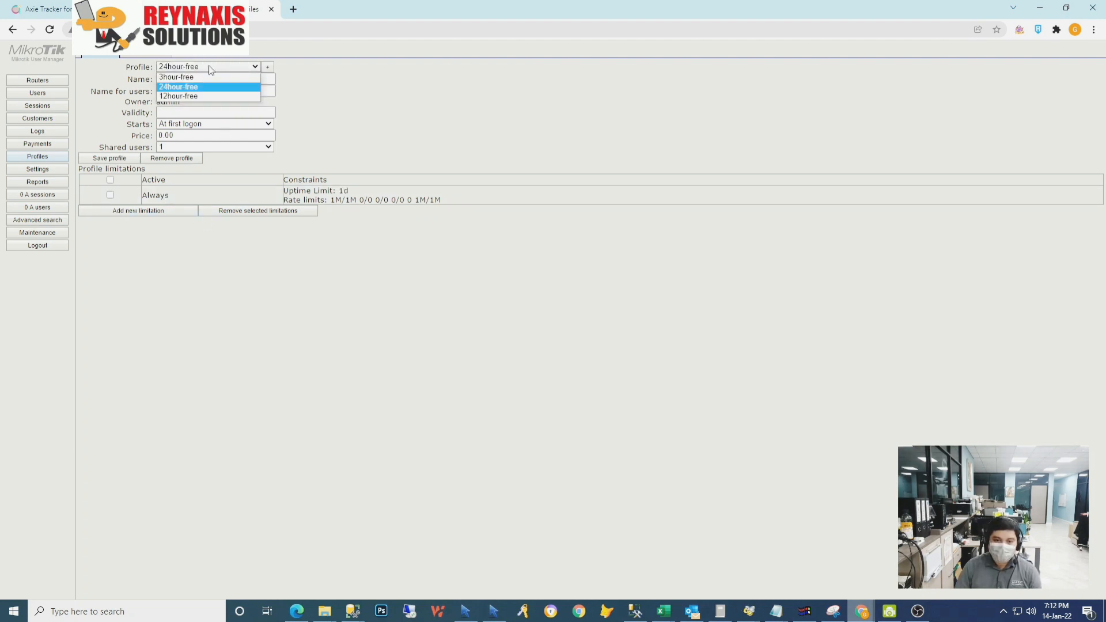
mouse_move(179, 96)
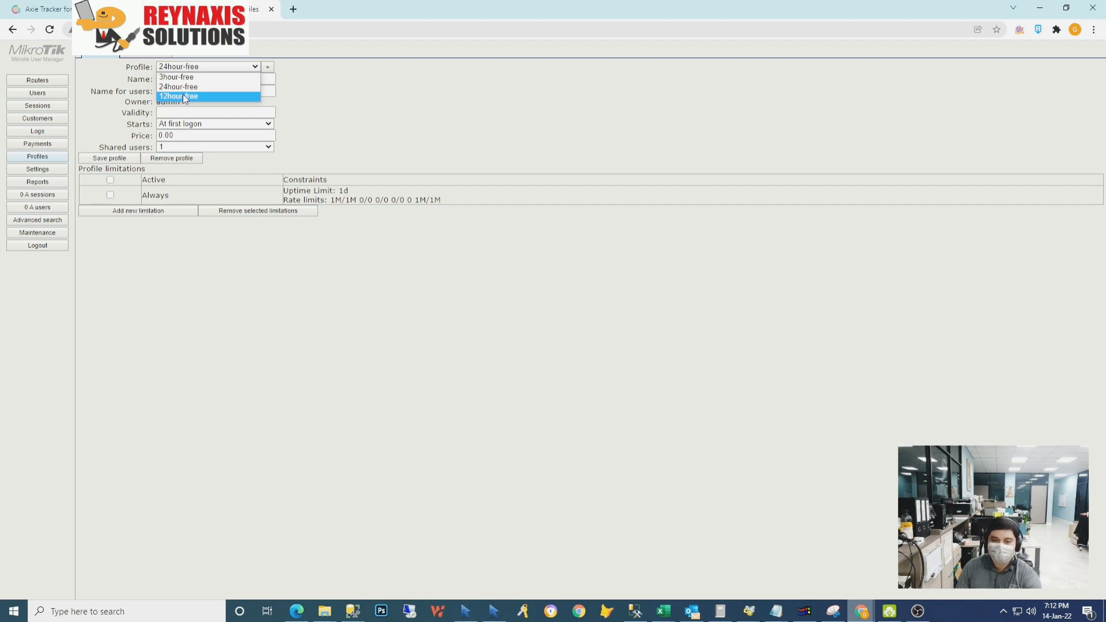
left_click(178, 96)
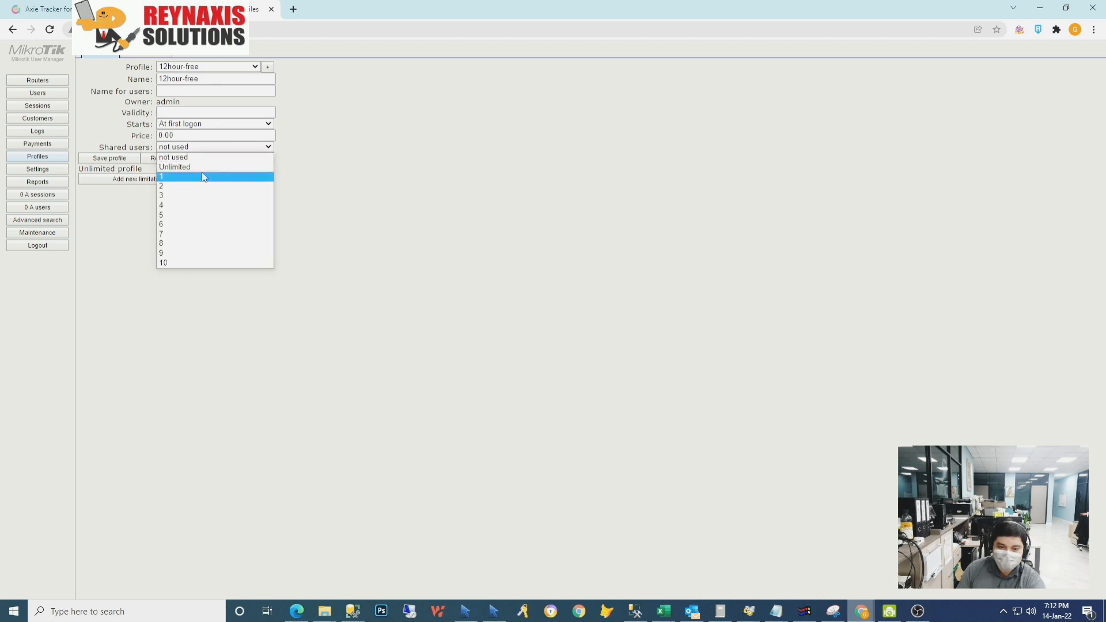
Set 12hour-free's Shared users to 1 and attach the 12hour-free limitation.
left_click(162, 175)
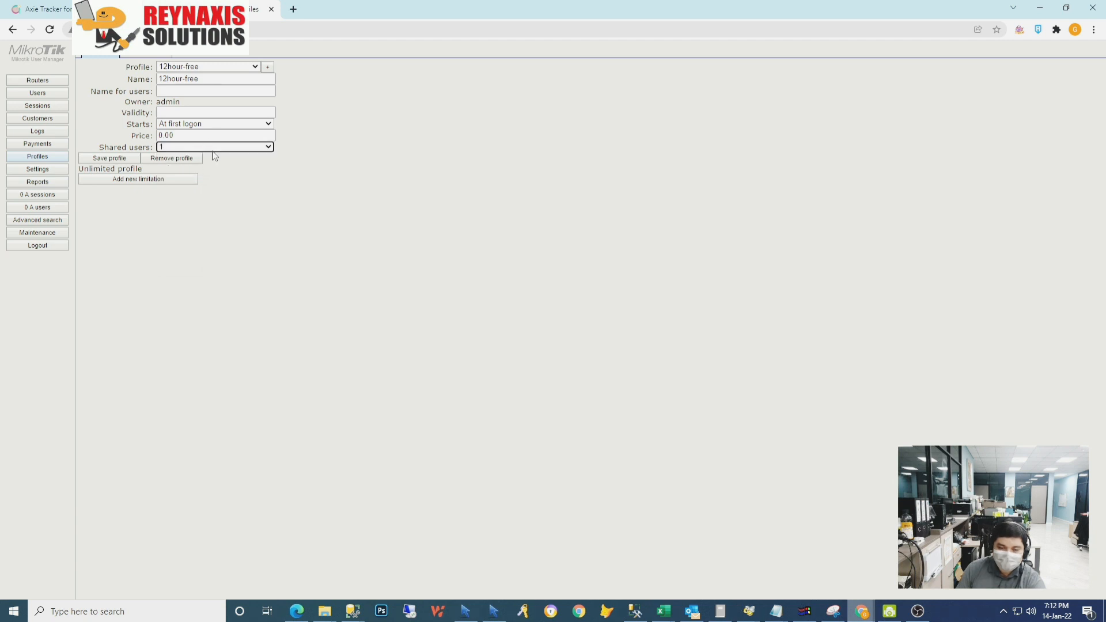
mouse_move(258, 154)
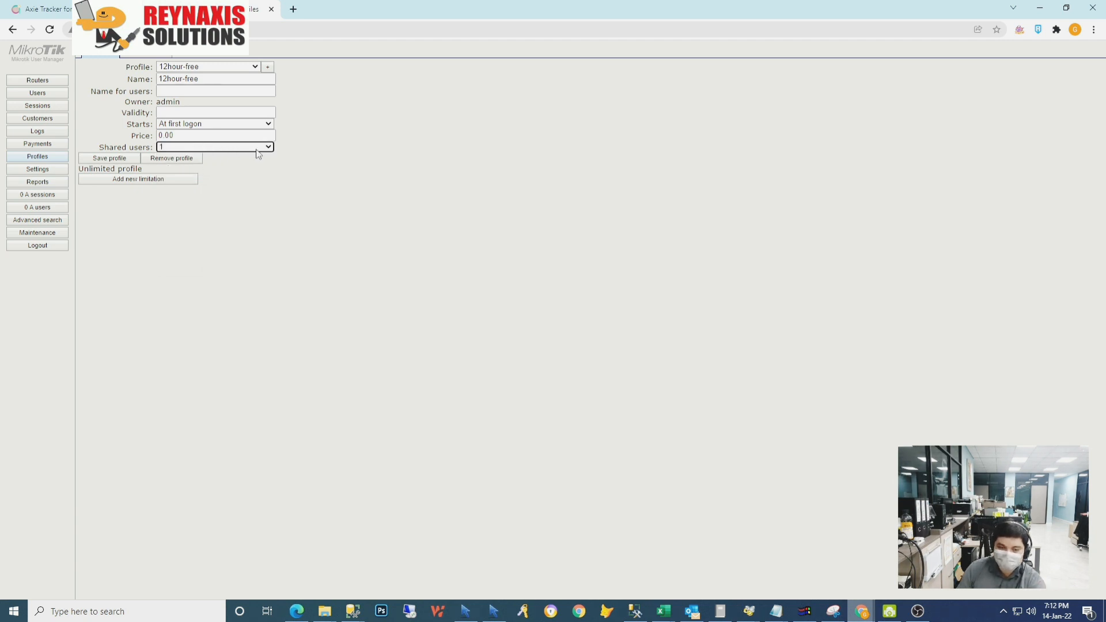
mouse_move(182, 150)
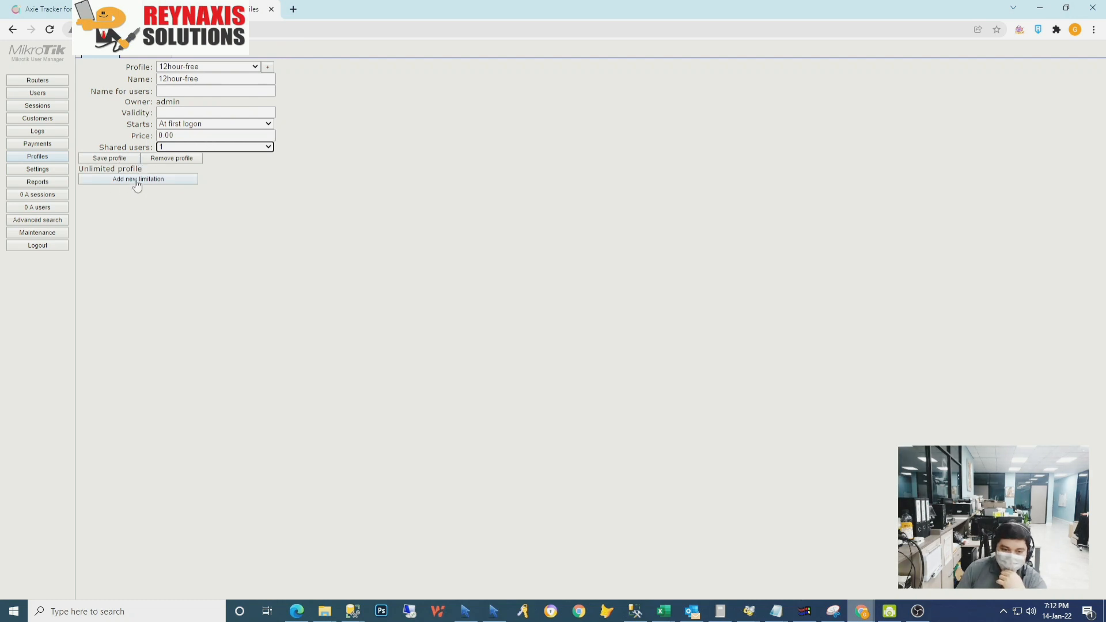
left_click(137, 179)
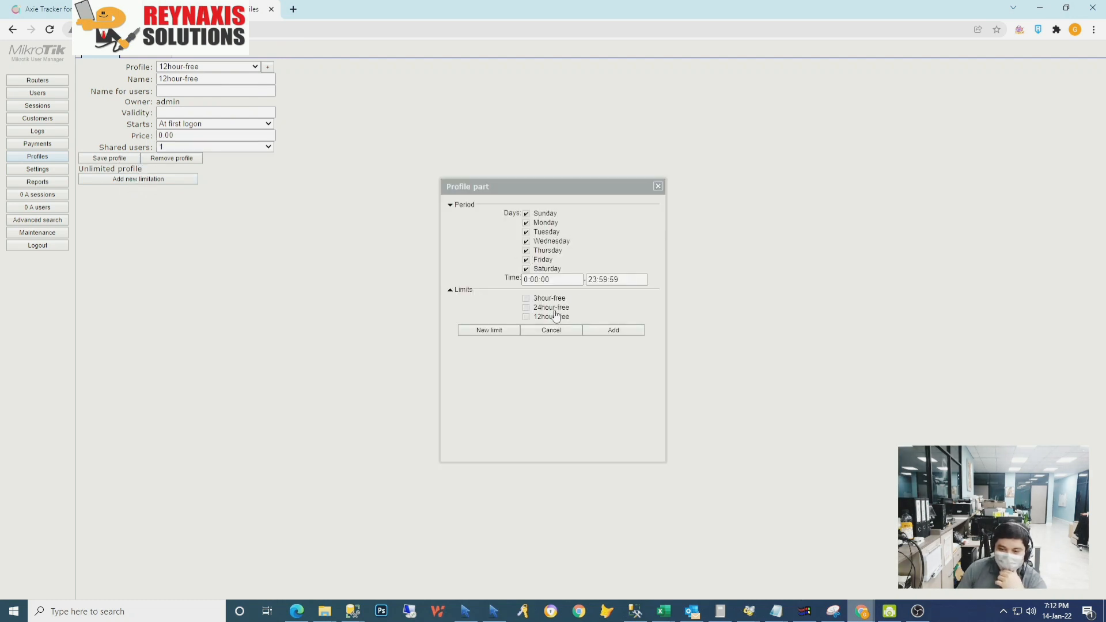
left_click(525, 315)
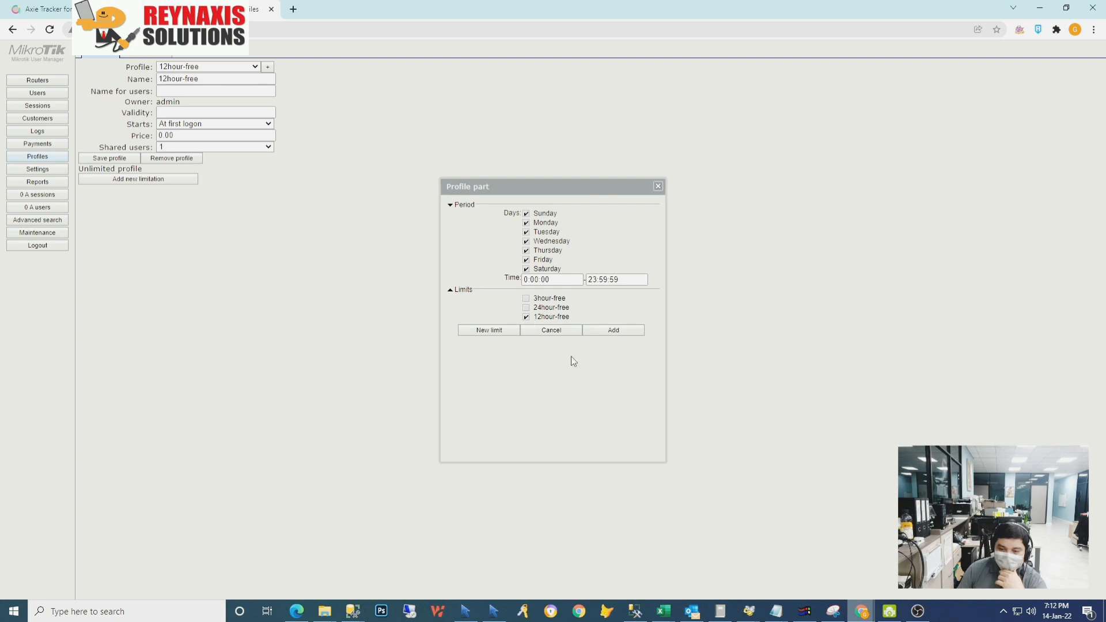
left_click(612, 331)
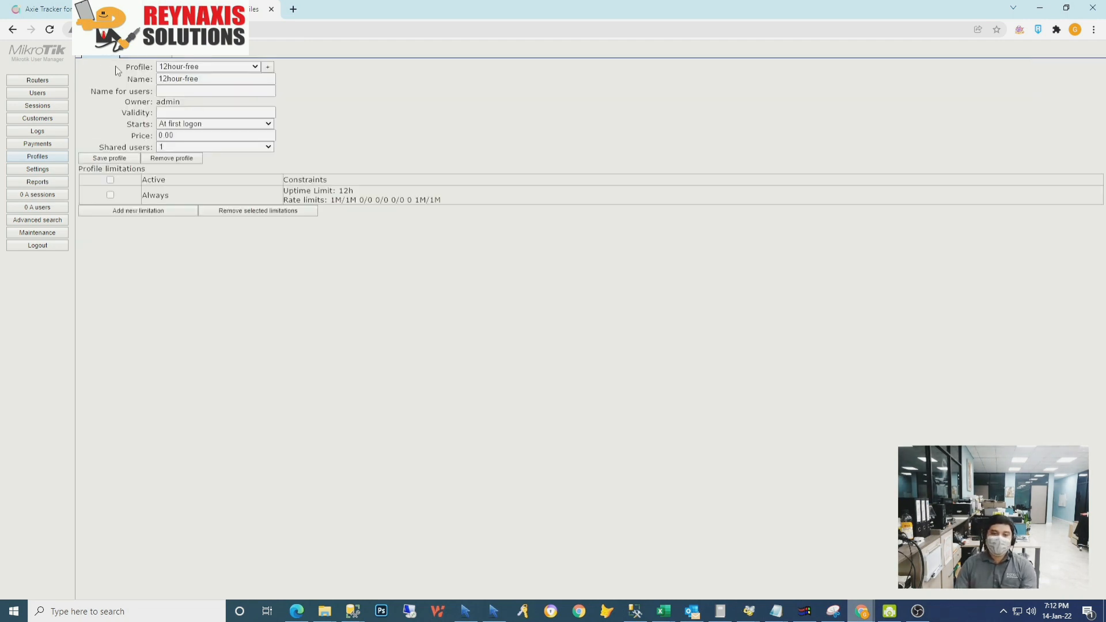
mouse_move(286, 245)
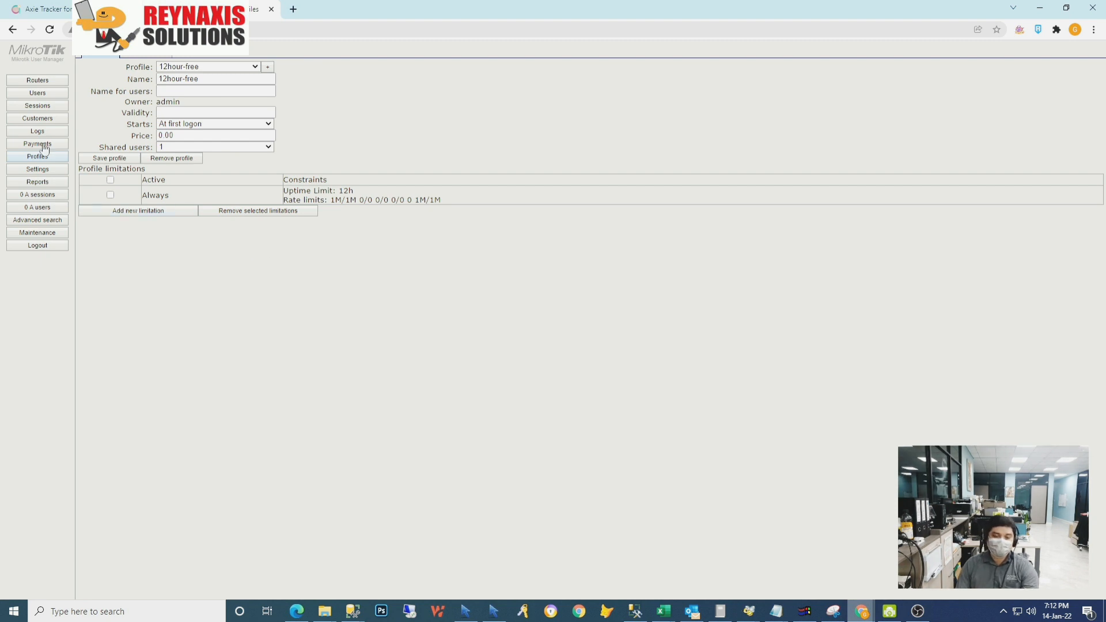
mouse_move(64, 159)
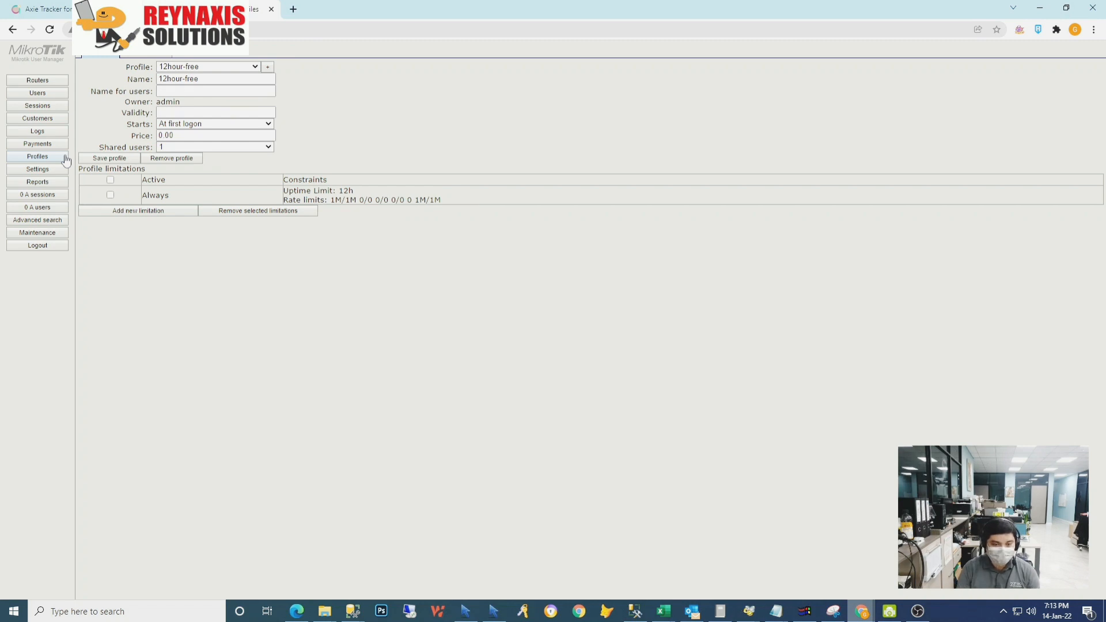
Return to the empty Users list and reveal the One / Batch add options.
left_click(37, 92)
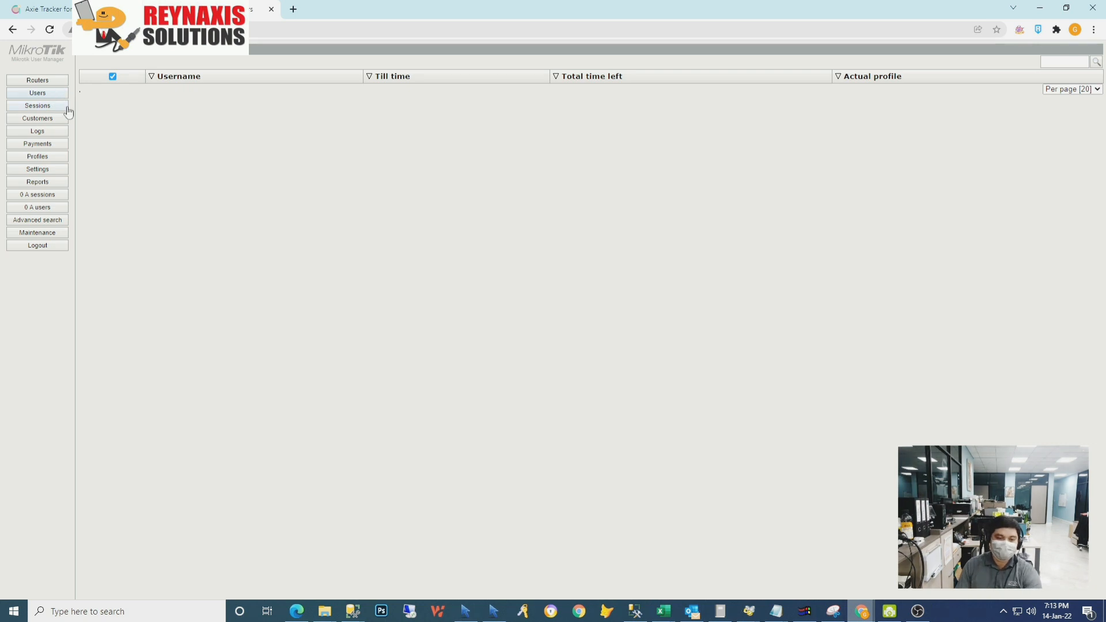
mouse_move(37, 99)
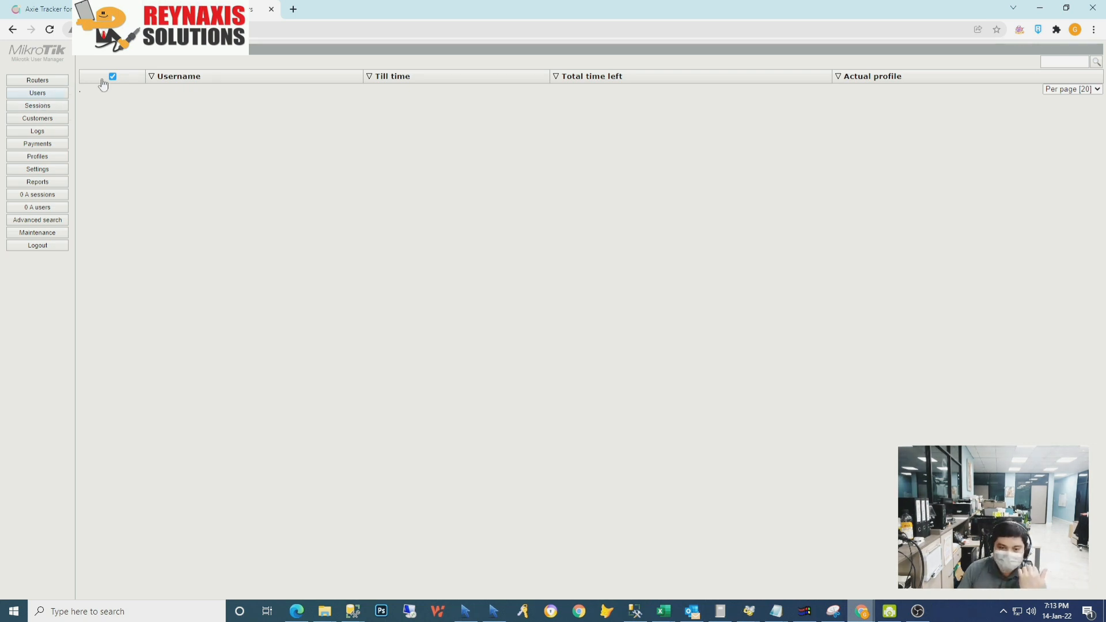
mouse_move(184, 60)
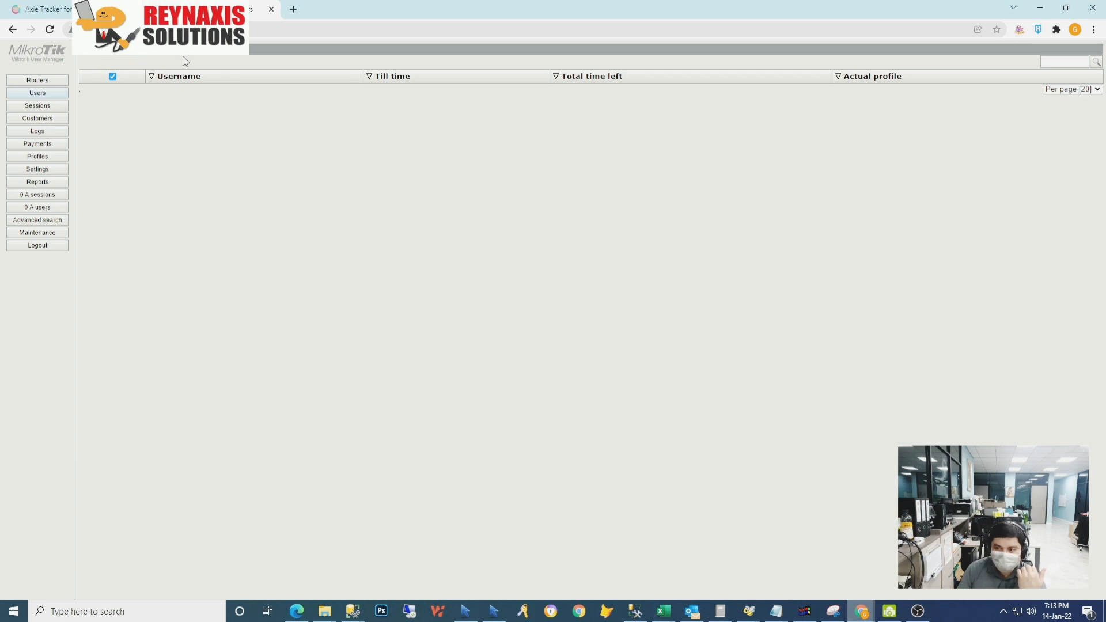
left_click(111, 76)
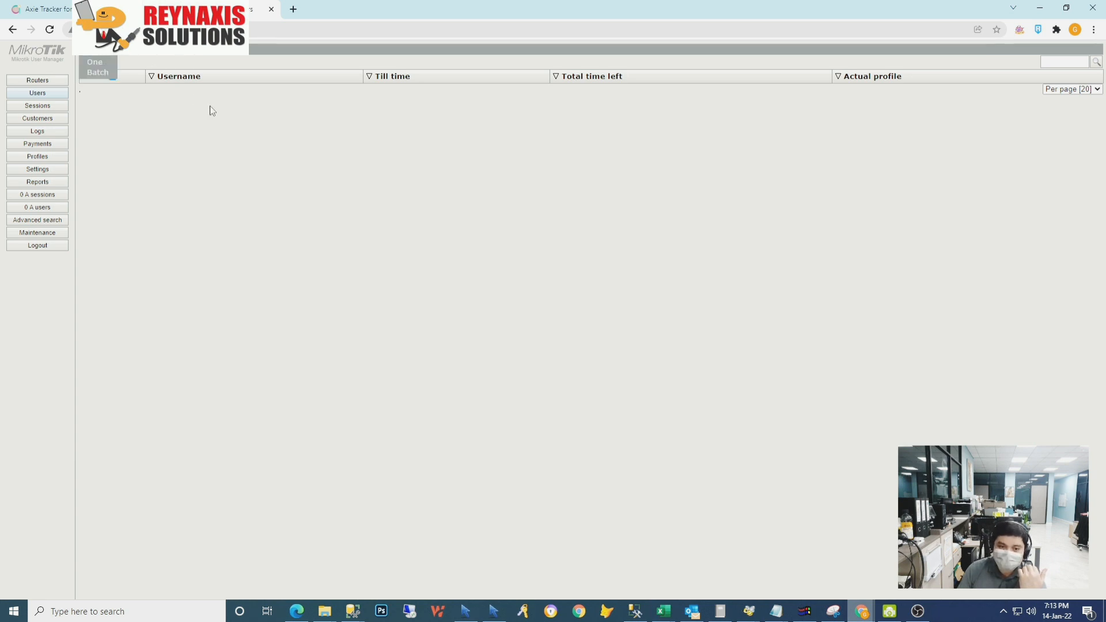
mouse_move(99, 67)
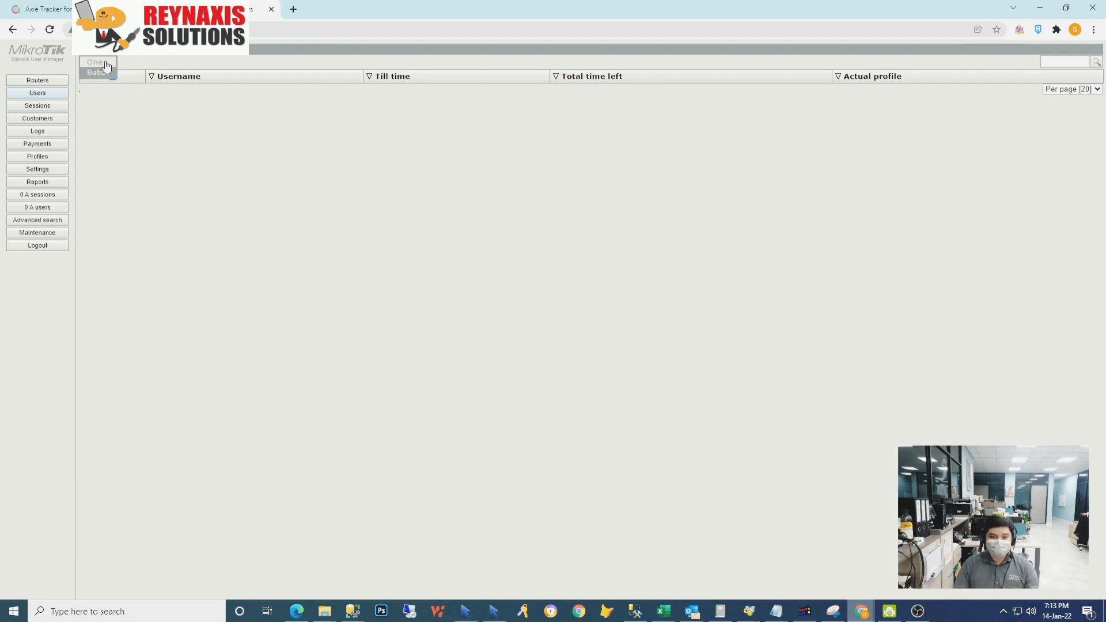
Begin a batch of new users with the username prefix BABON.
left_click(93, 62)
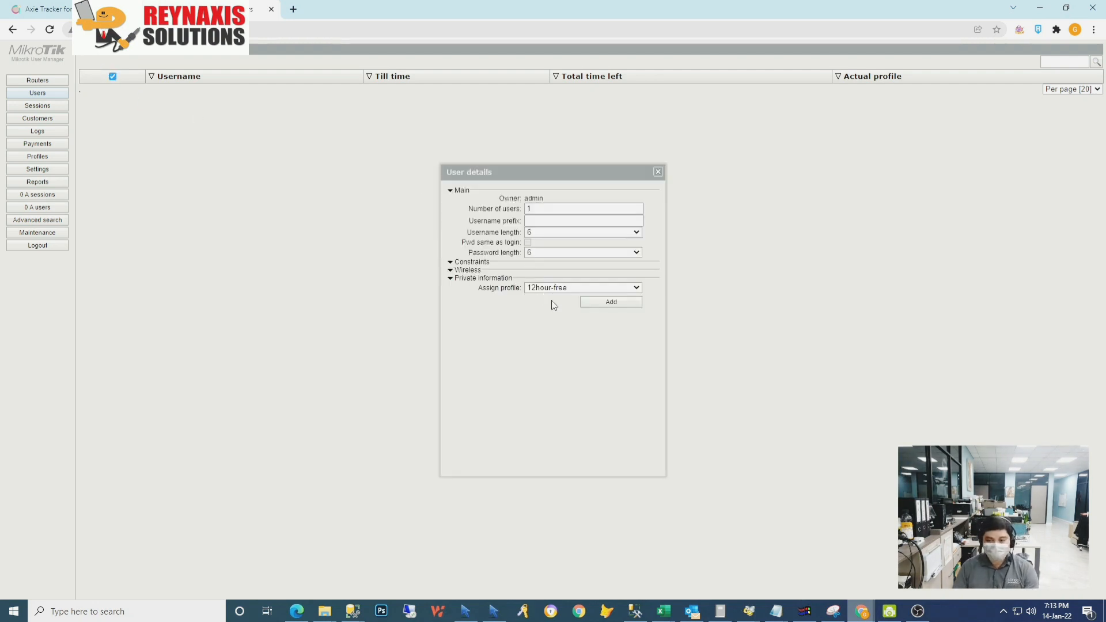
left_click(583, 220)
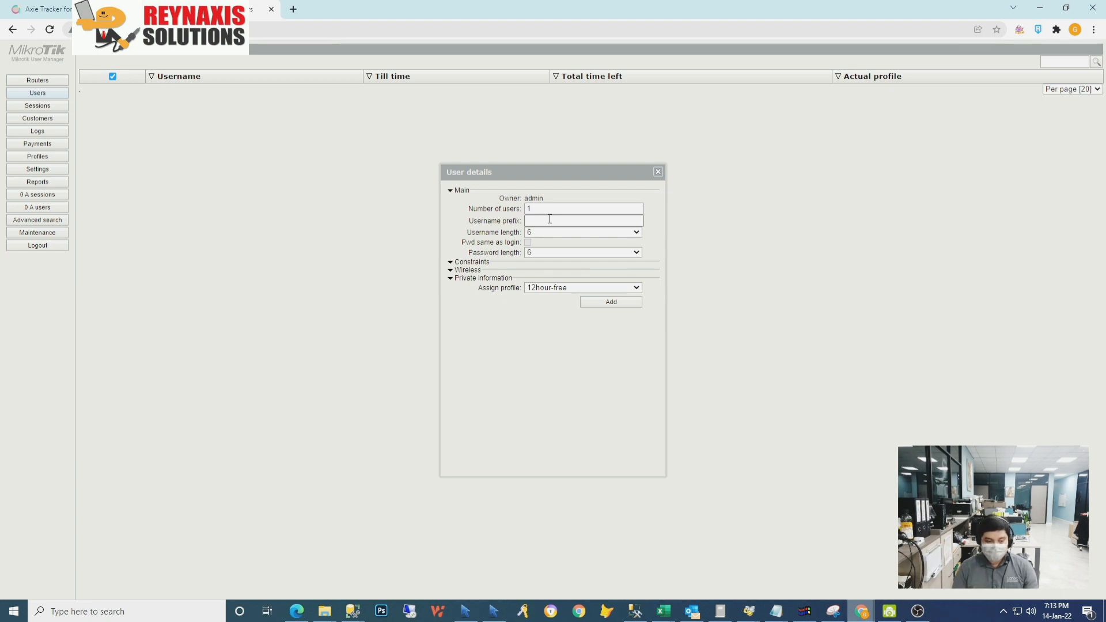
left_click(583, 221)
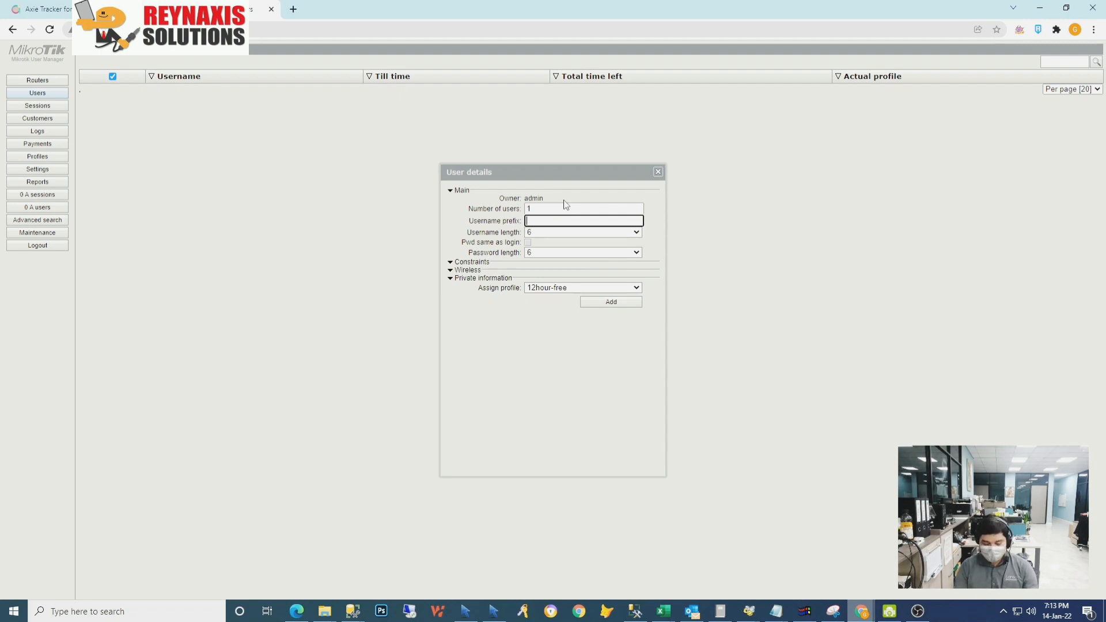
type("BABON")
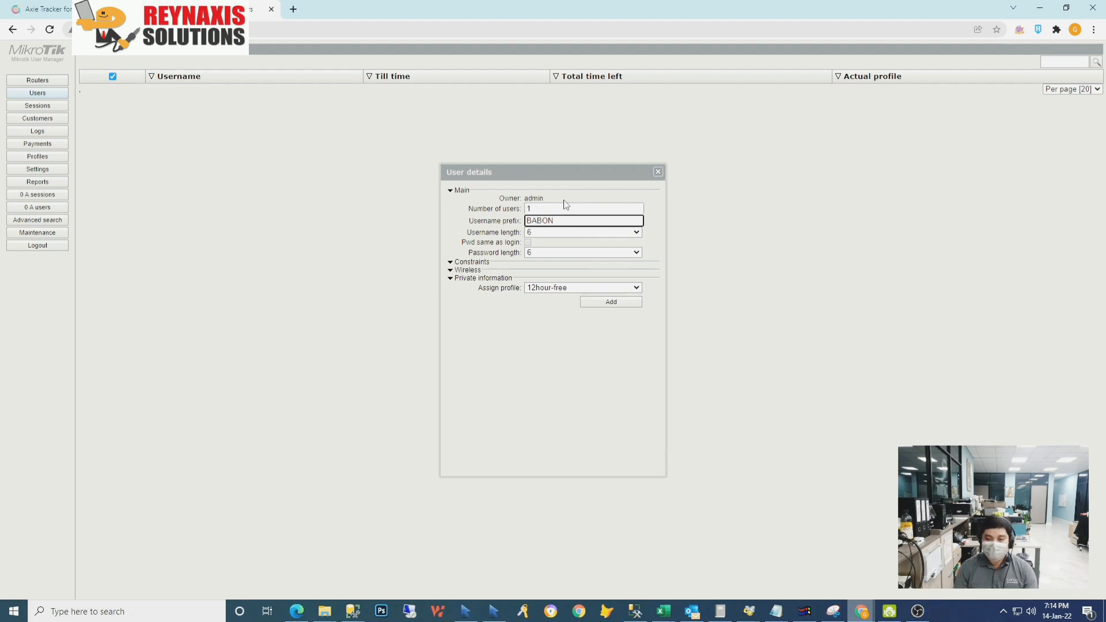
mouse_move(586, 243)
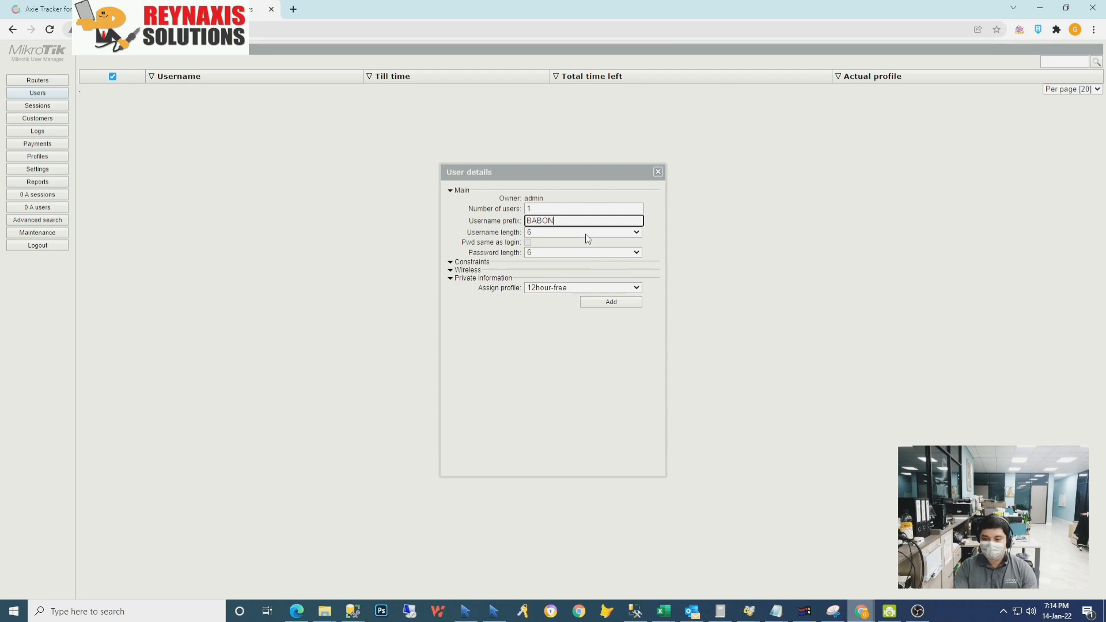
Set username length 3, password length 4 and the number of users to 100.
left_click(634, 231)
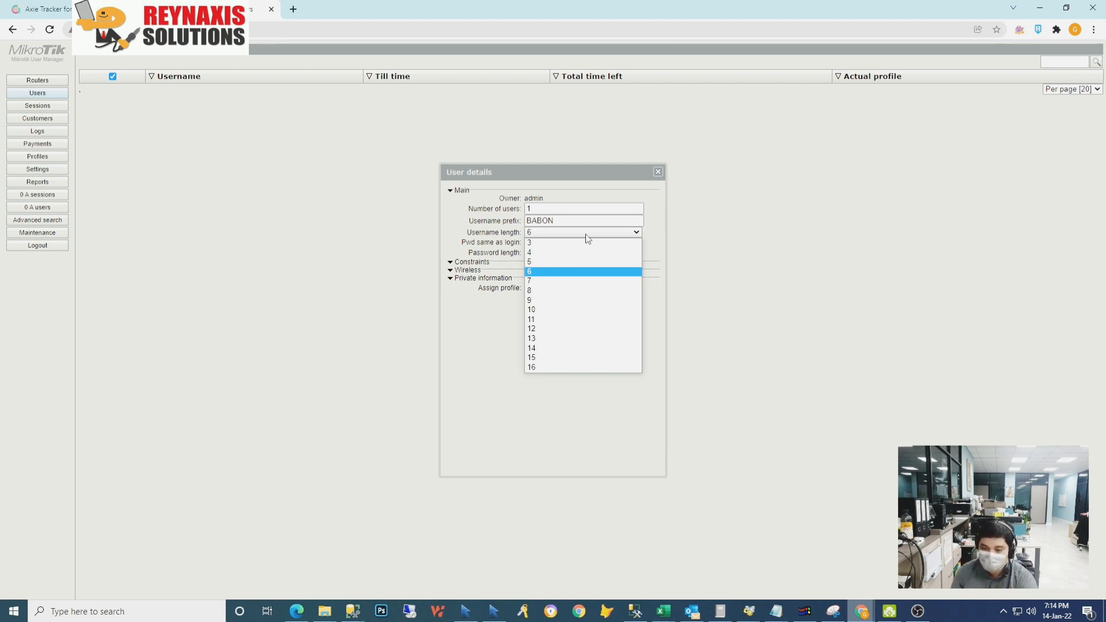
mouse_move(542, 243)
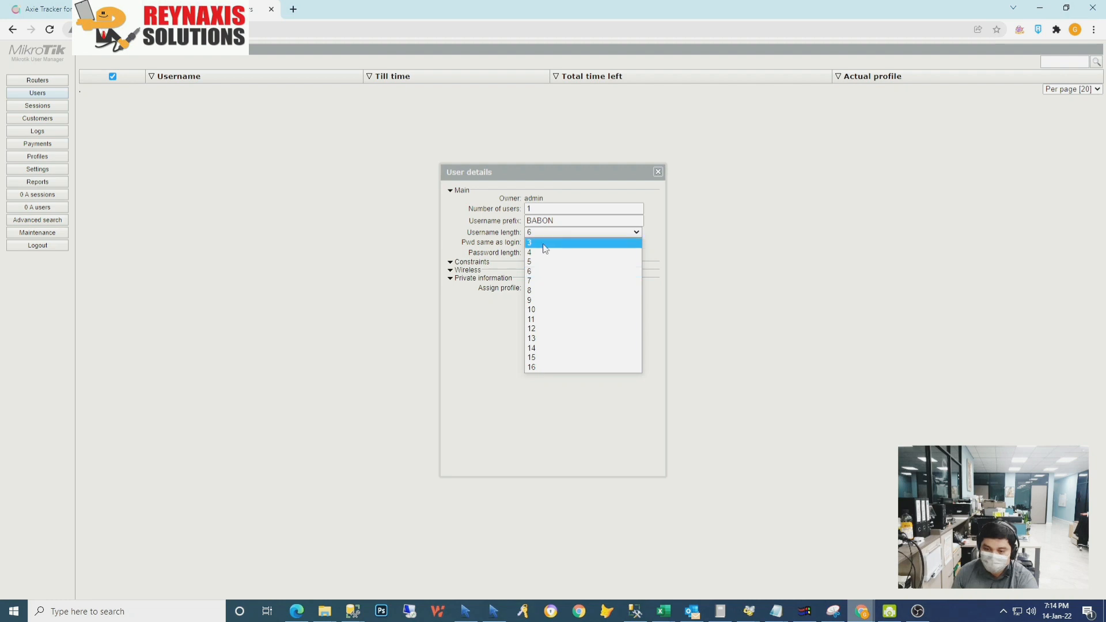
left_click(529, 242)
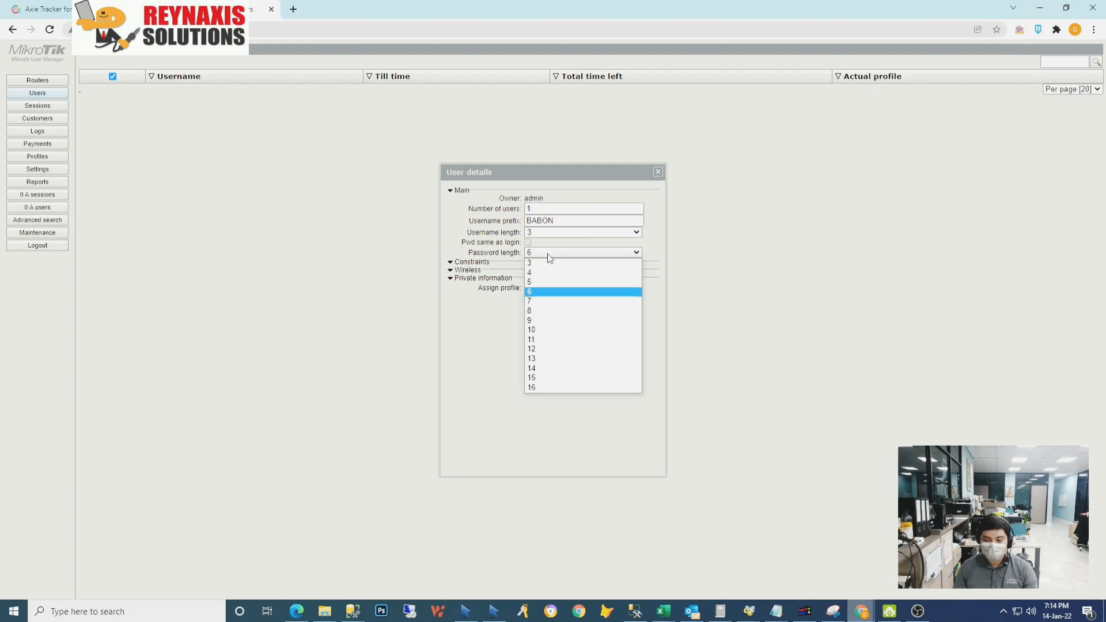
left_click(528, 272)
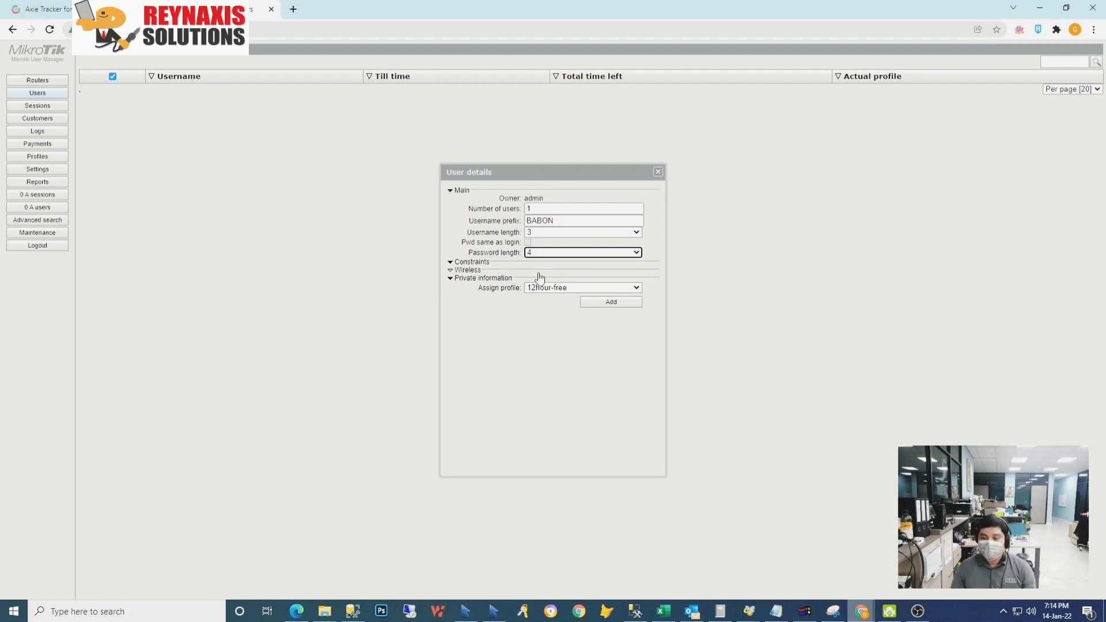
left_click(583, 209)
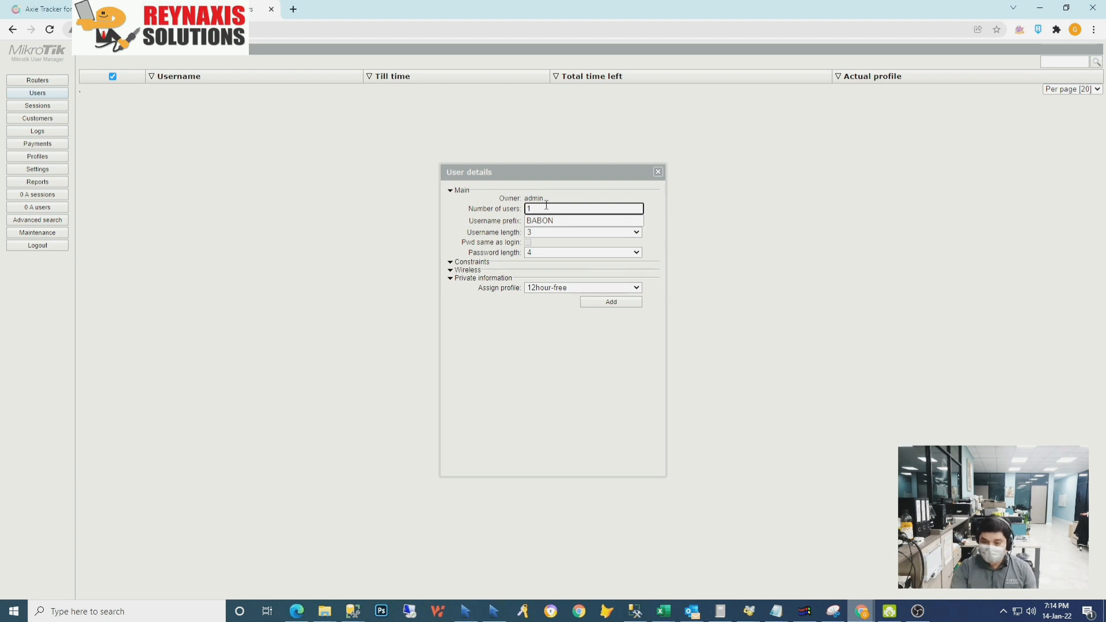
type("0")
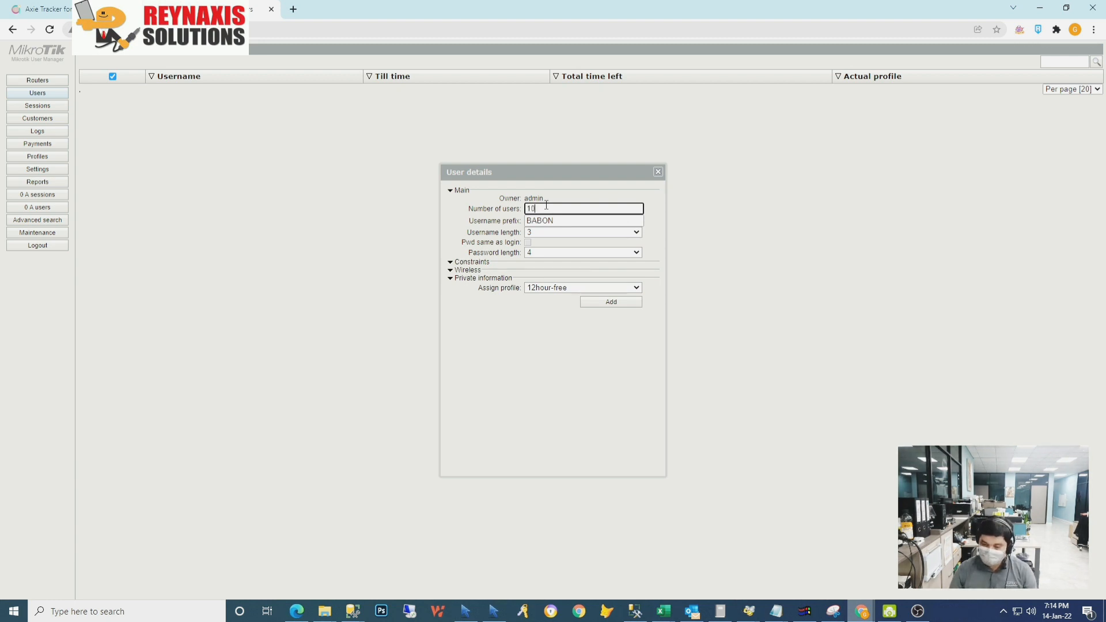
type("0")
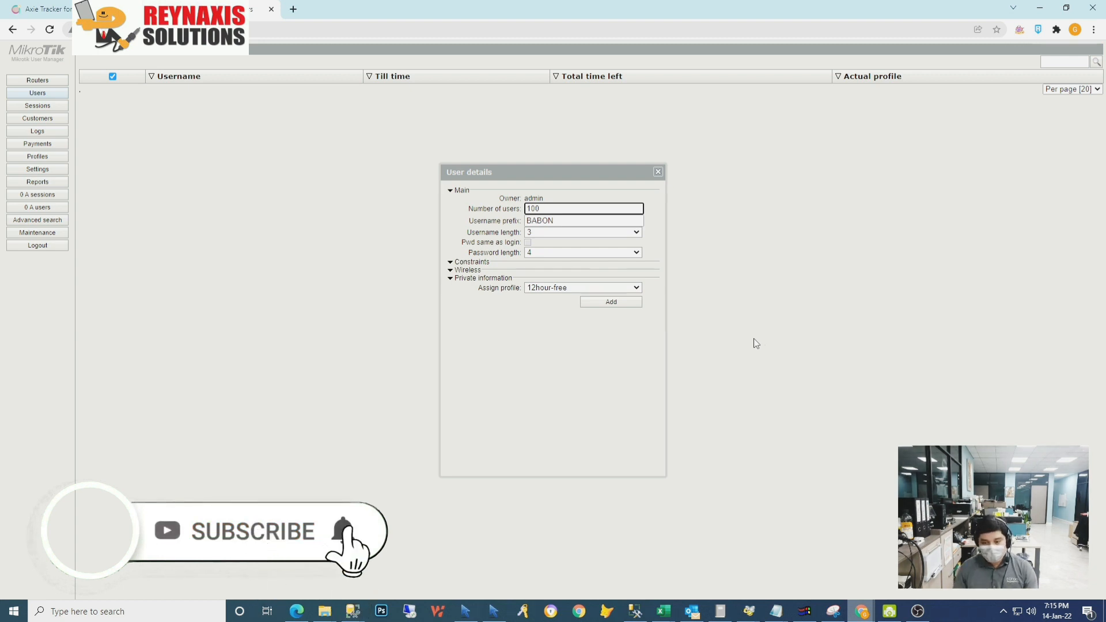
mouse_move(679, 329)
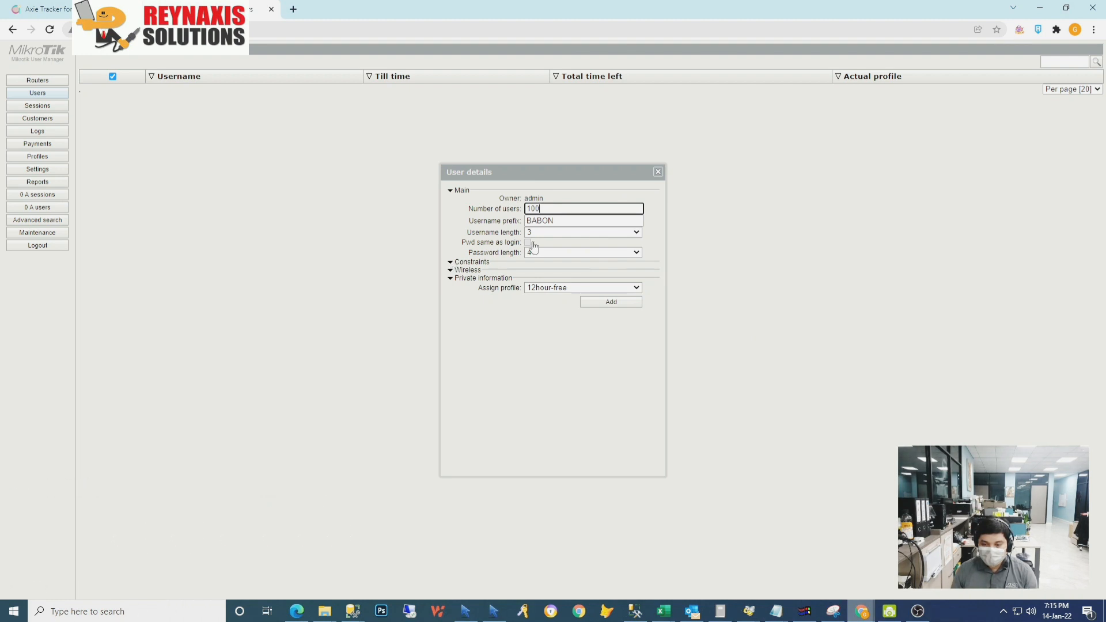
Review the constraints and private information sections and keep the 12hour-free profile.
left_click(451, 262)
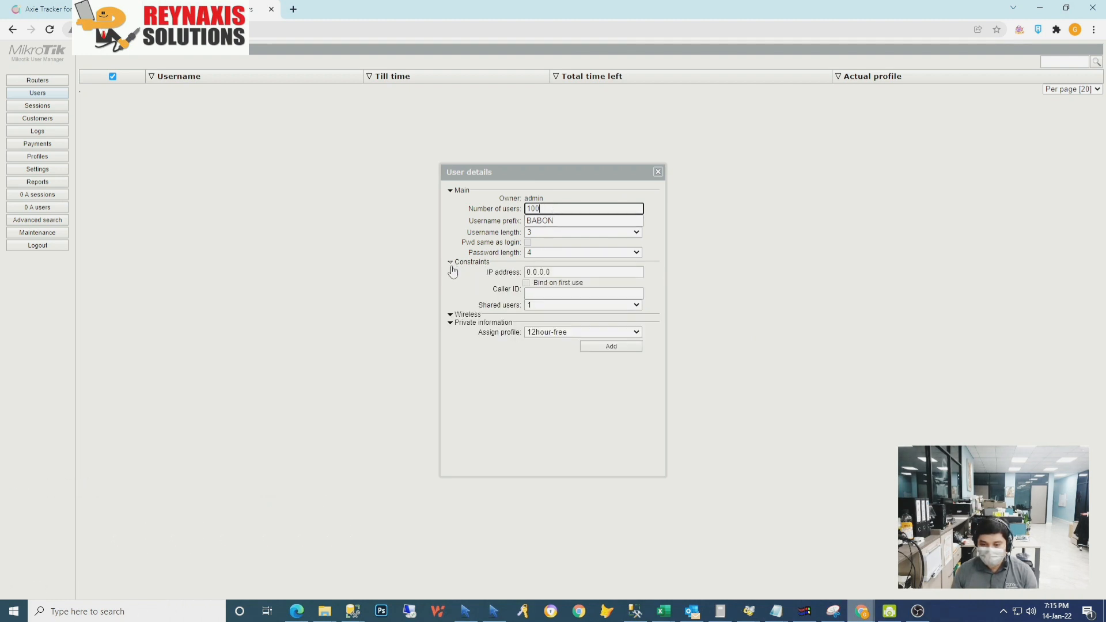
left_click(451, 262)
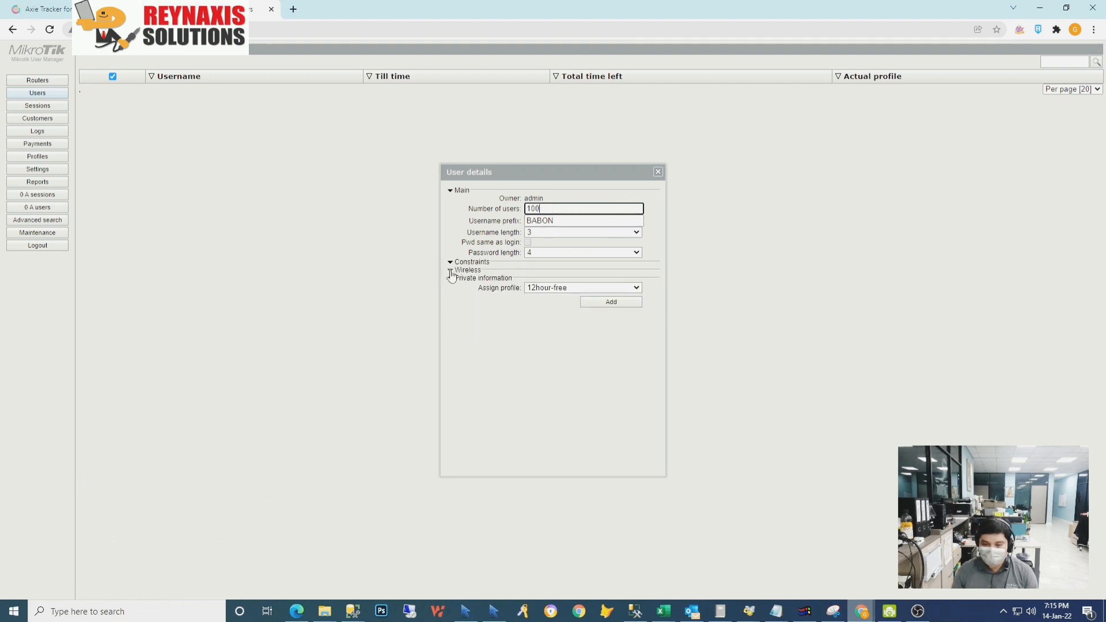
left_click(450, 277)
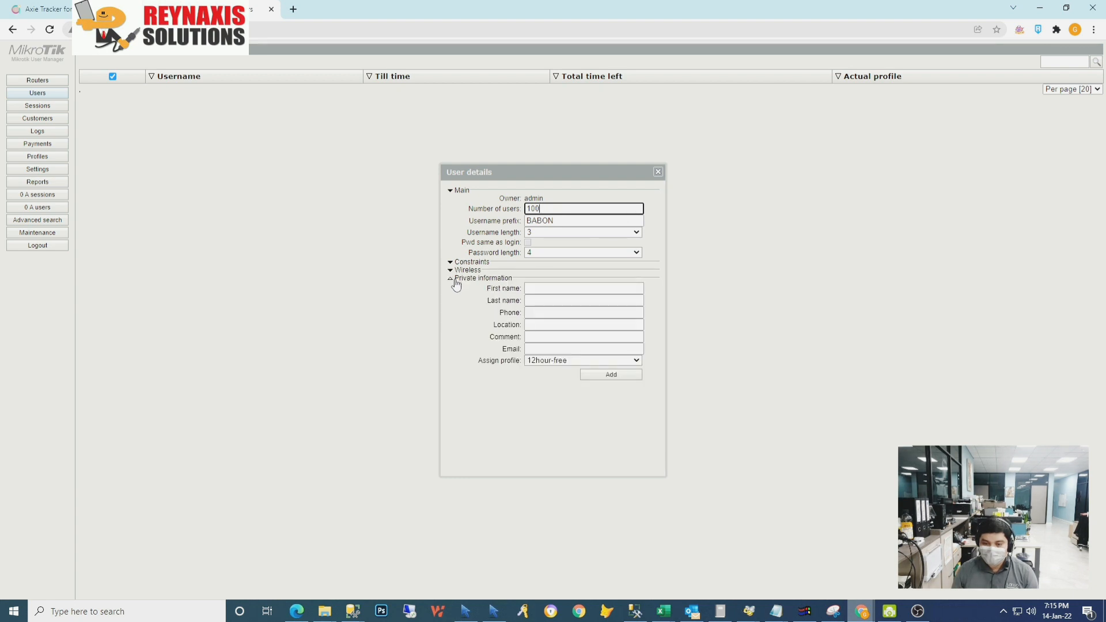
left_click(451, 277)
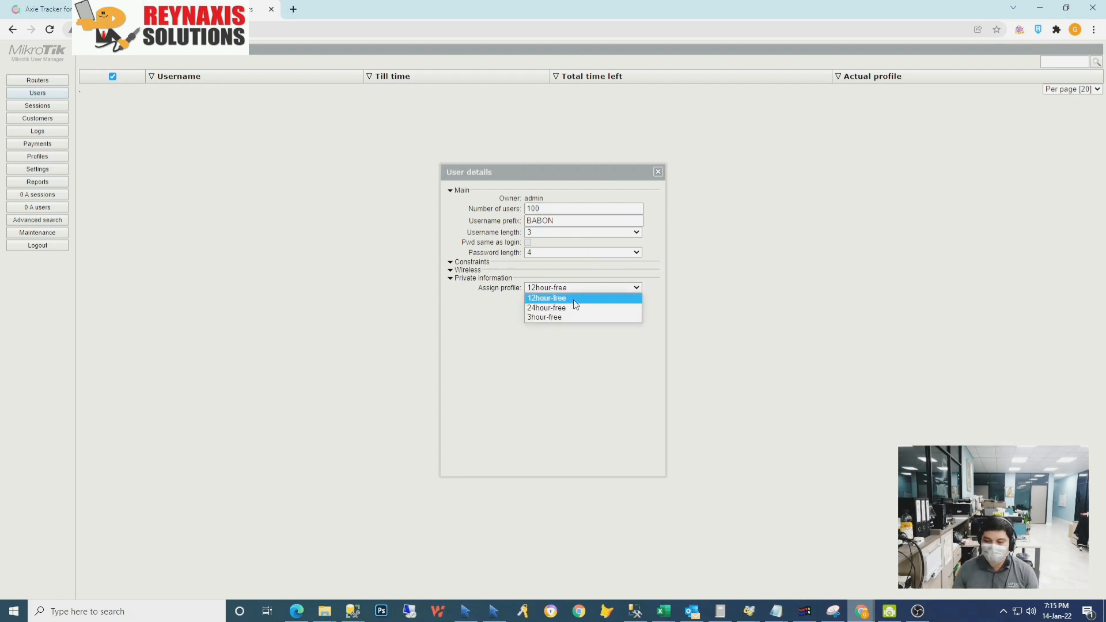
left_click(547, 297)
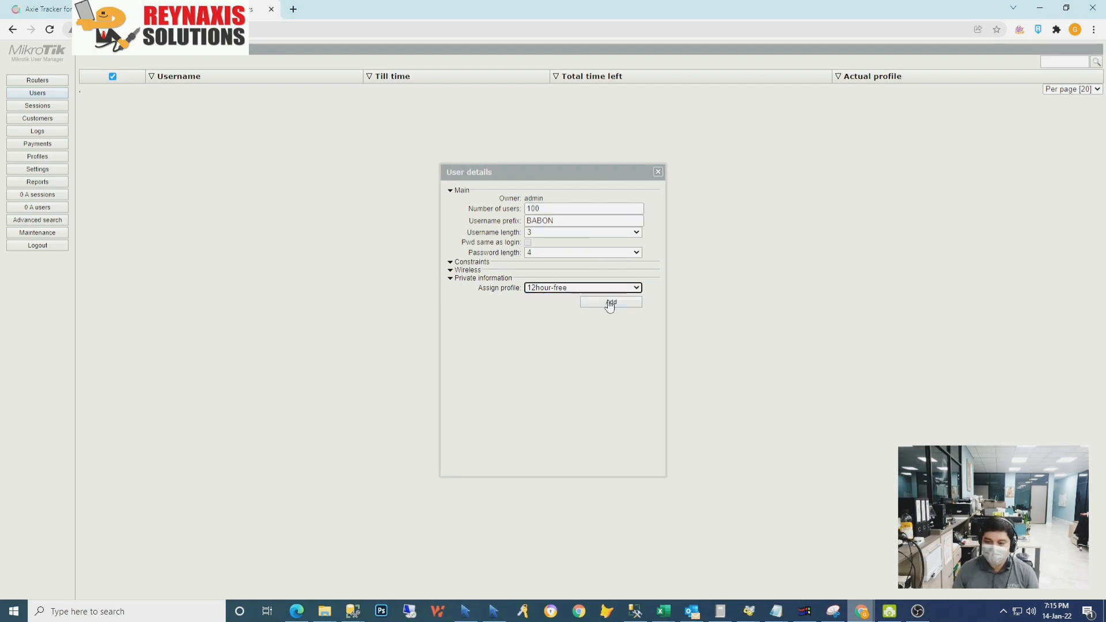
Add the 100 BABON users and close the batch form.
left_click(611, 303)
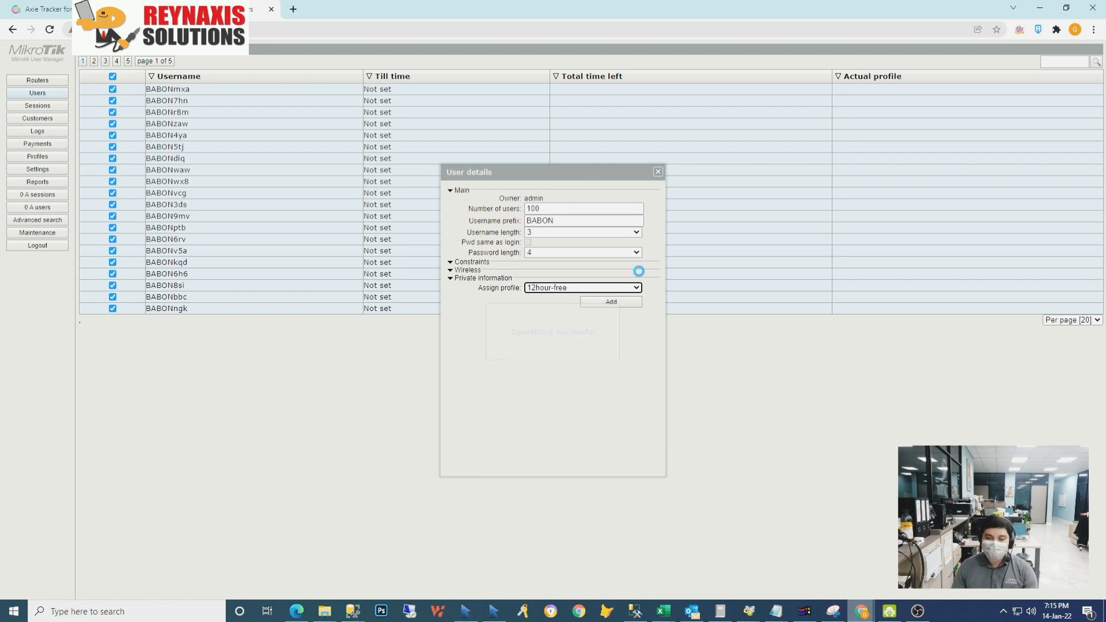
left_click(657, 172)
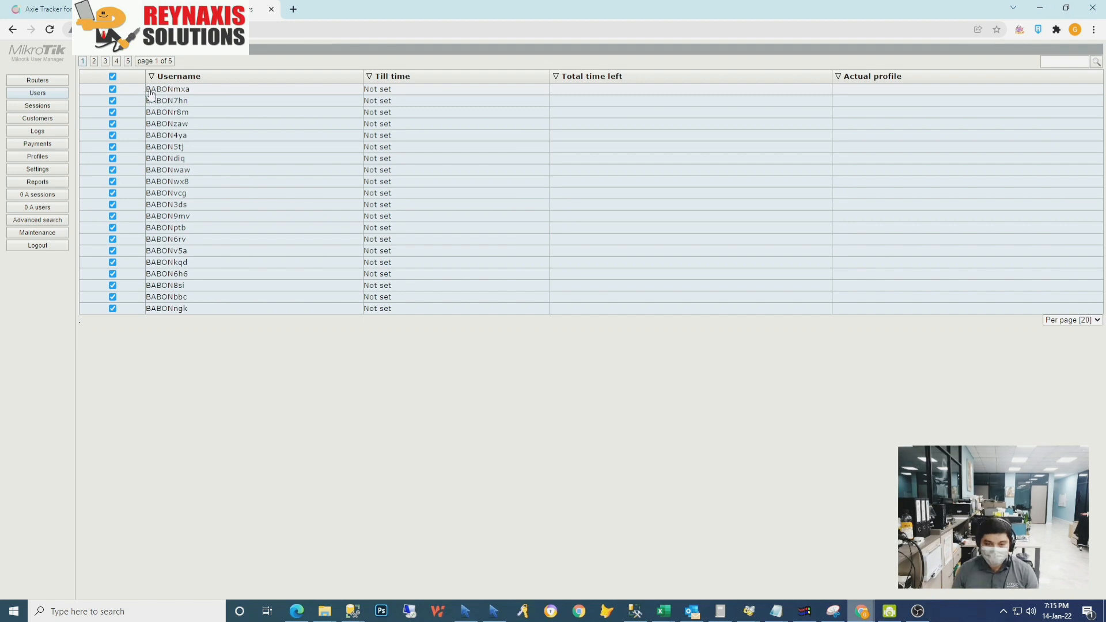
mouse_move(190, 96)
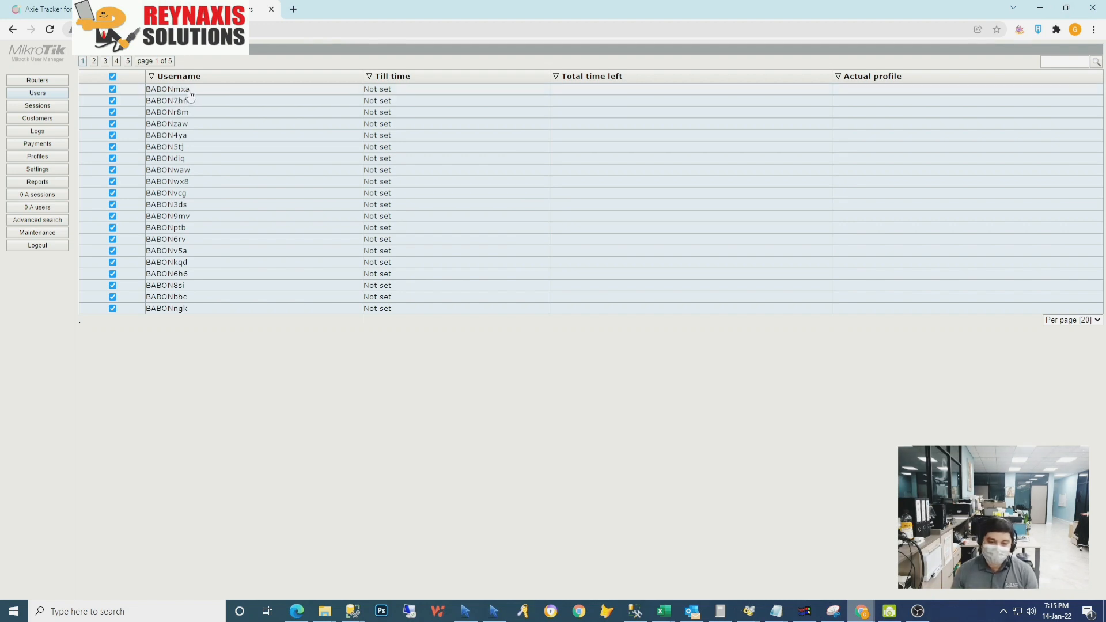
mouse_move(184, 134)
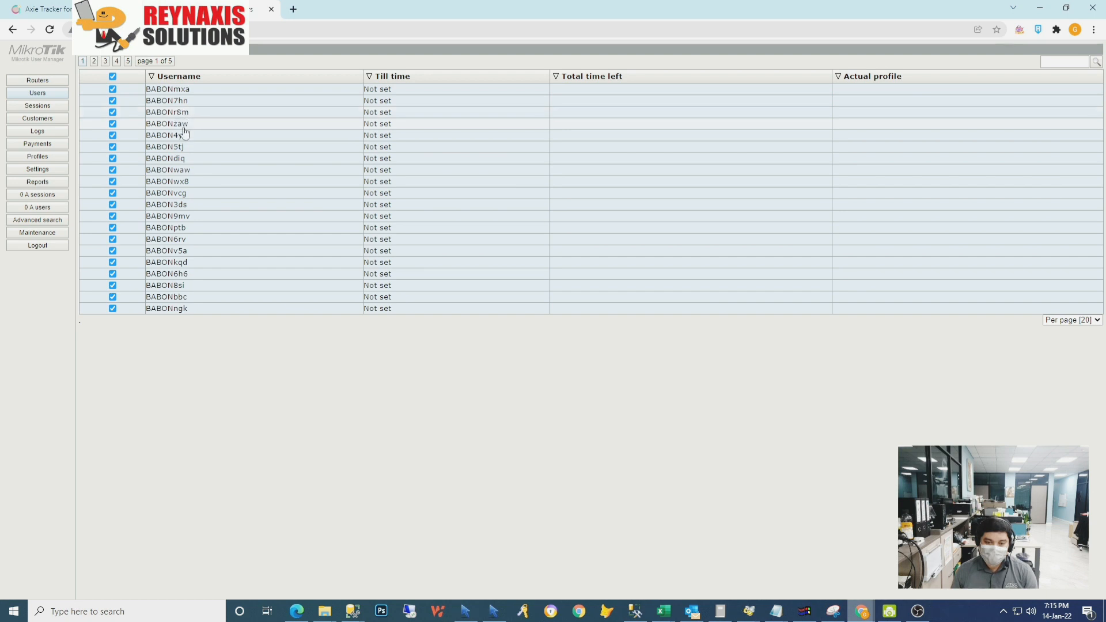
mouse_move(194, 106)
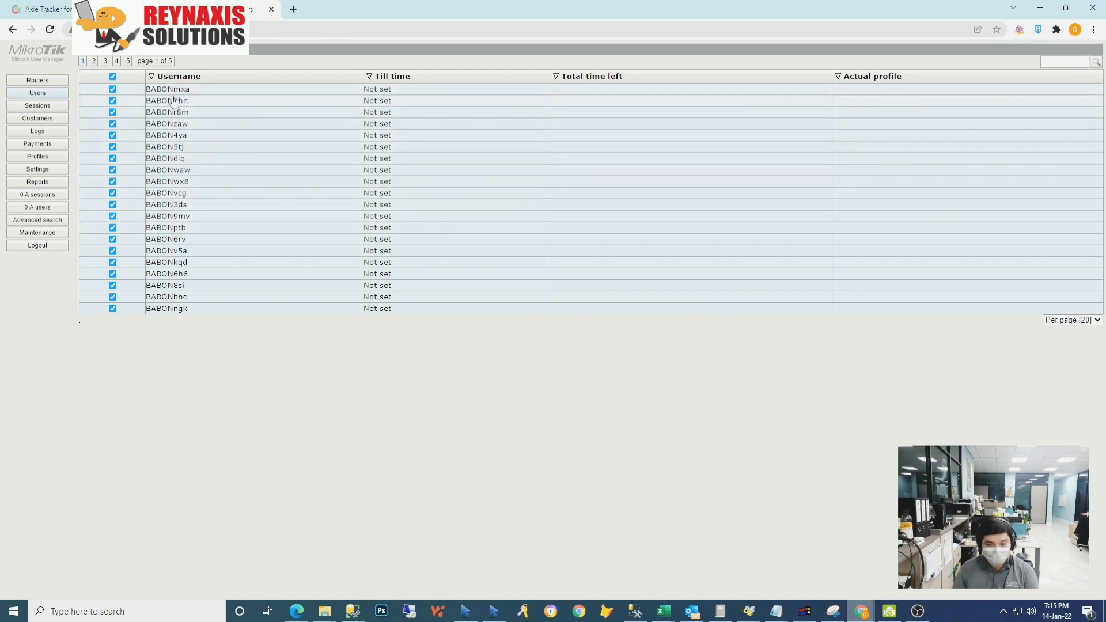
mouse_move(195, 104)
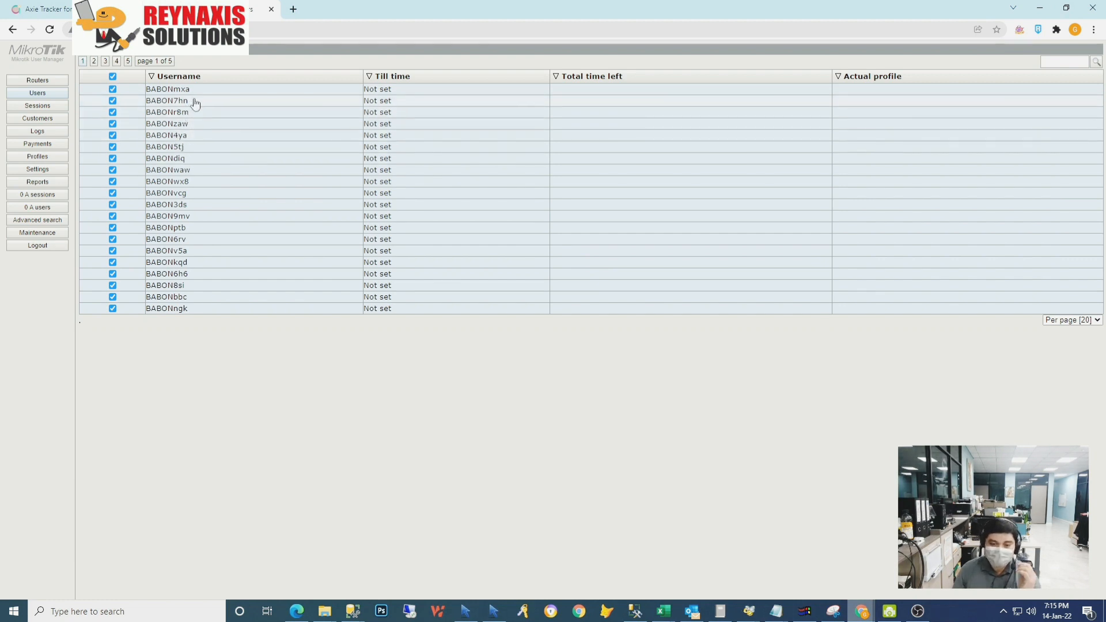
mouse_move(180, 116)
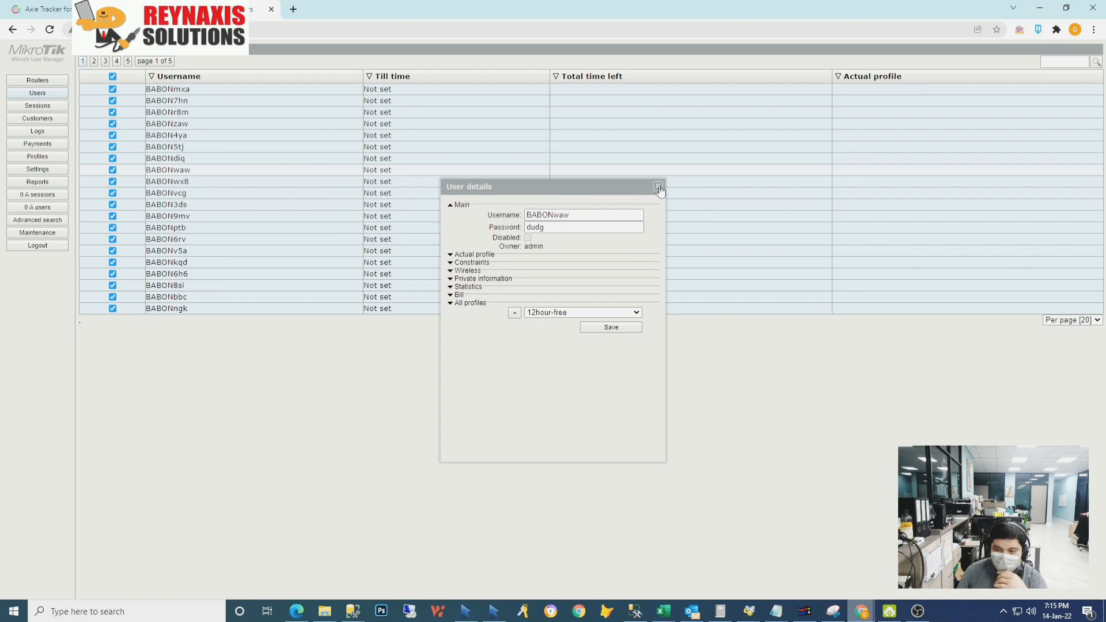
Close the BABONwaw details, check BABON9mv's details and close them too.
left_click(658, 187)
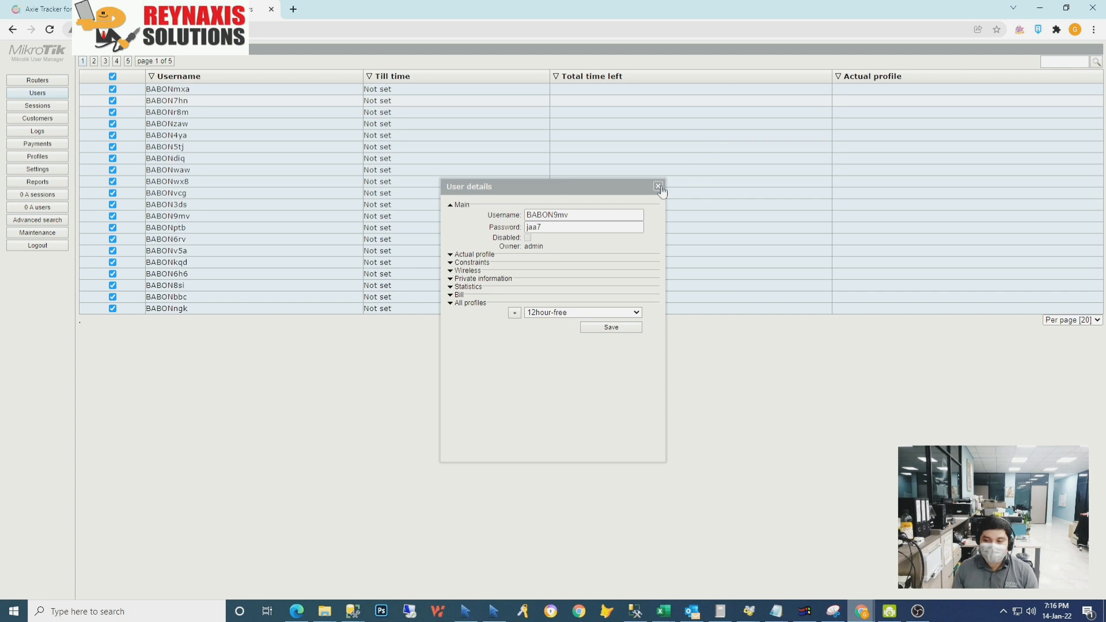
left_click(656, 186)
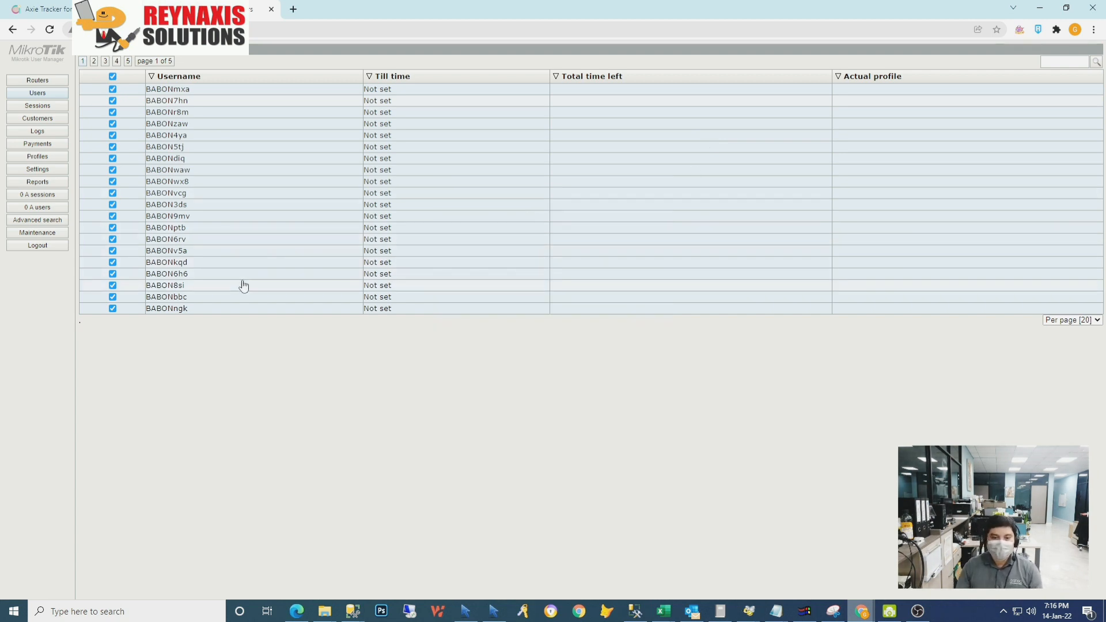
mouse_move(185, 61)
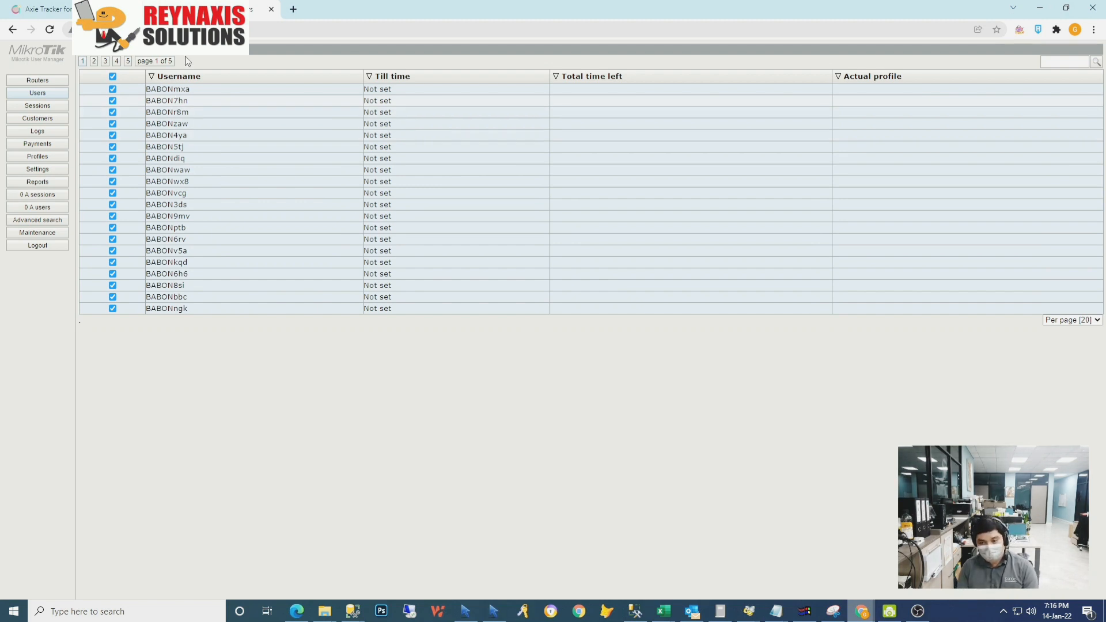
mouse_move(322, 319)
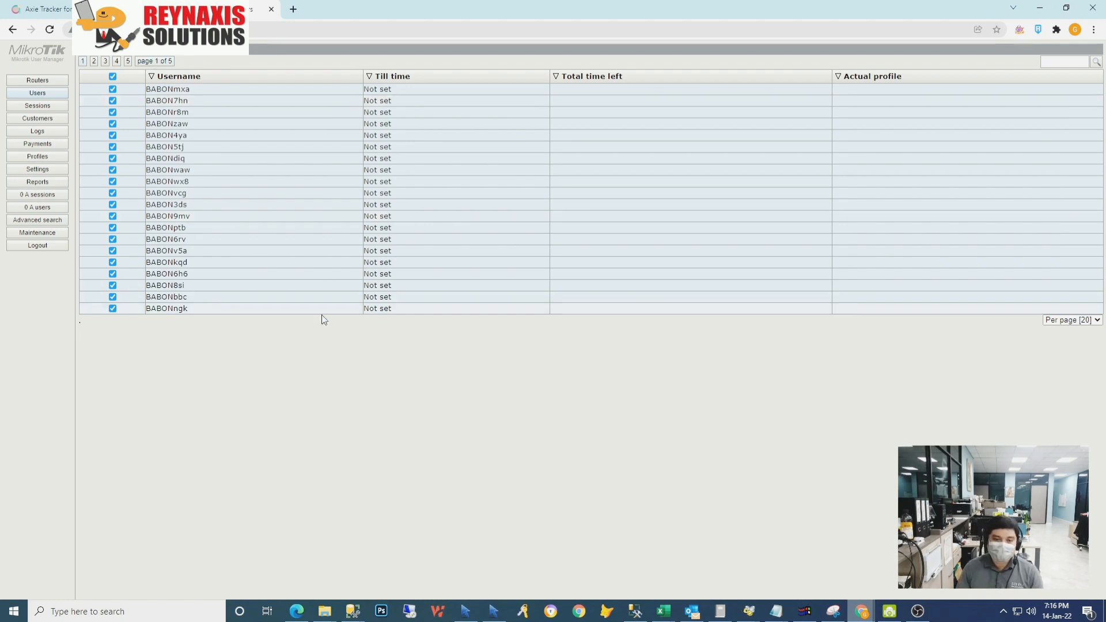
mouse_move(314, 326)
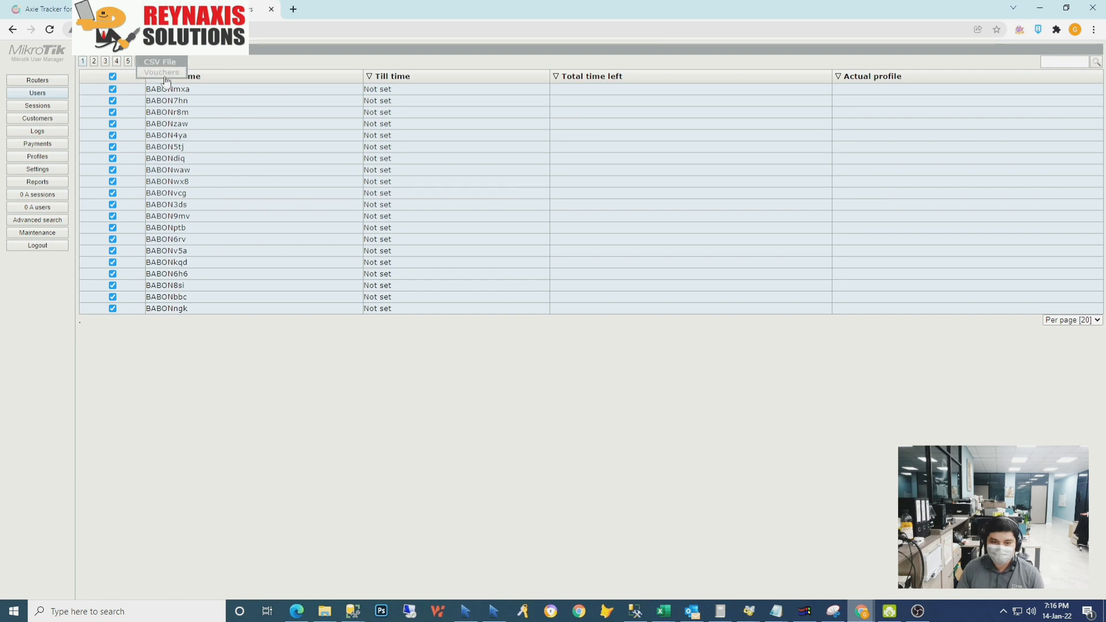
mouse_move(161, 73)
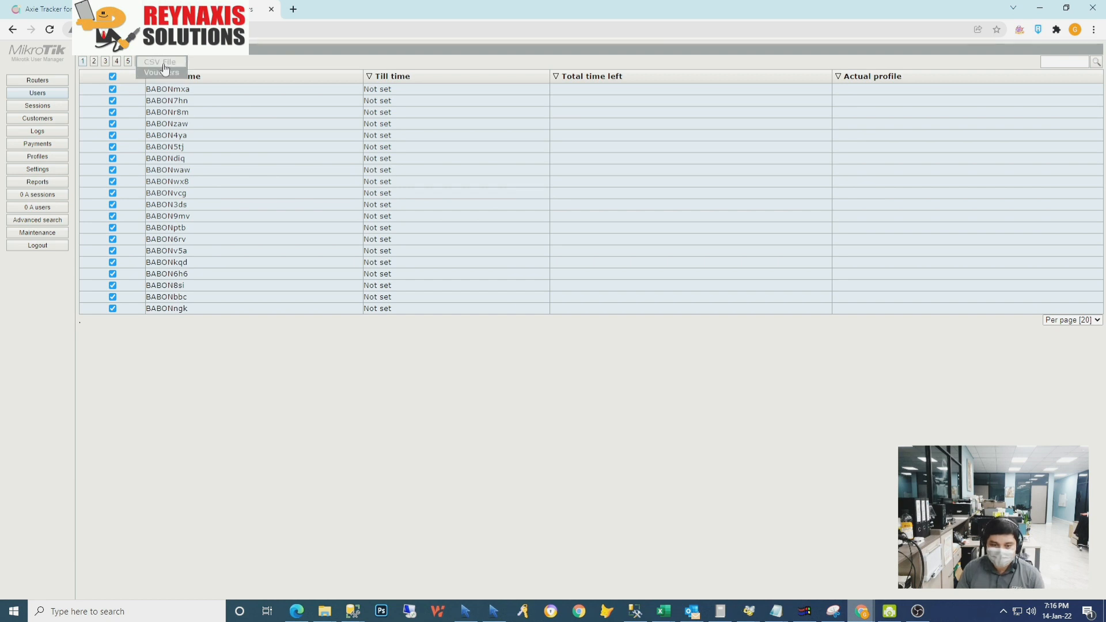
Generate a CSV export of the marked users with Download as file enabled.
left_click(162, 62)
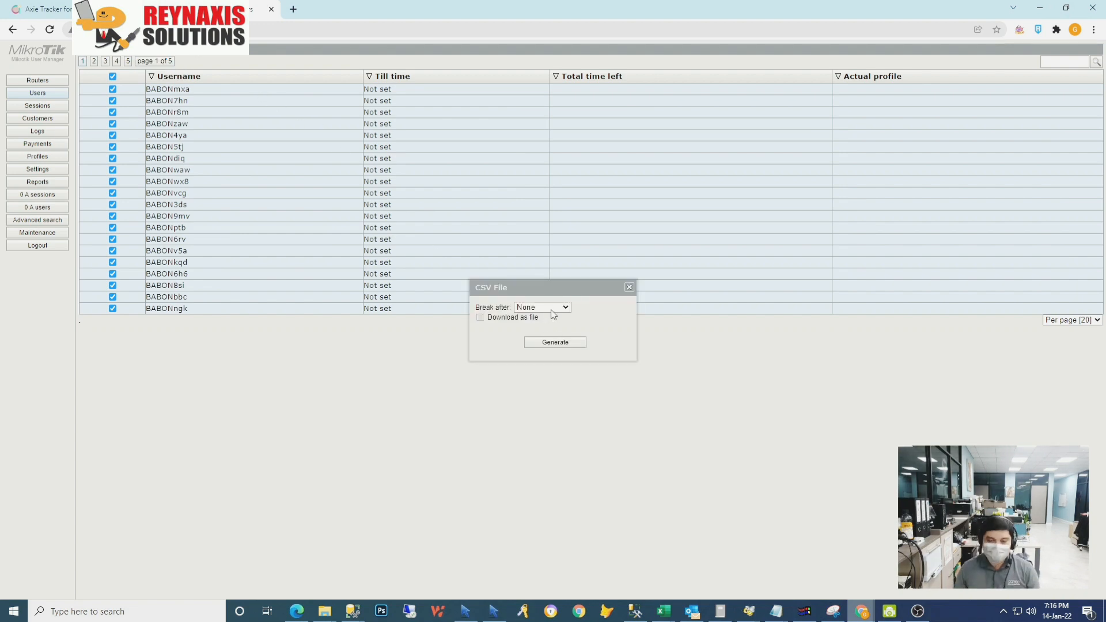
left_click(479, 316)
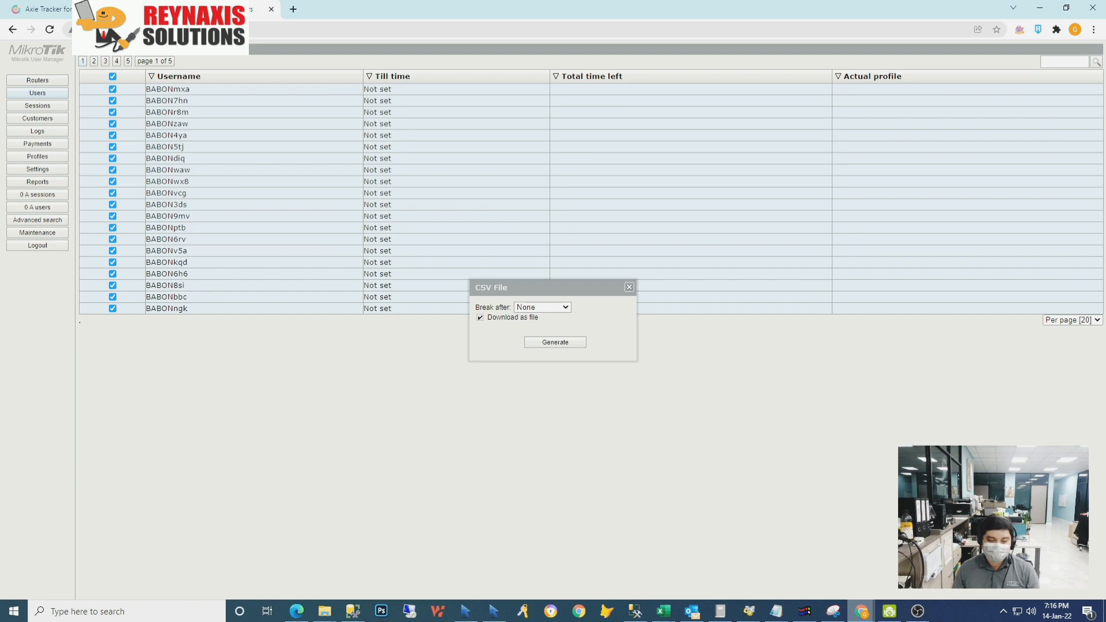
mouse_move(10, 555)
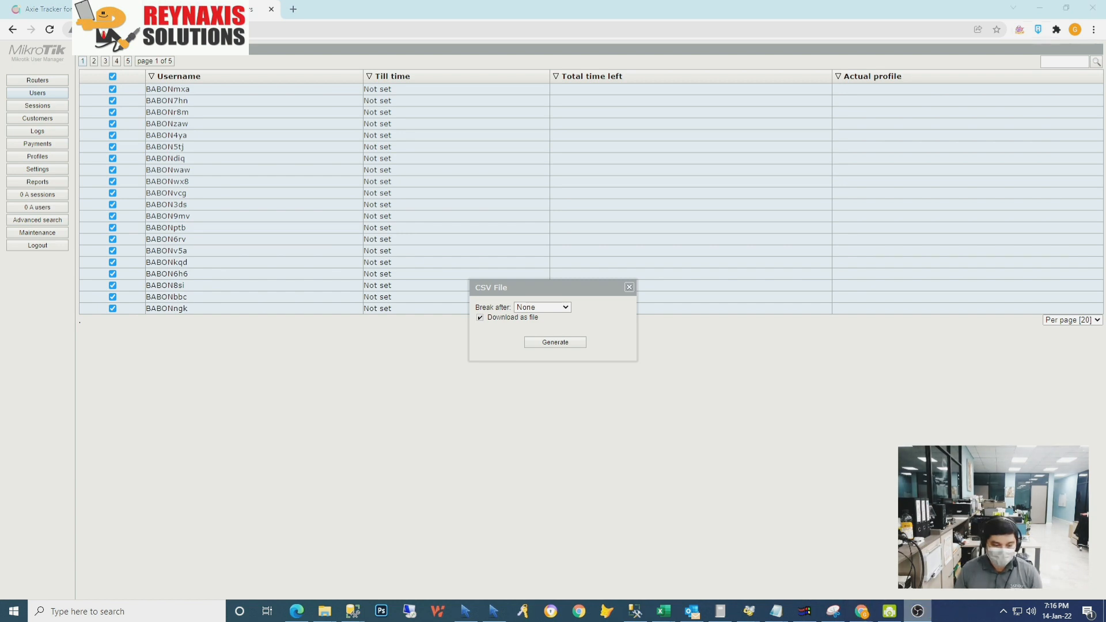
mouse_move(577, 334)
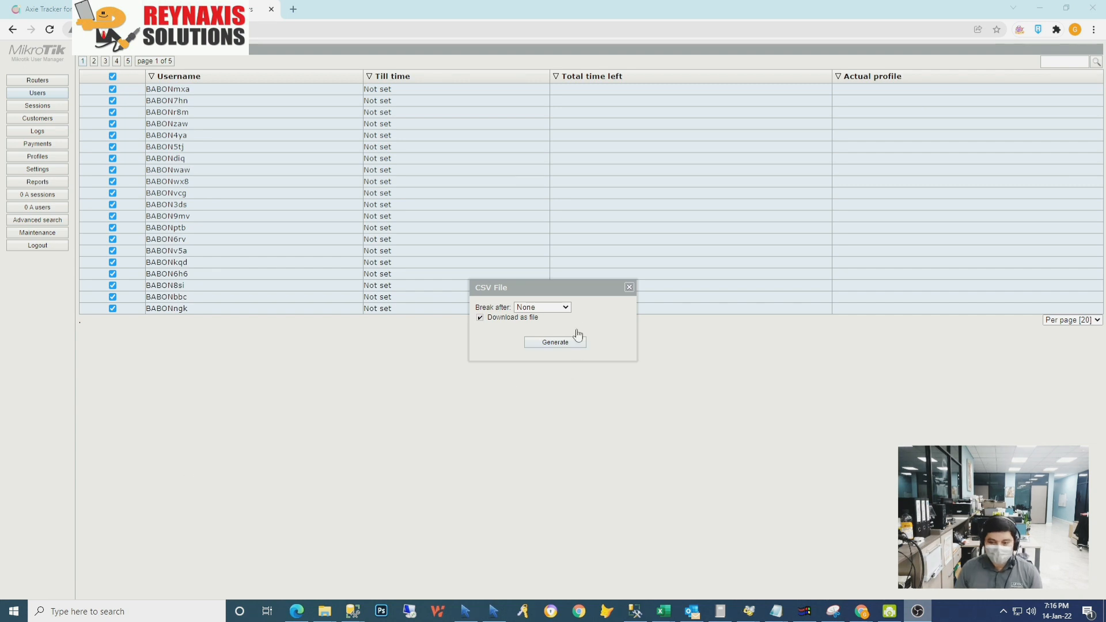
left_click(554, 342)
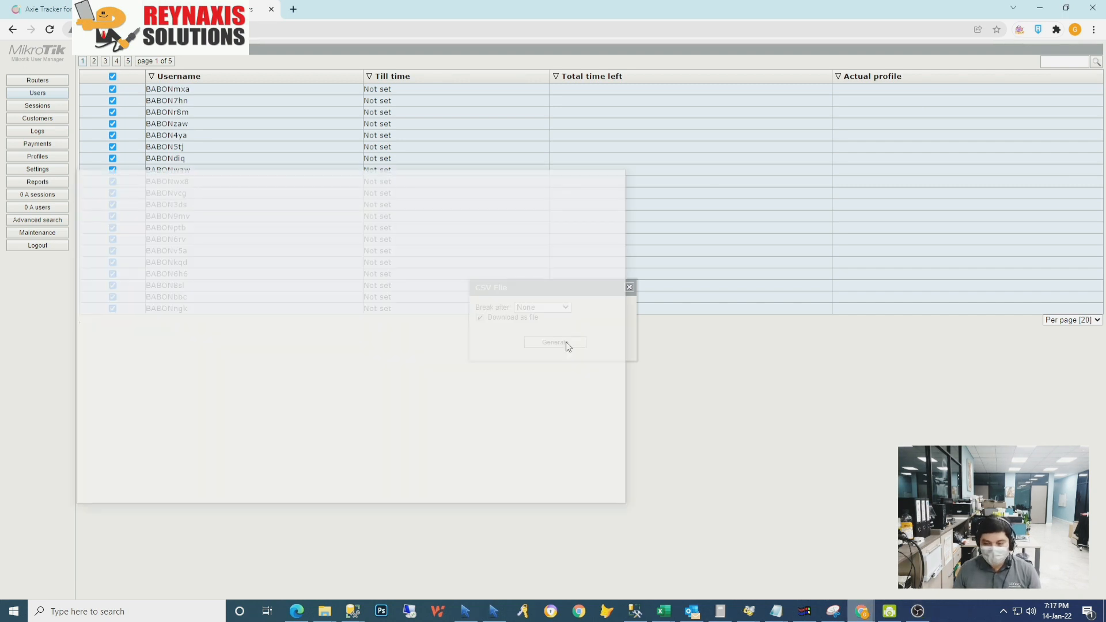
Confirm the CSV File.html download in the popup window and close it.
left_click(554, 342)
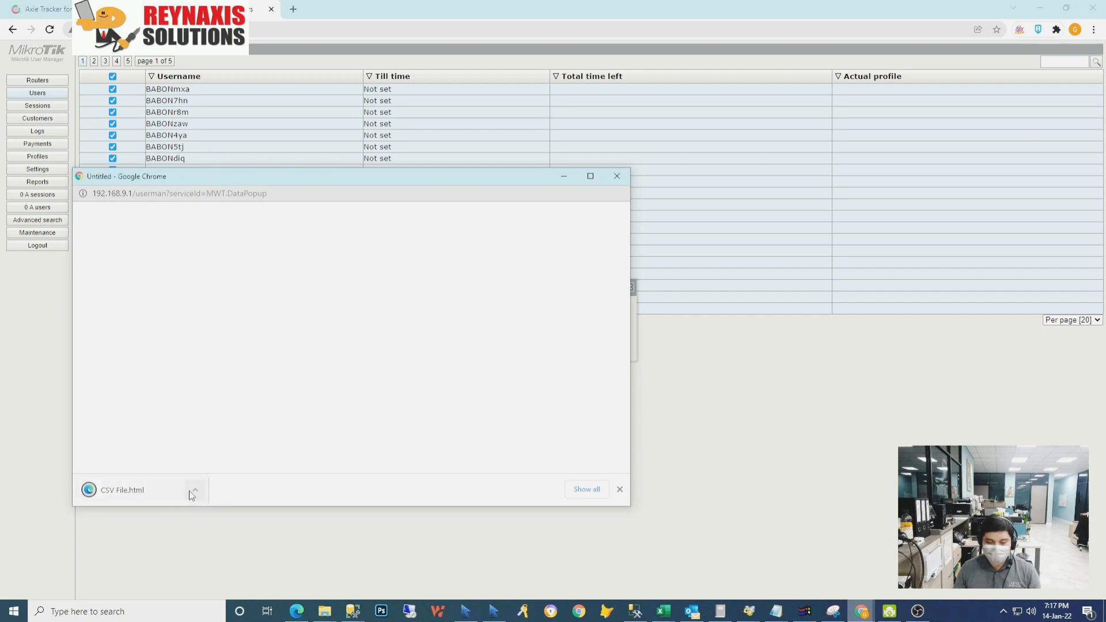
left_click(194, 490)
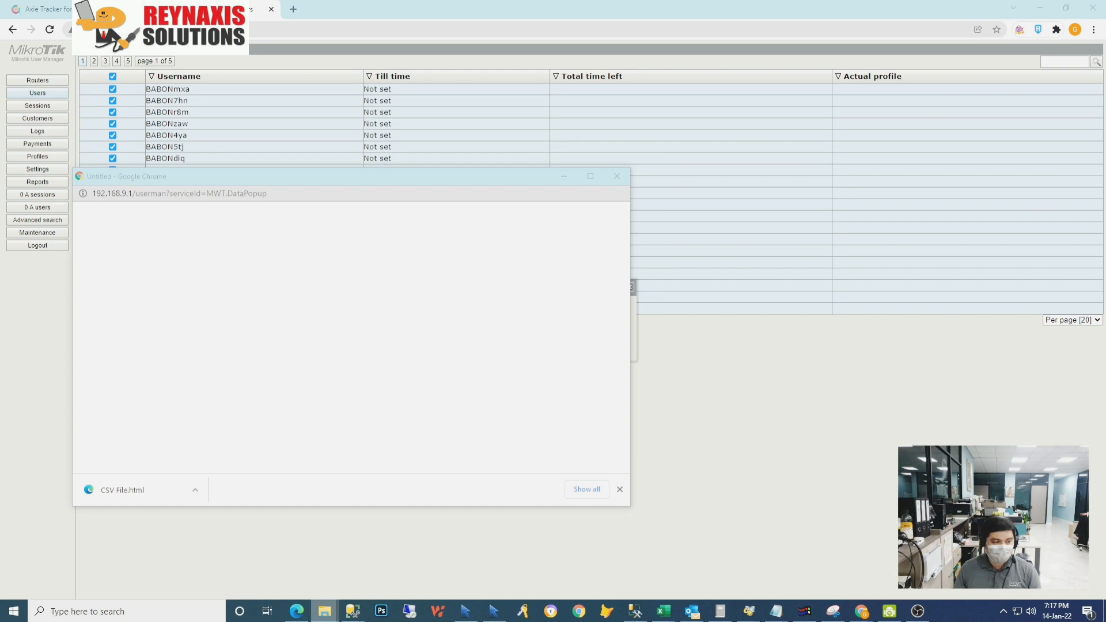
left_click(616, 175)
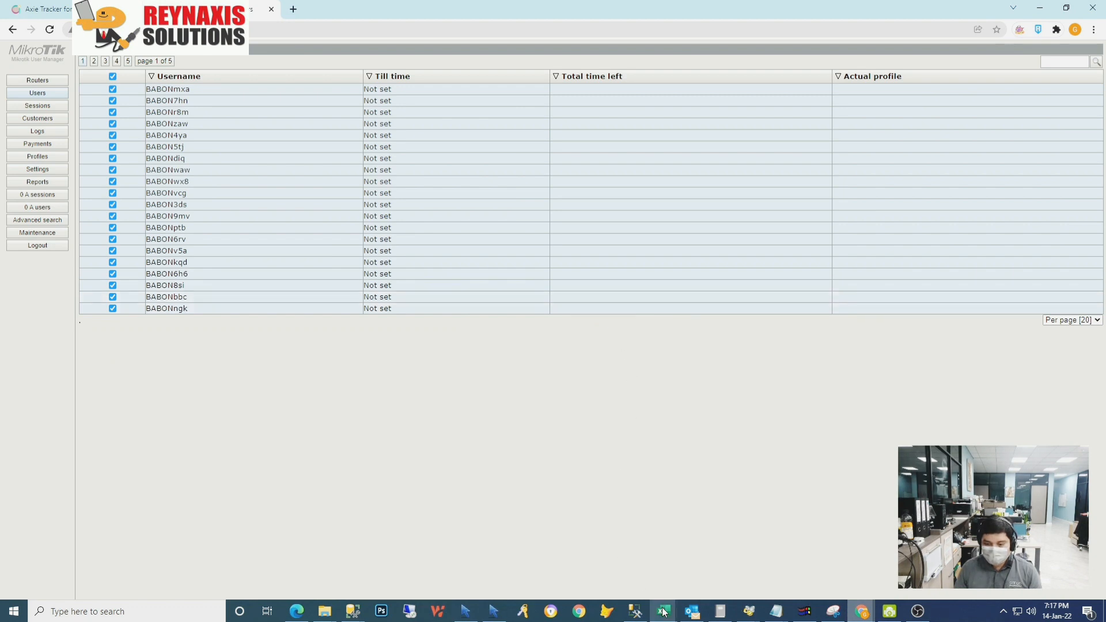
left_click(661, 611)
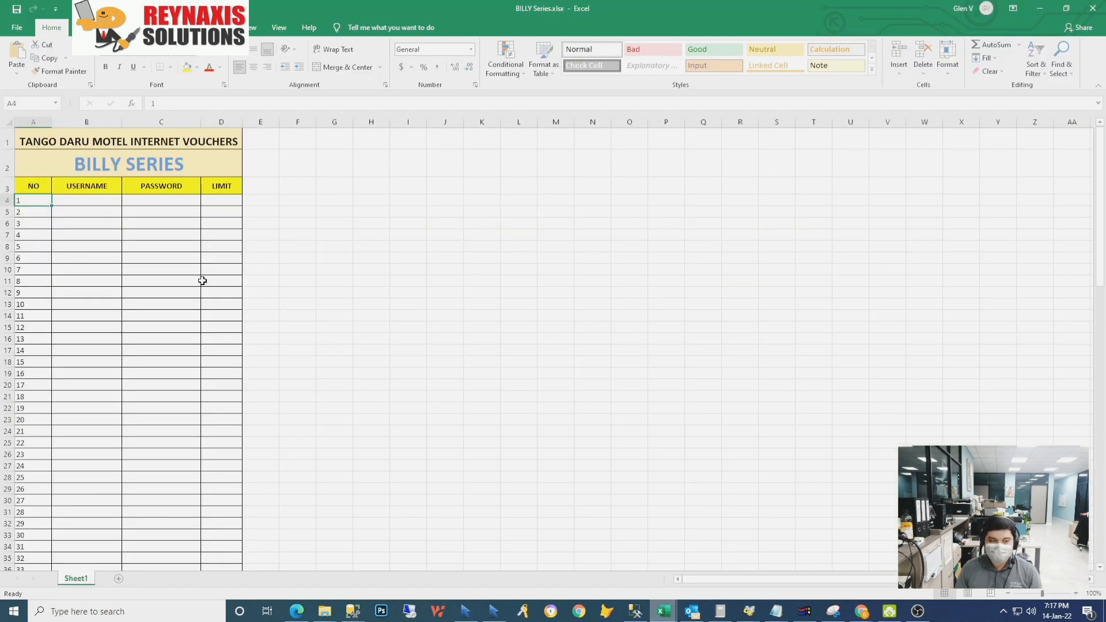
left_click(162, 222)
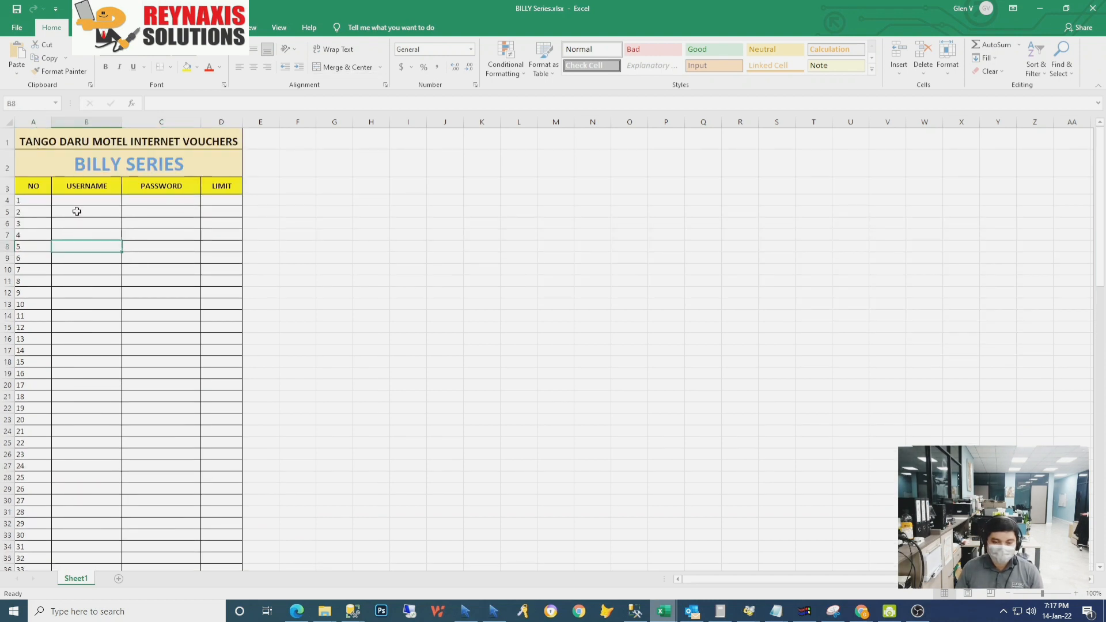
left_click(298, 212)
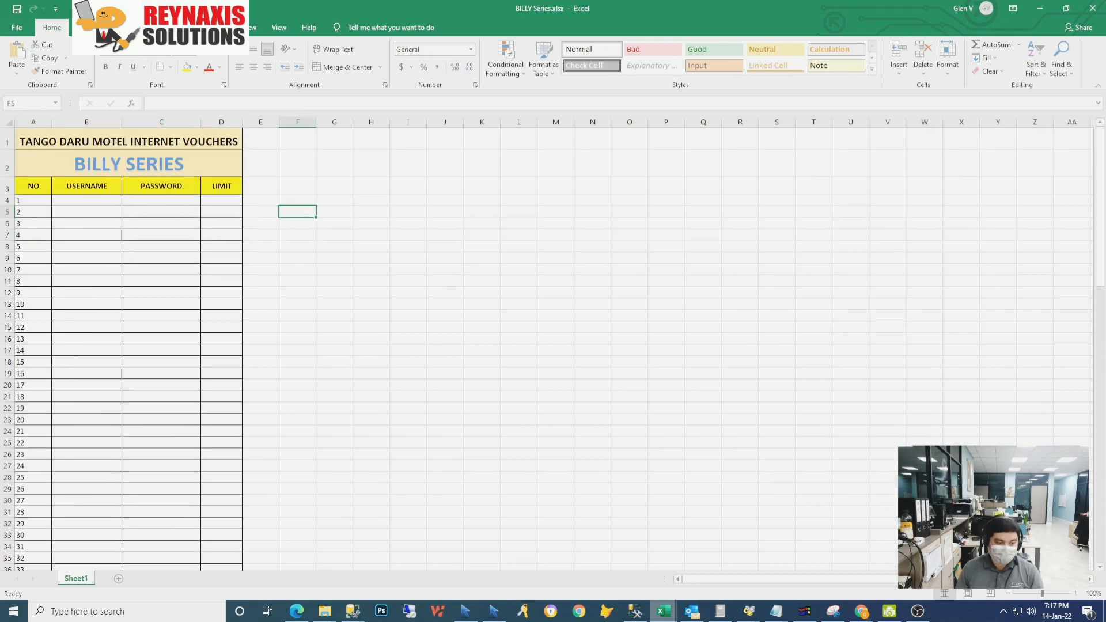
left_click(87, 212)
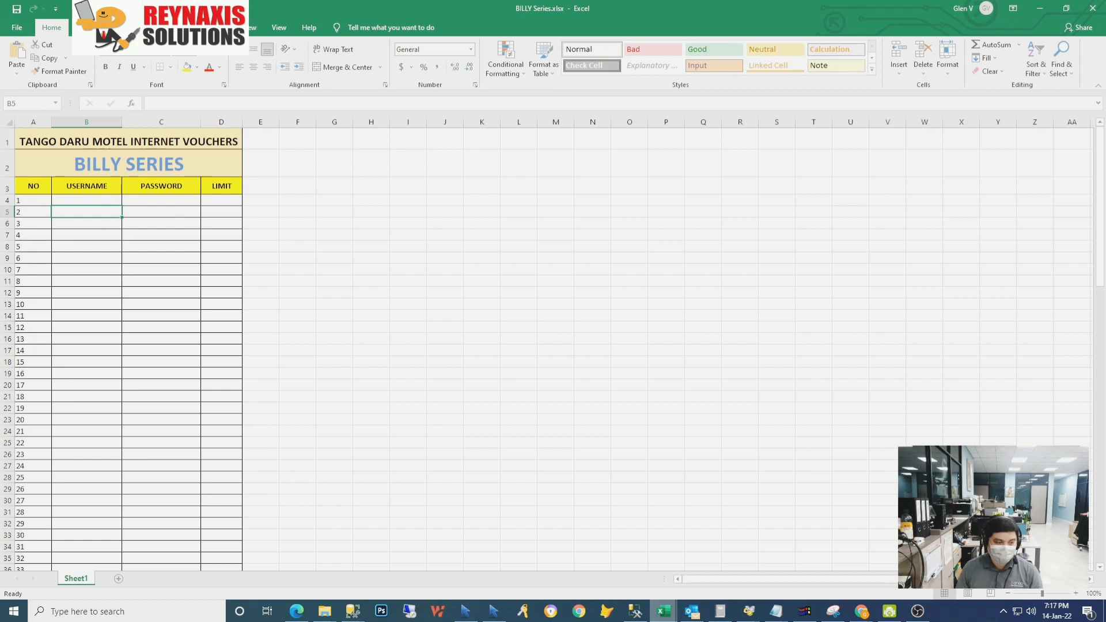
left_click(371, 186)
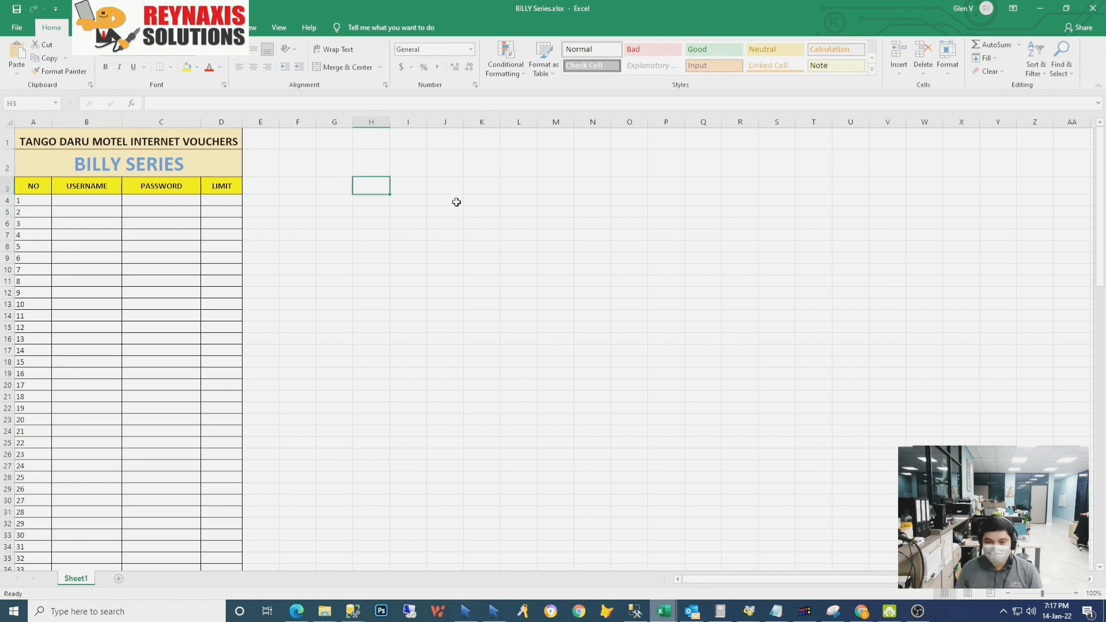
mouse_move(450, 211)
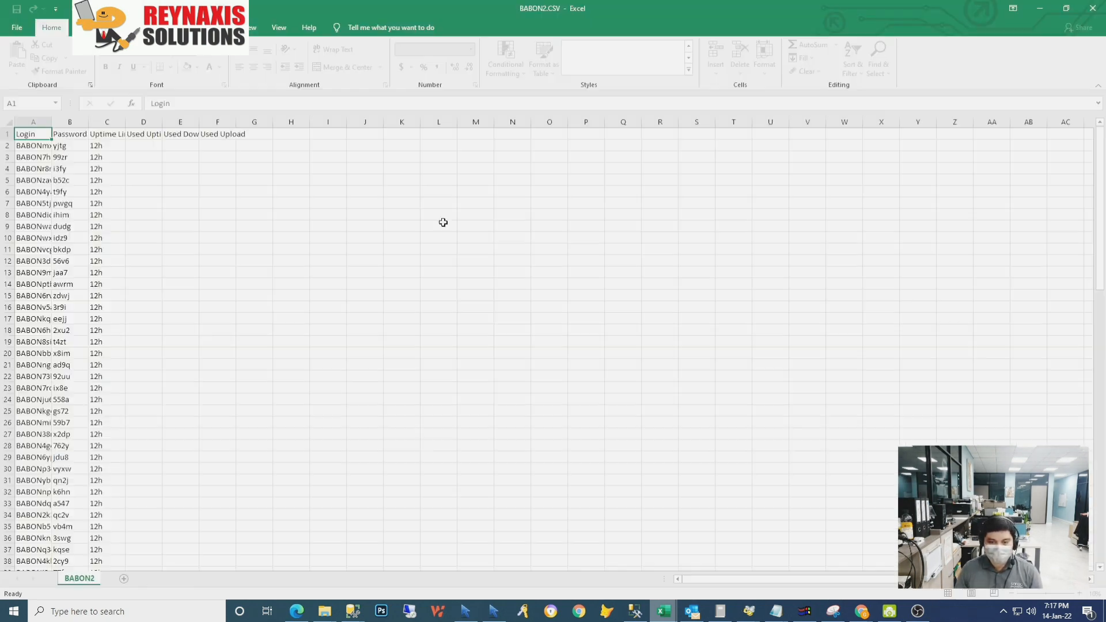
Select the exported logins, passwords and uptime limits in BABON2.CSV from the first row.
left_click(32, 162)
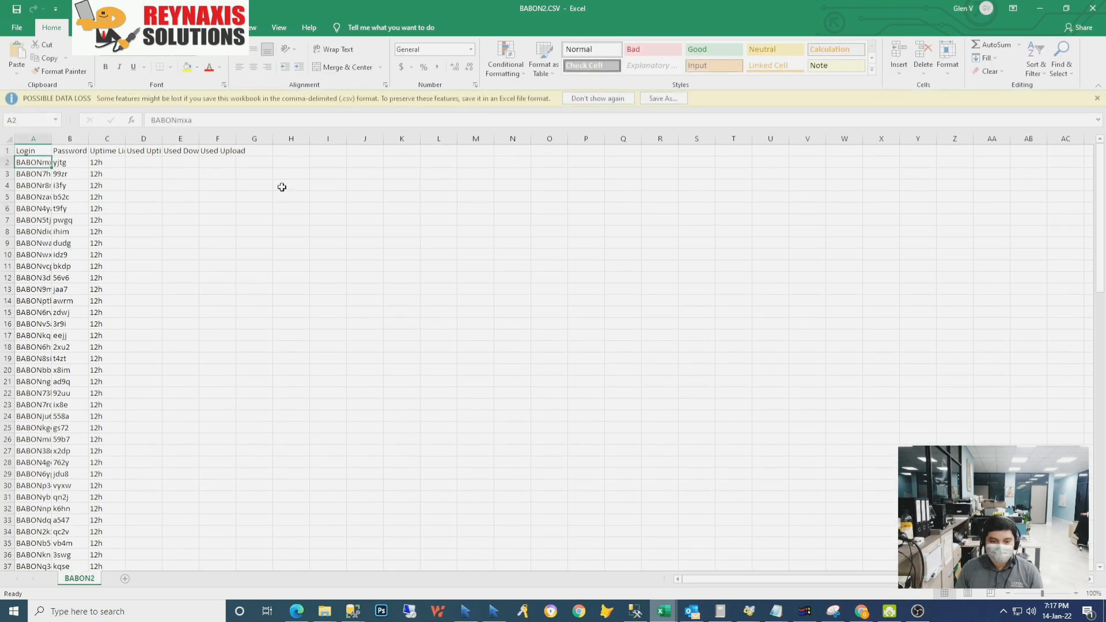
mouse_move(310, 185)
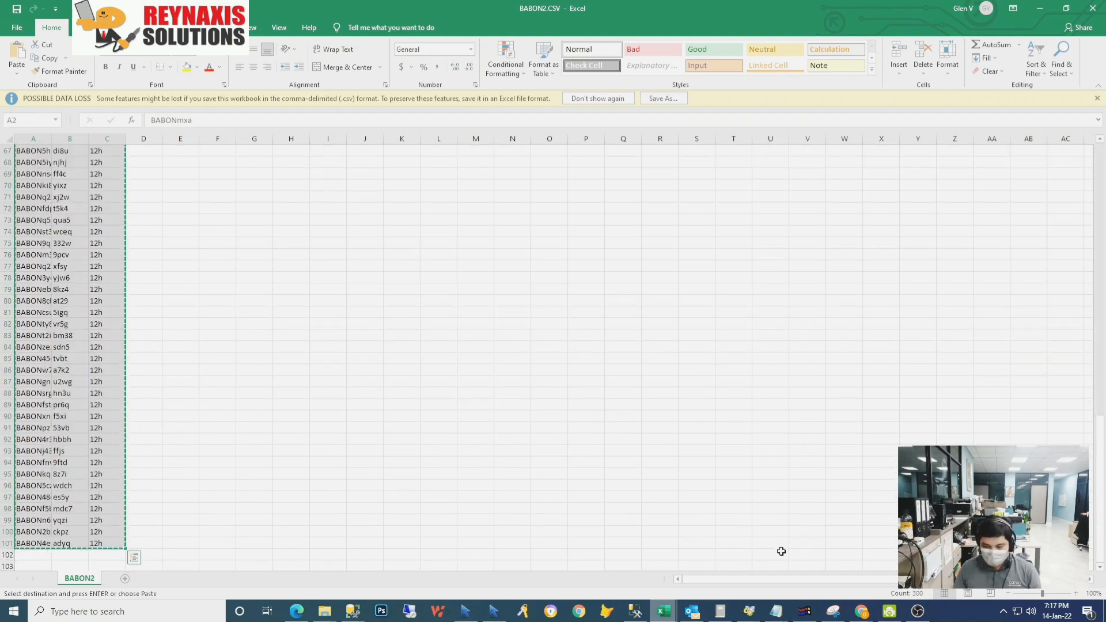
mouse_move(661, 610)
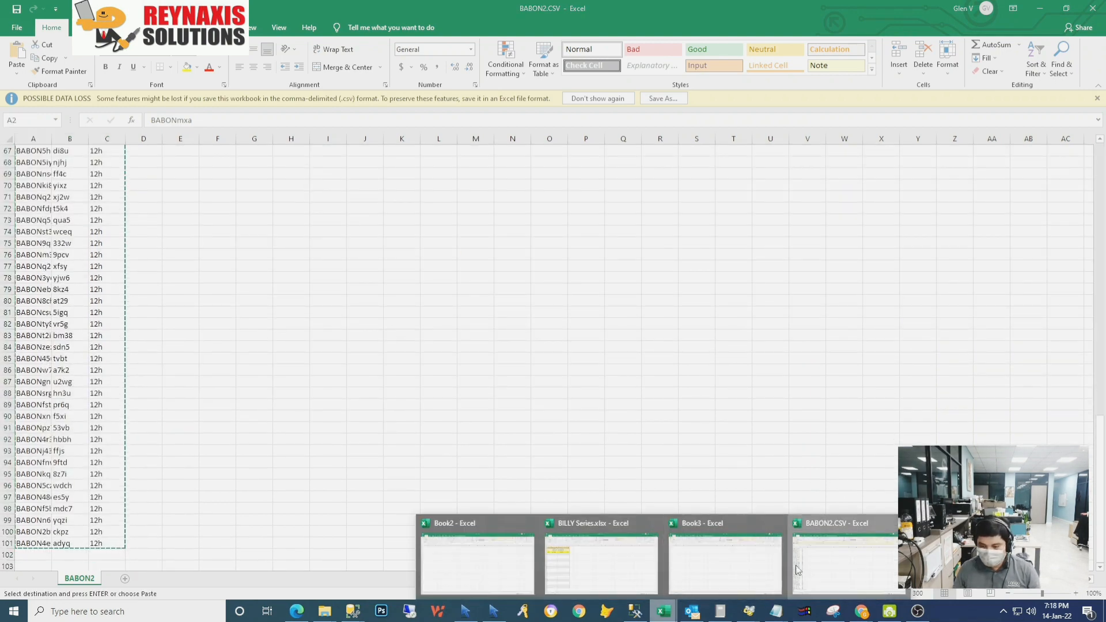
Paste the 100 BABON users into BILLY Series.xlsx and inspect the filled usernames and passwords.
left_click(600, 558)
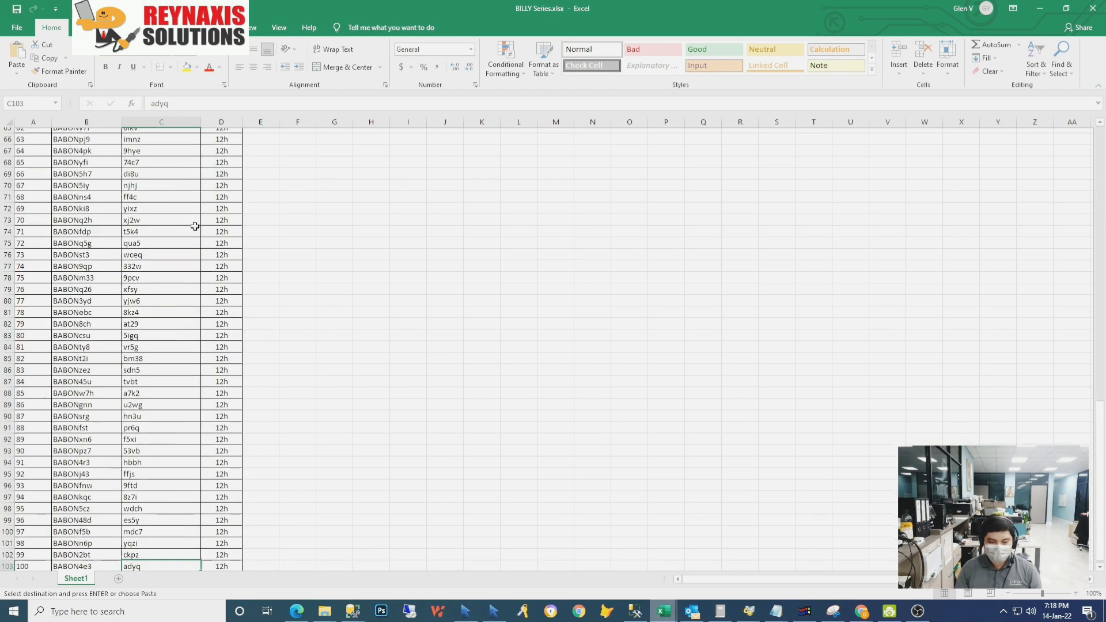
key("ctrl+Home")
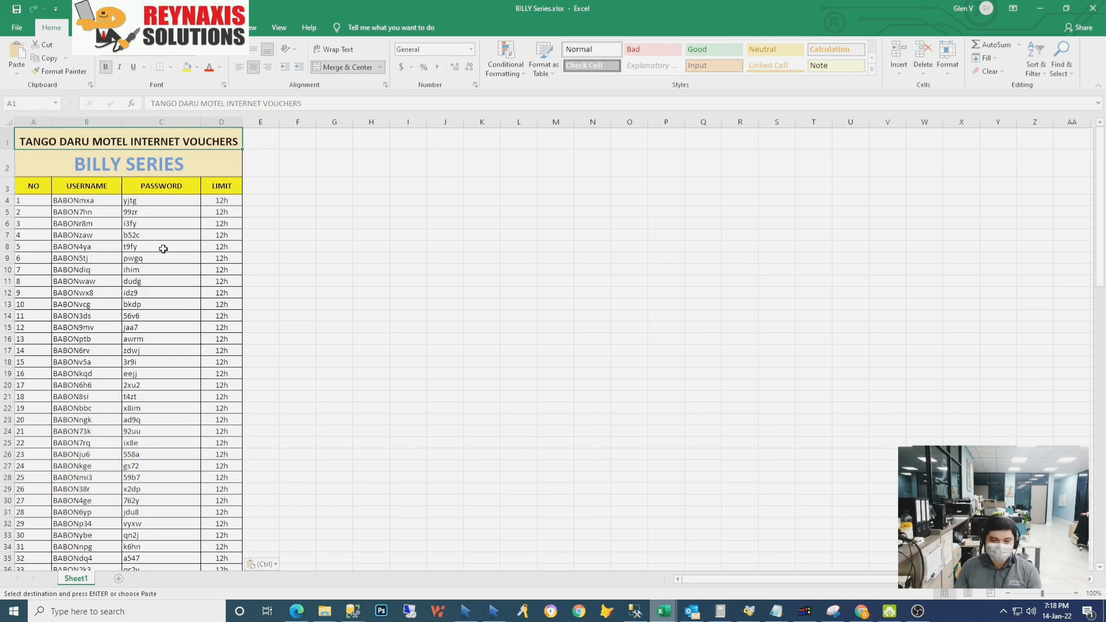
left_click(86, 235)
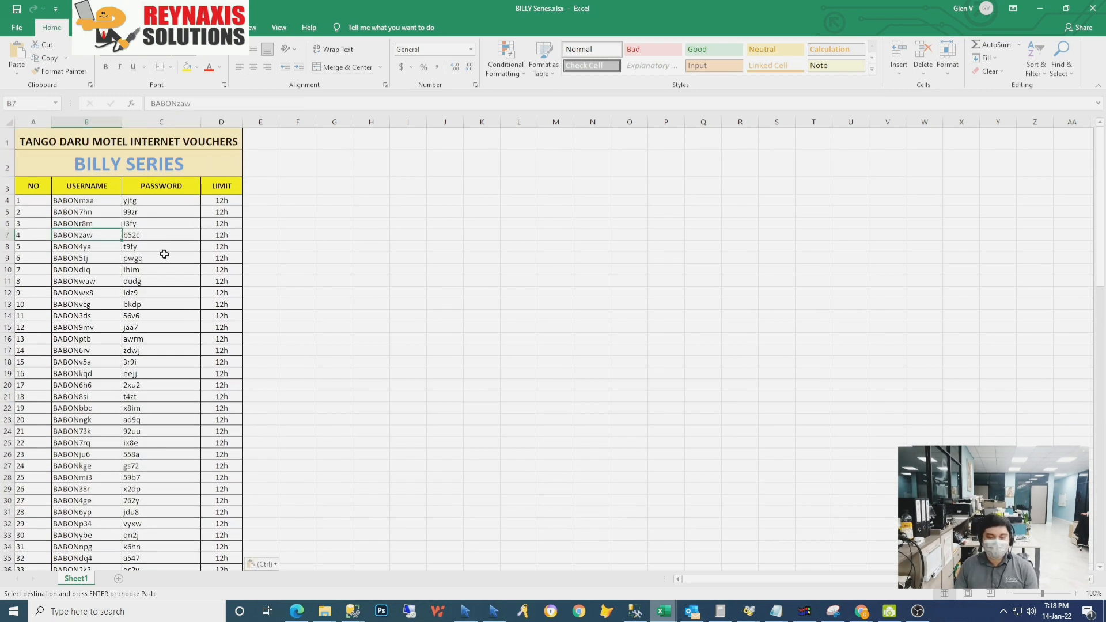
mouse_move(163, 266)
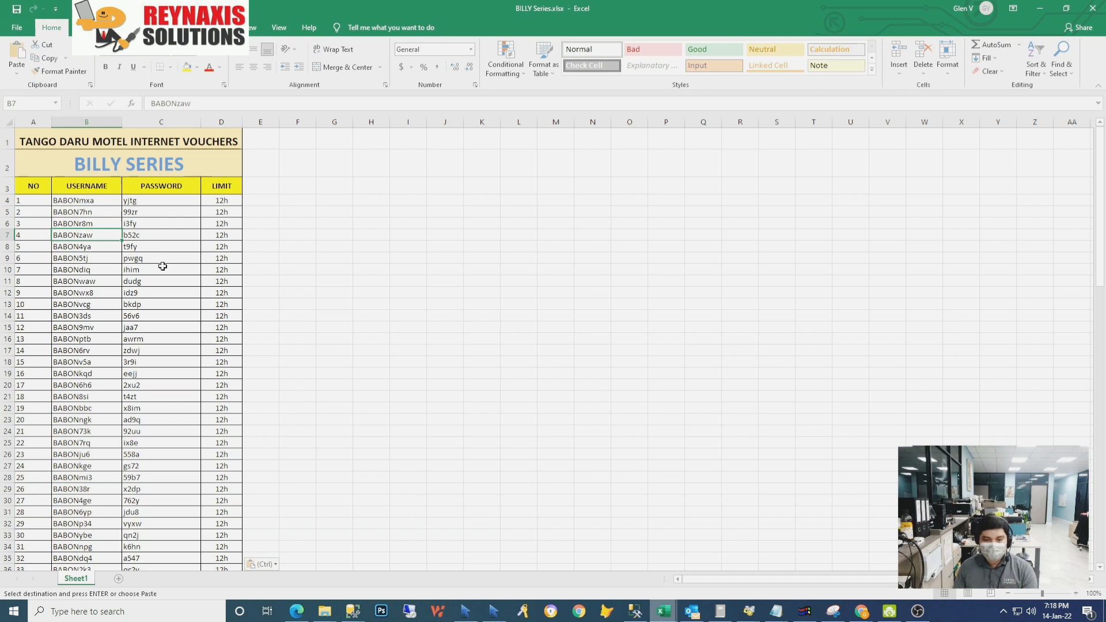
left_click(161, 212)
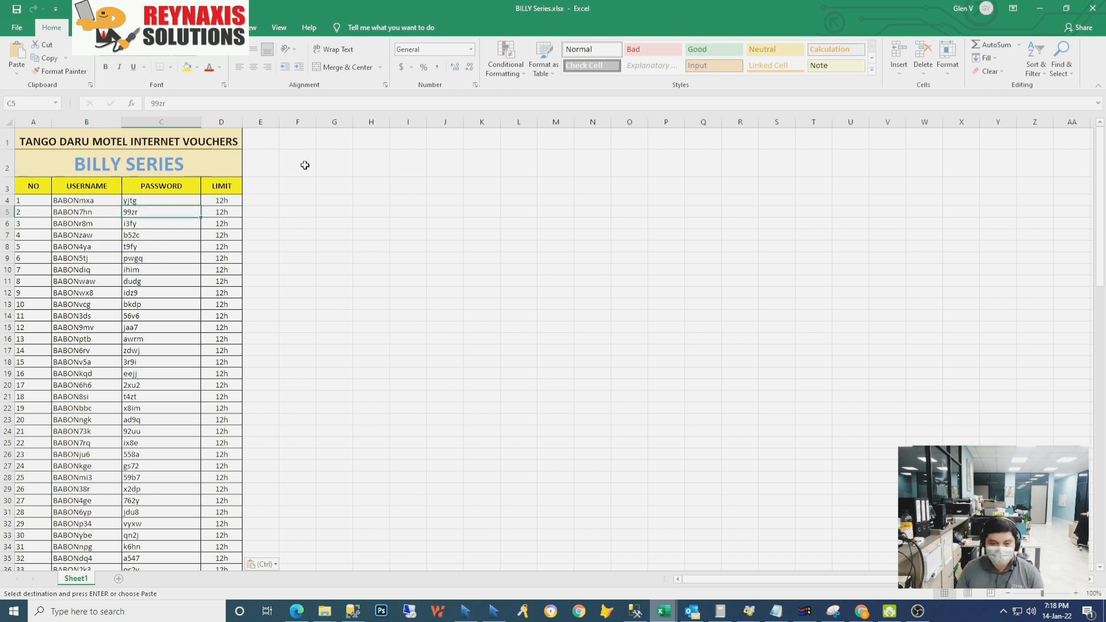
left_click(297, 222)
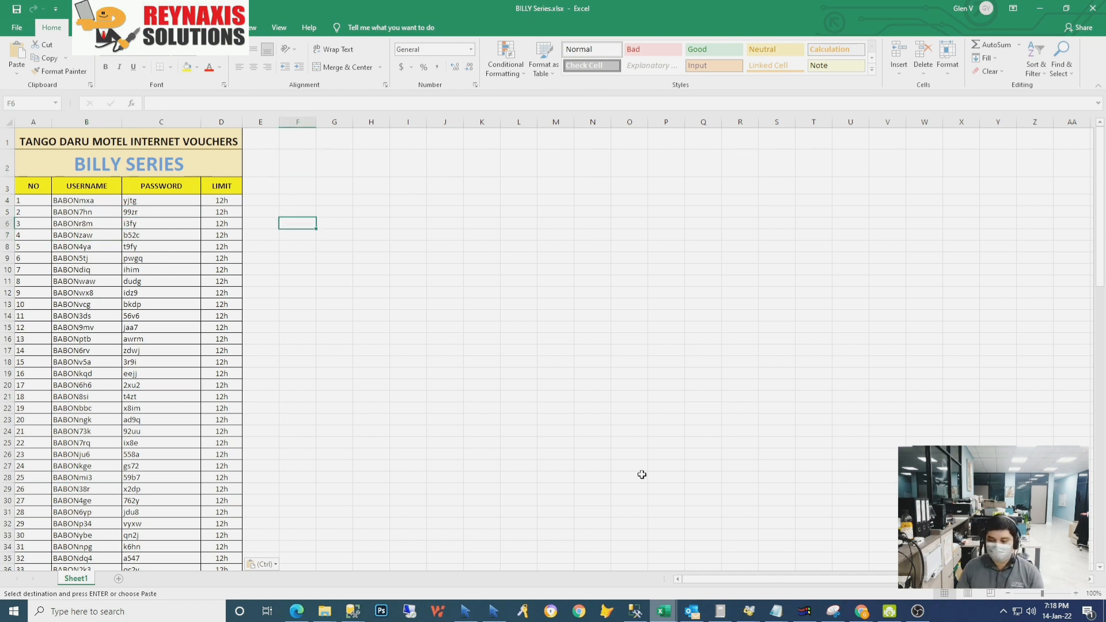
mouse_move(862, 611)
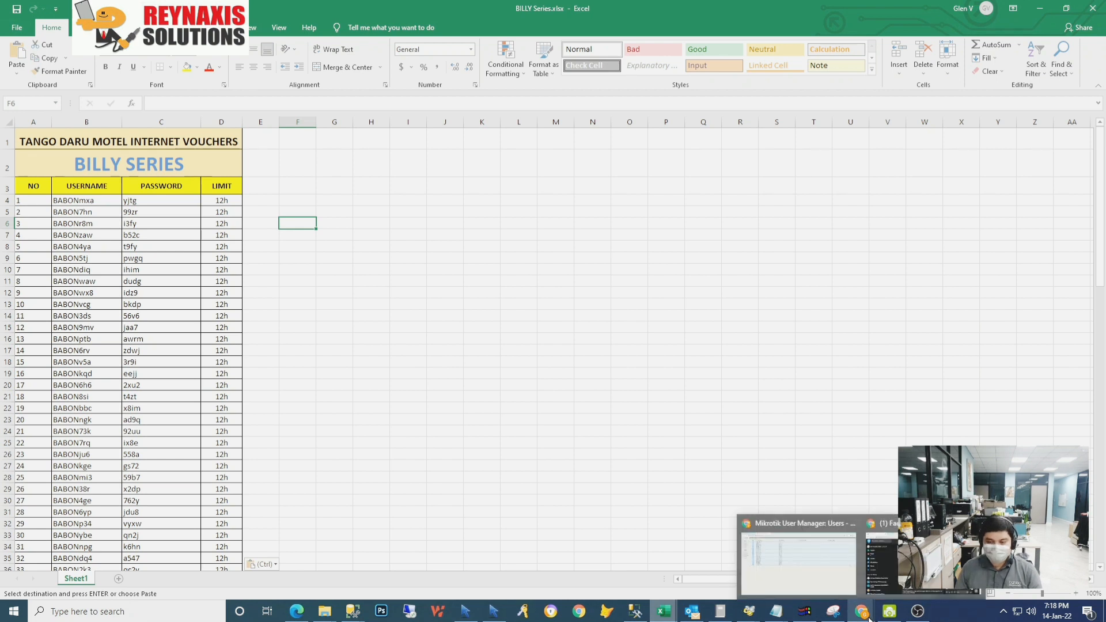
left_click(592, 431)
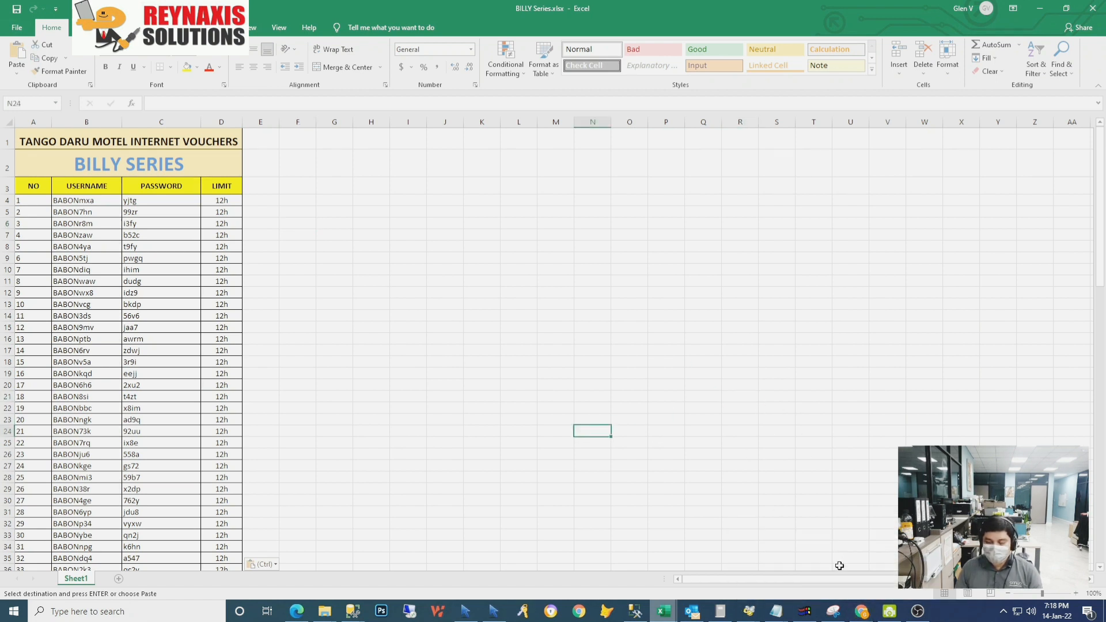
left_click(444, 385)
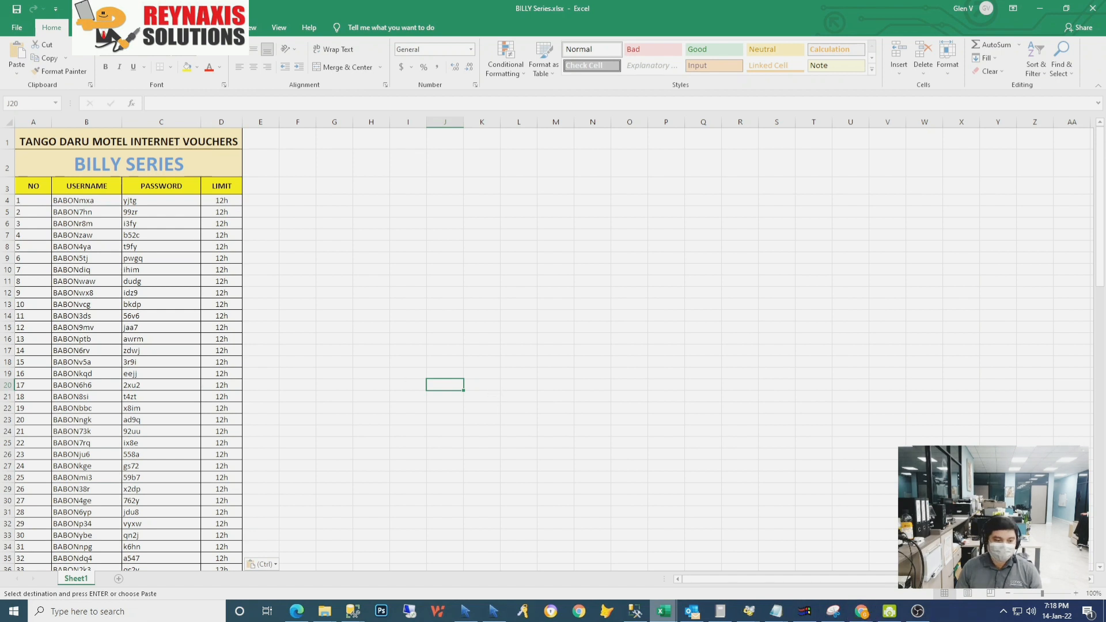
mouse_move(374, 266)
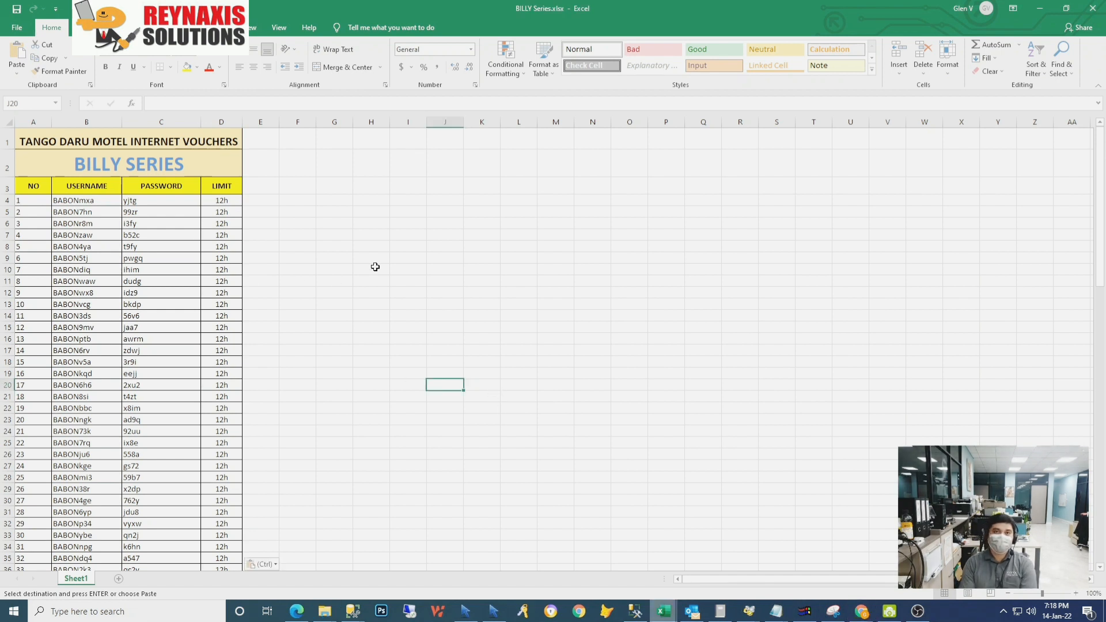